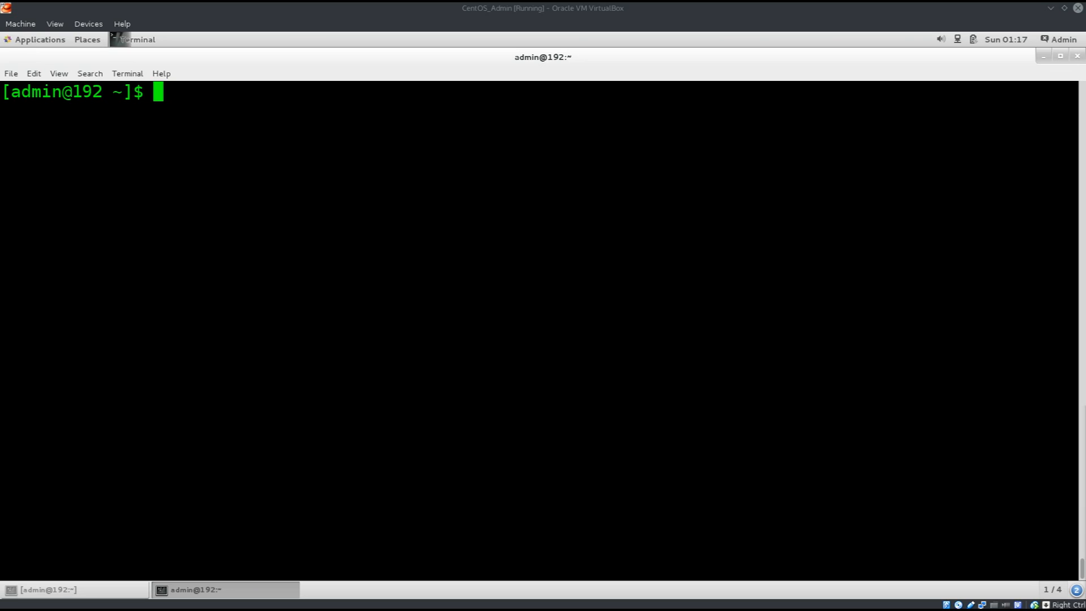
{"action": "mouse_move", "coordinate": [709, 412]}
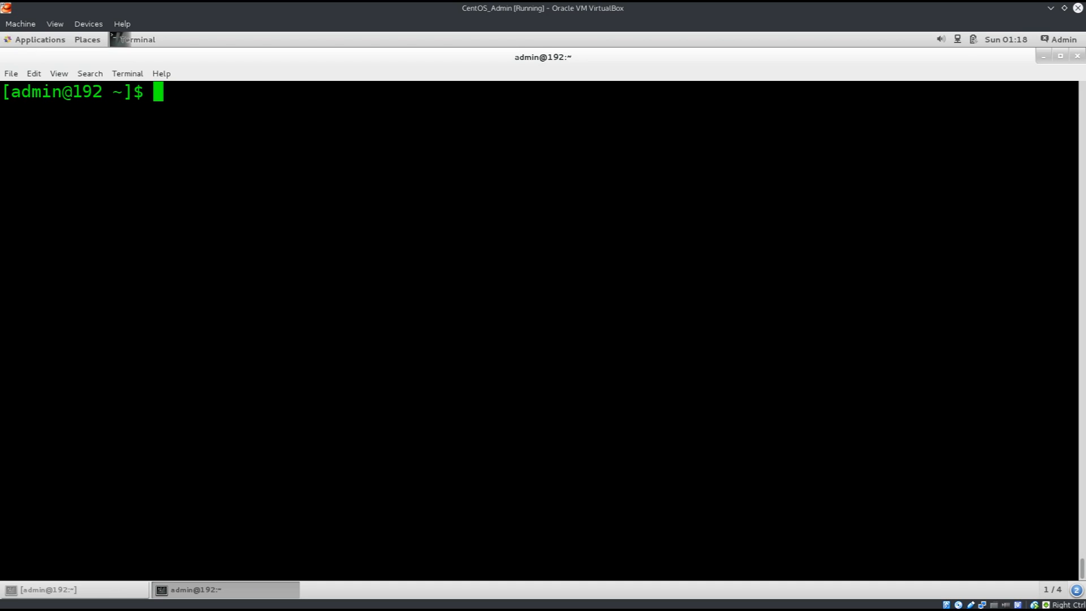
Step: Log into the server at 192.168.1.4 over ssh and become root
{"action": "type", "text": "ssh creator@192.168.1.4"}
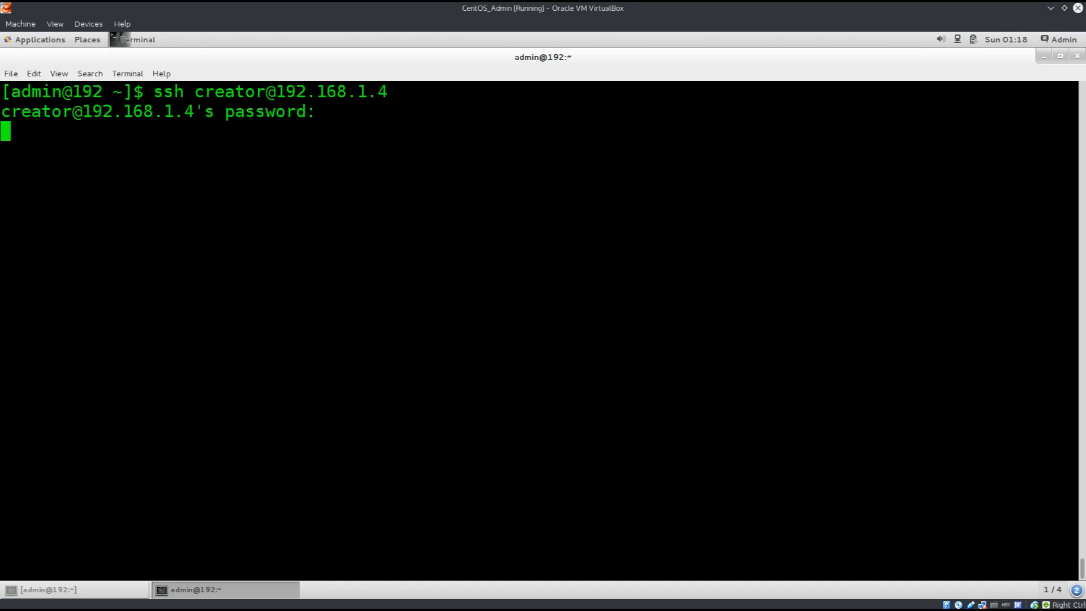
{"action": "type", "text": "clea"}
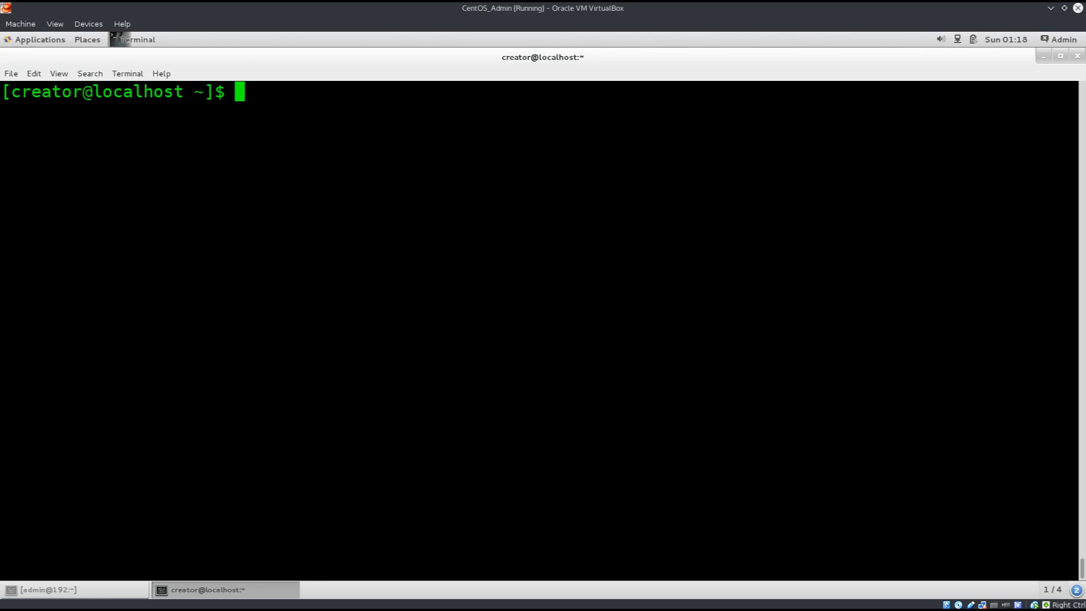
Step: Run yum install for squid and nano, confirming both are already installed, then clear the screen
{"action": "type", "text": "yum install s"}
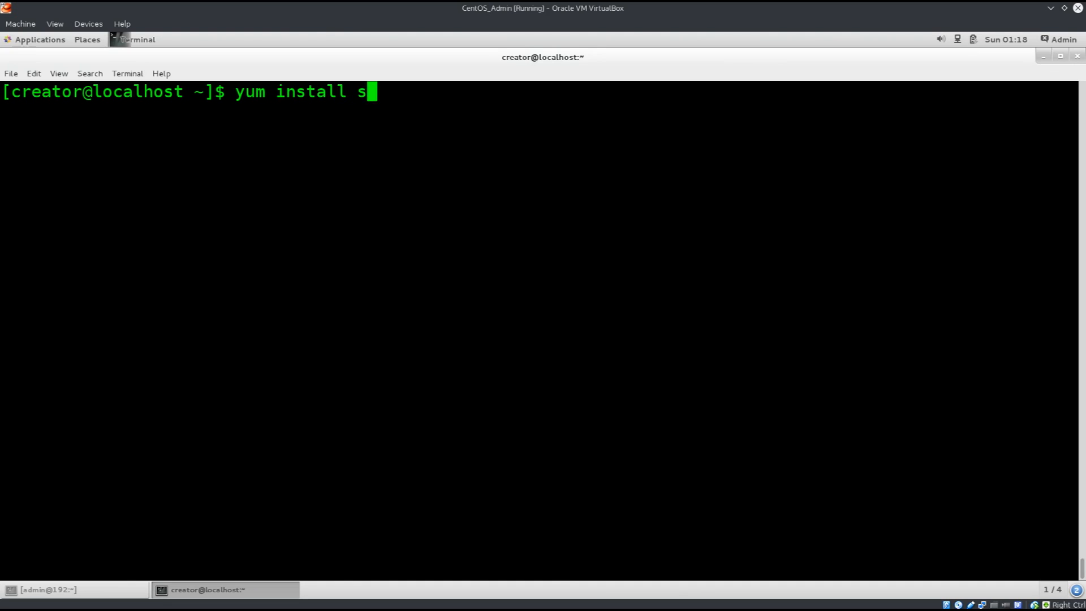
{"action": "type", "text": "quid"}
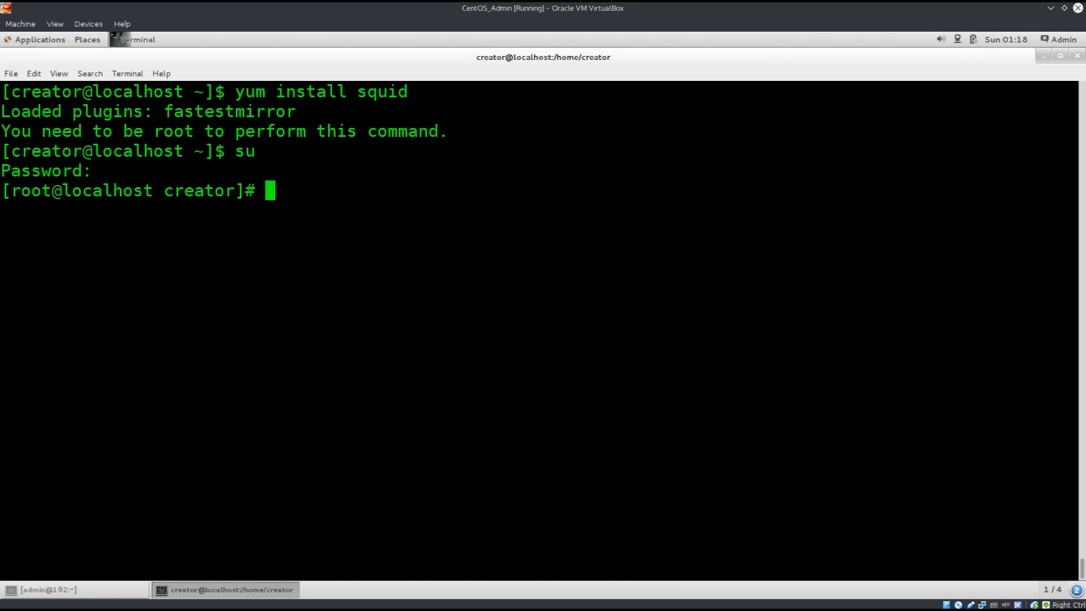
{"action": "type", "text": "yum in"}
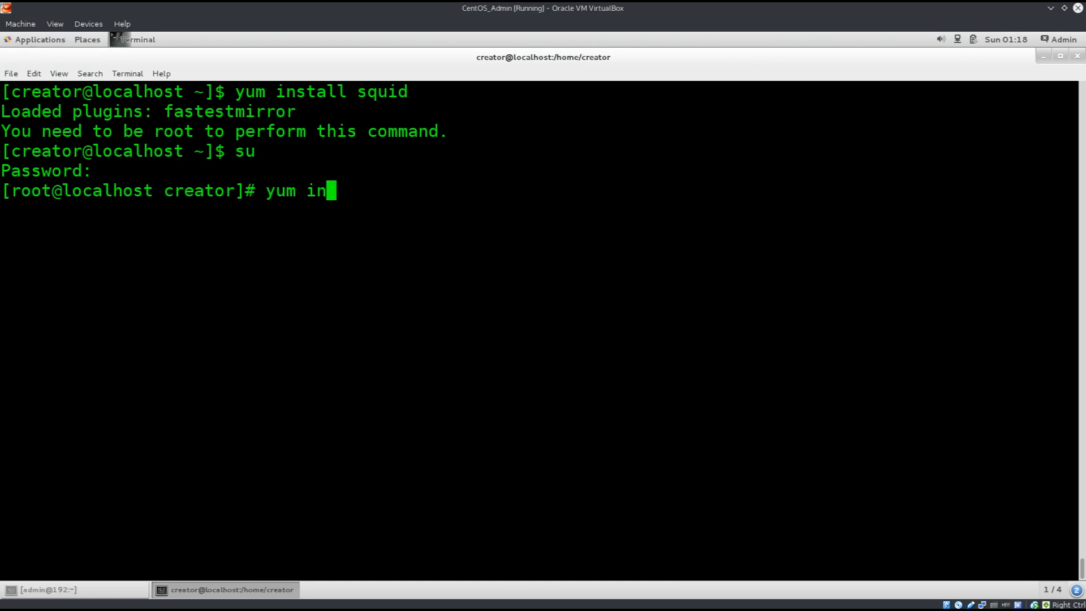
{"action": "type", "text": "stall squid"}
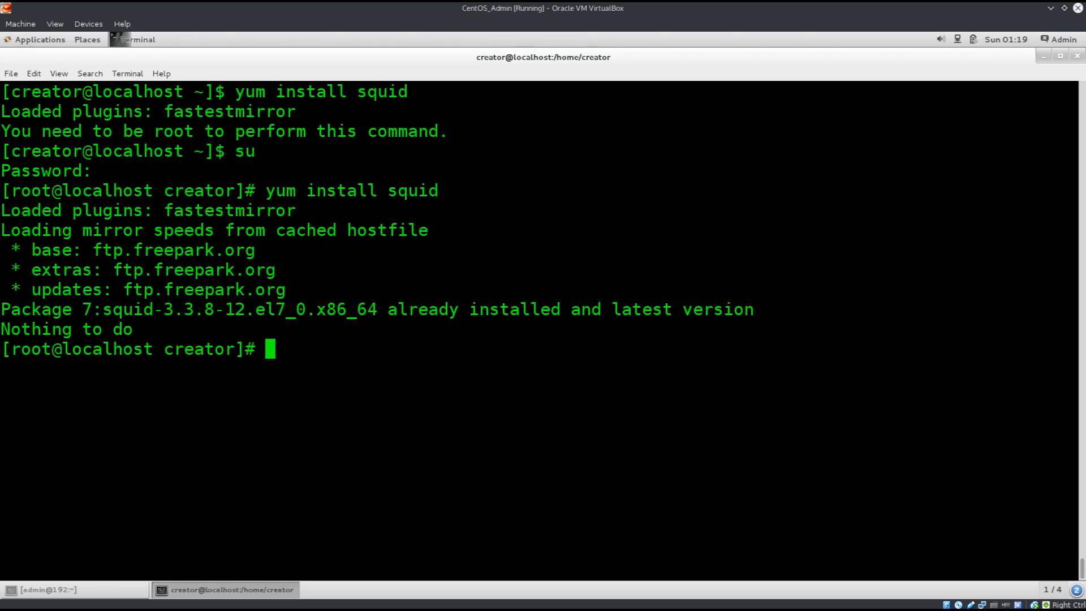
{"action": "type", "text": "yumi"}
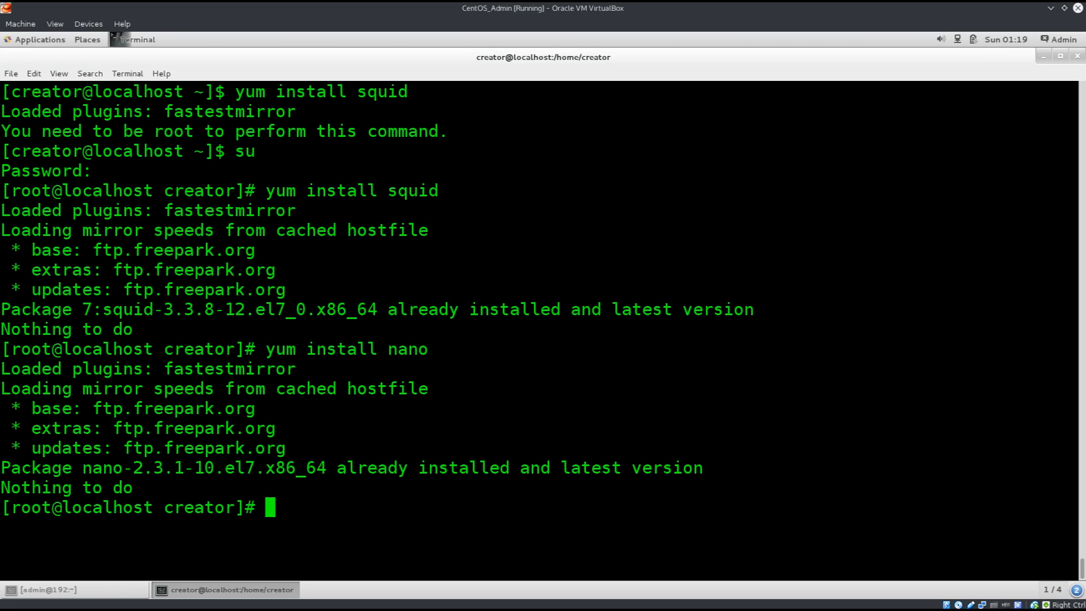
{"action": "type", "text": "cle"}
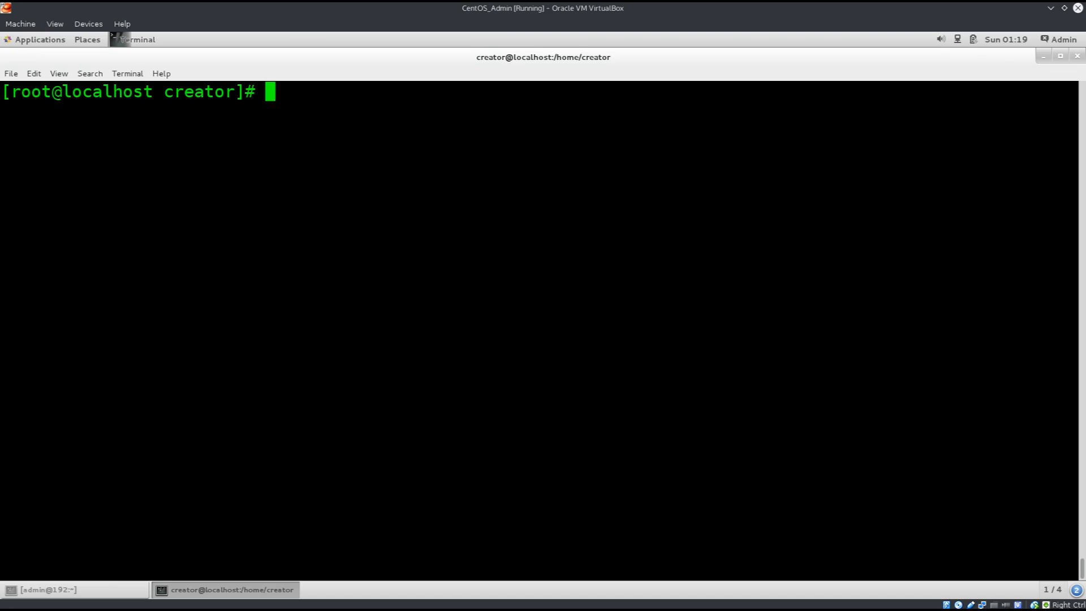
Step: Check squid with systemctl status (running), stop the service and clear the screen
{"action": "type", "text": "sy"}
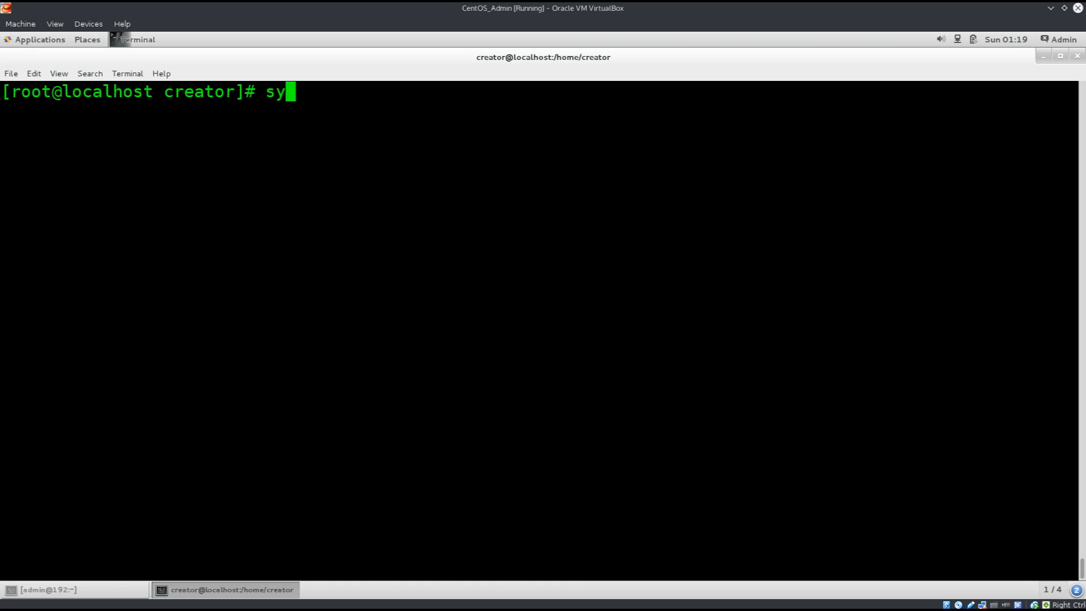
{"action": "type", "text": "stemctl"}
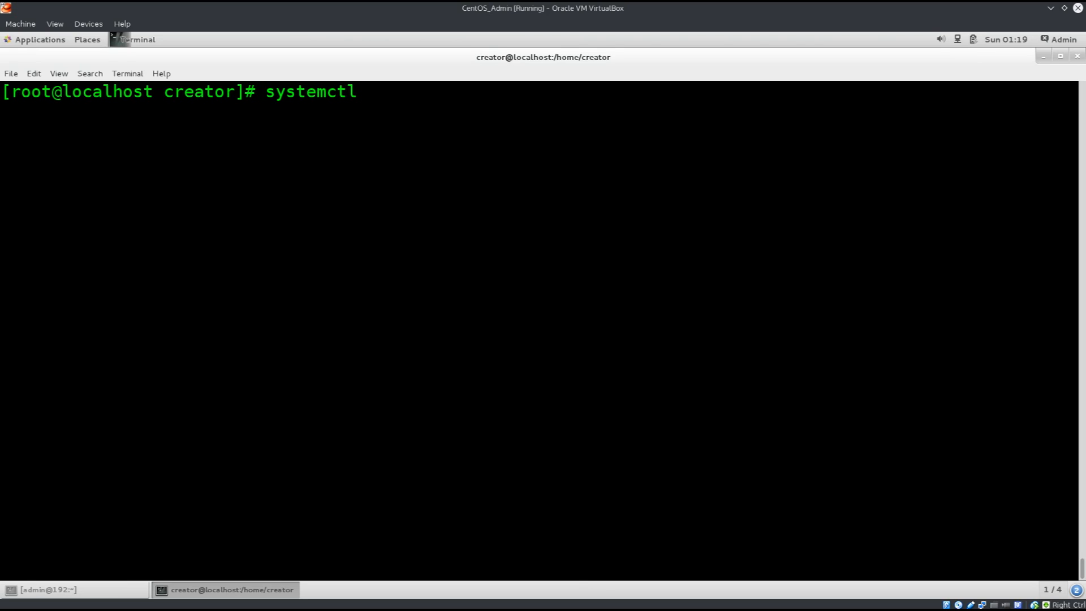
{"action": "type", "text": "status"}
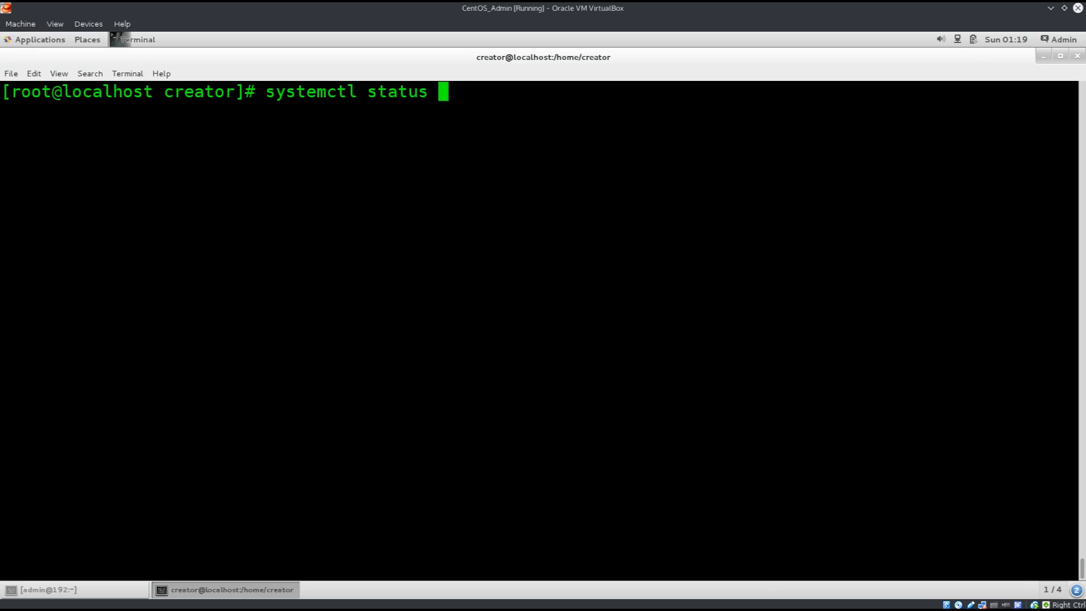
{"action": "type", "text": "squid"}
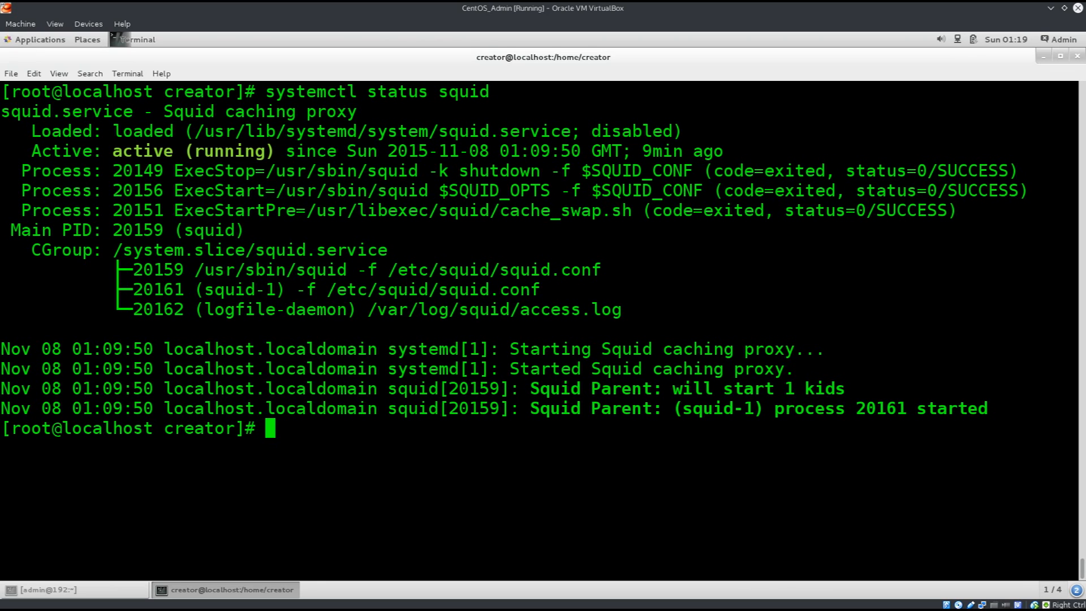
{"action": "type", "text": "systemctl status squid"}
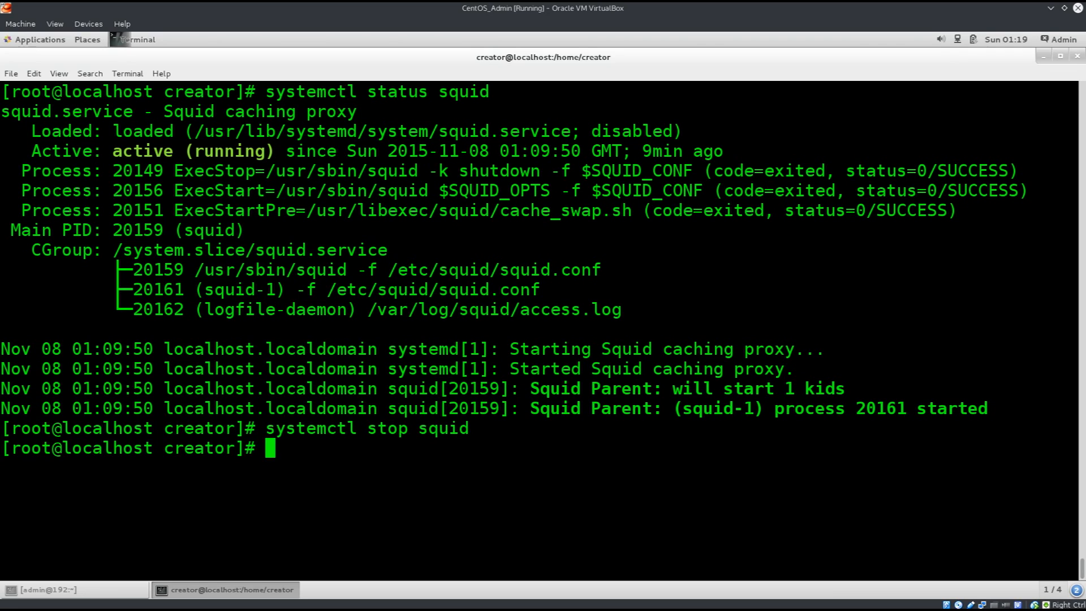
{"action": "type", "text": "nano"}
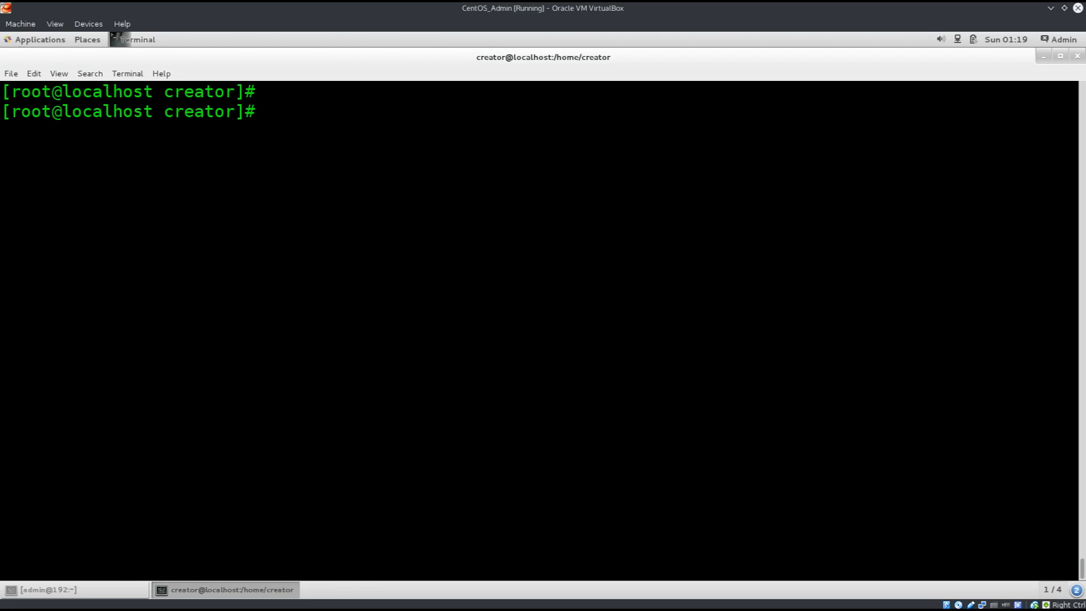
Step: Load /etc/squid/squid.conf in nano and scroll down to the custom rules
{"action": "type", "text": "nano ./"}
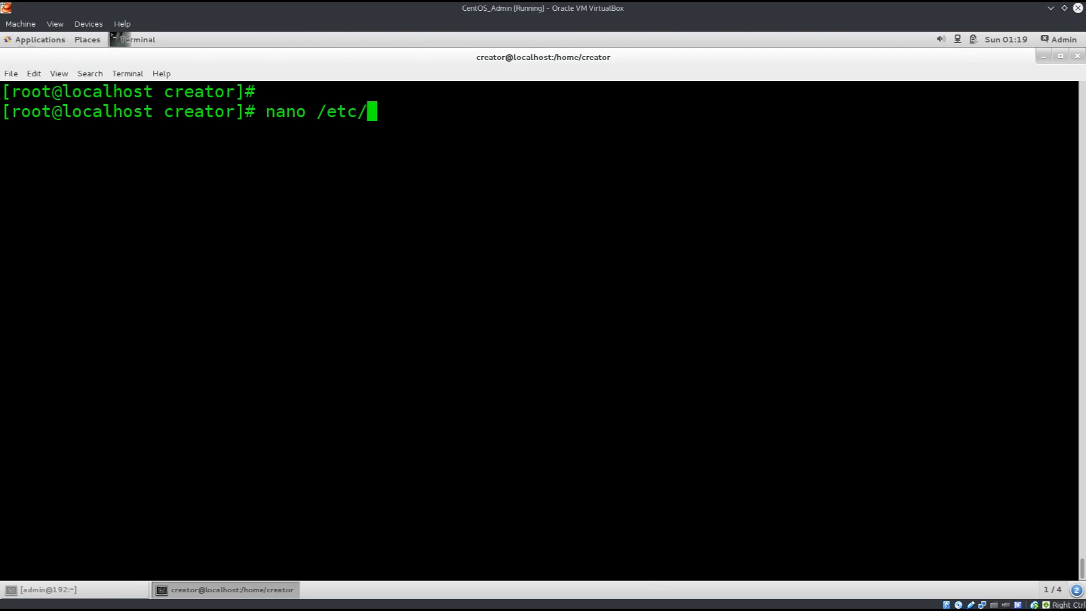
{"action": "type", "text": "s"}
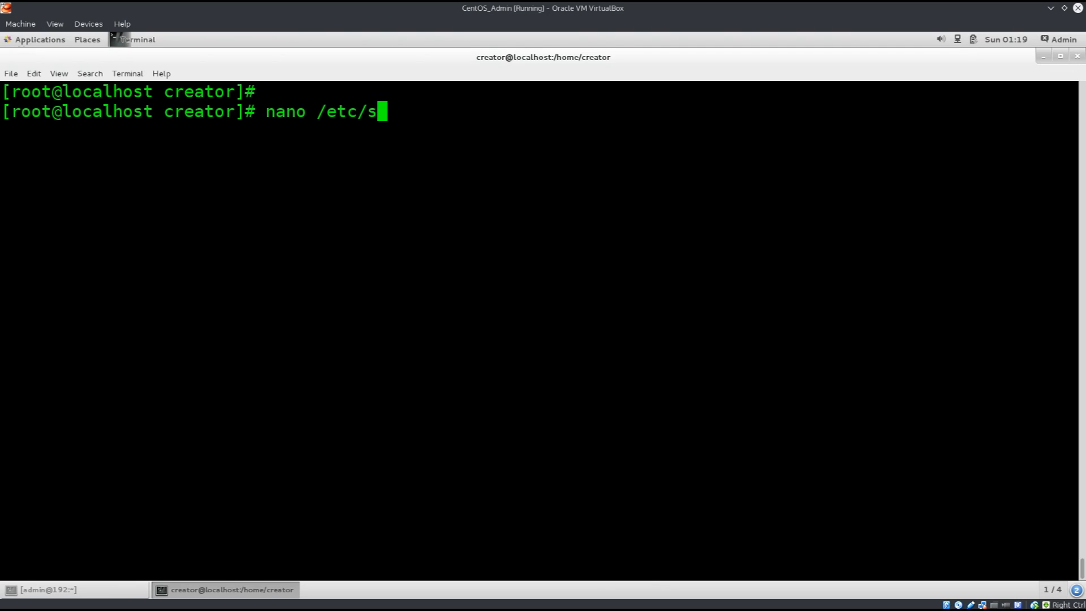
{"action": "type", "text": "quid/"}
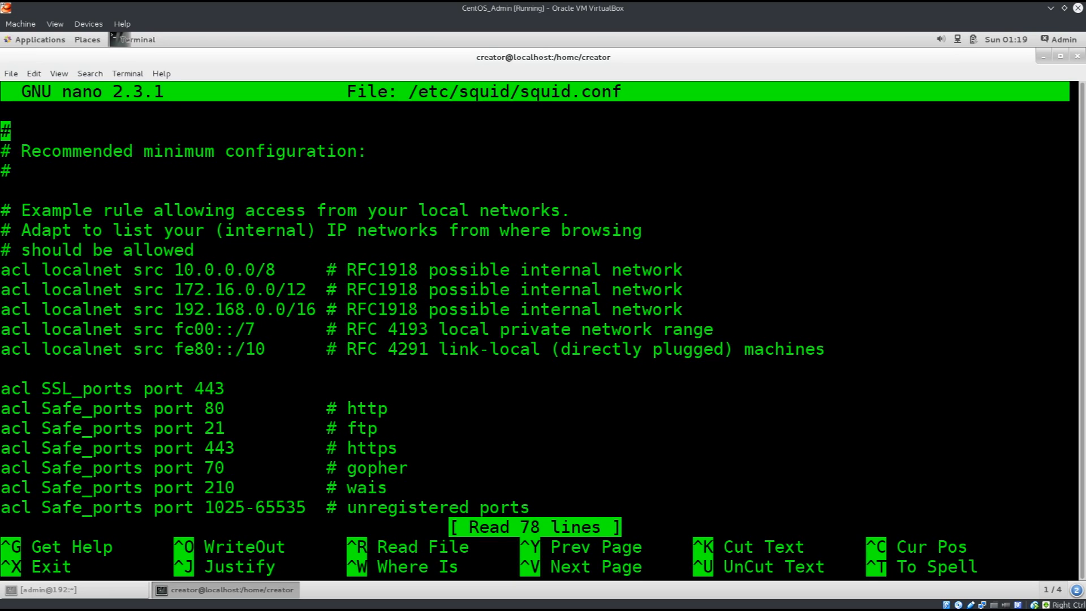
{"action": "scroll", "scroll_direction": "down", "scroll_amount": 3}
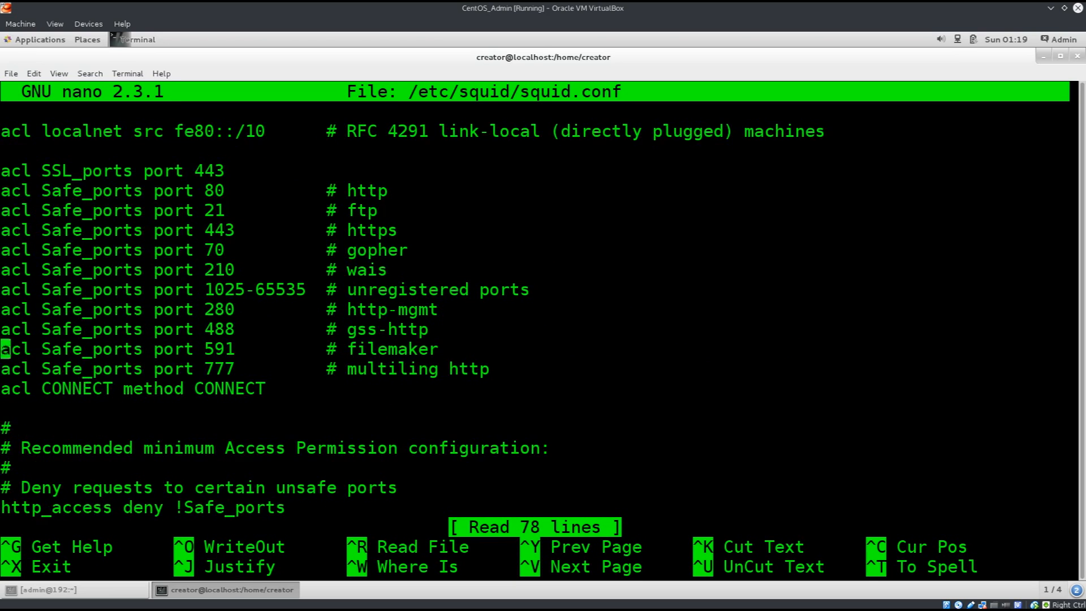
{"action": "scroll", "scroll_direction": "down", "scroll_amount": 3}
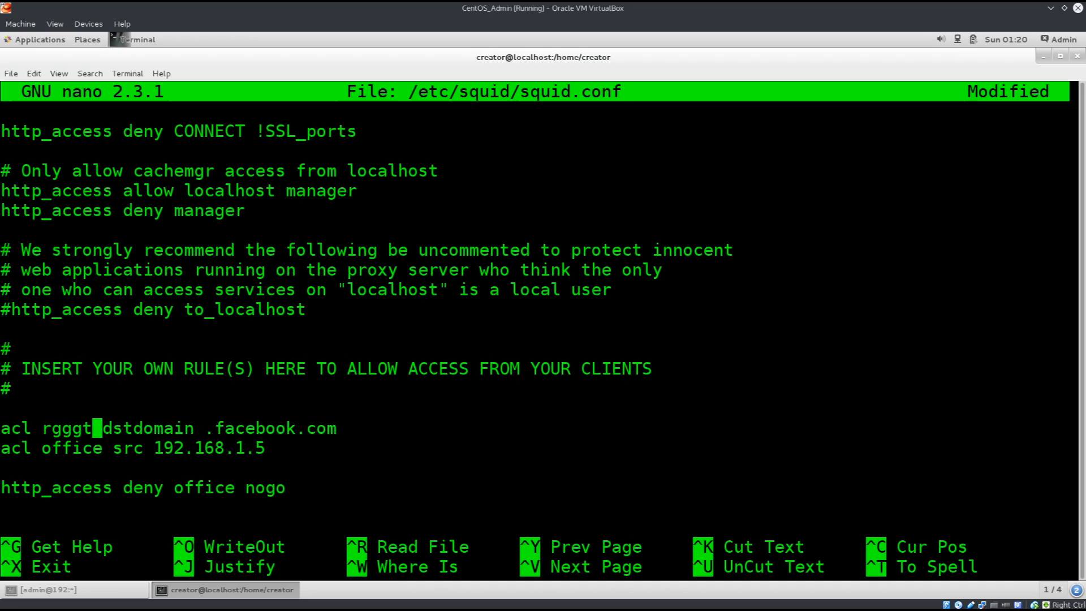
Step: Name the .facebook.com dstdomain acl 'nogo' and deny it for office host 192.168.1.5
{"action": "type", "text": "ghthth"}
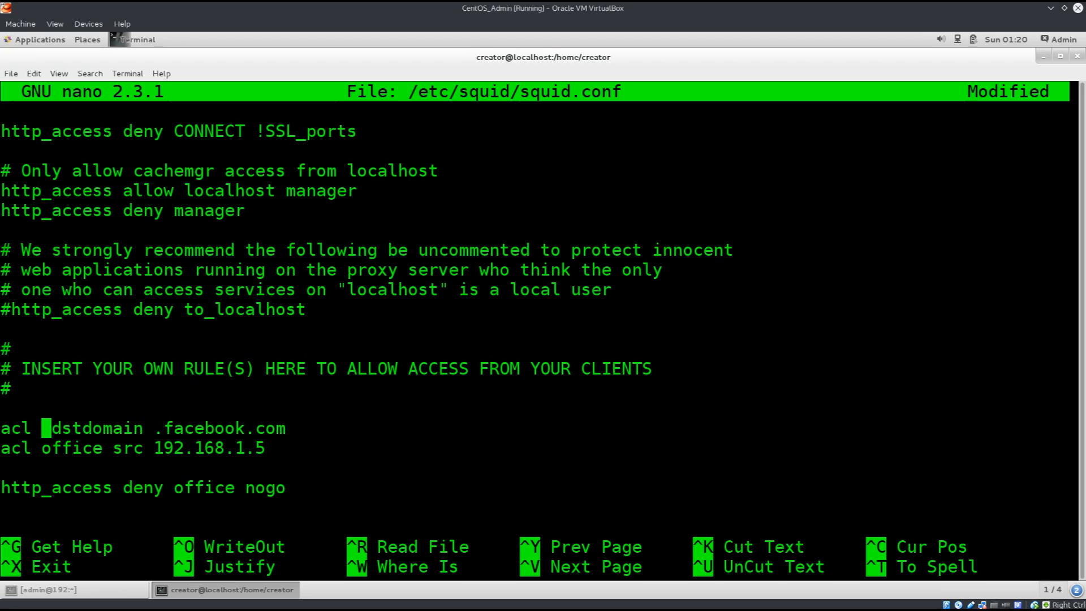
{"action": "type", "text": "nogo"}
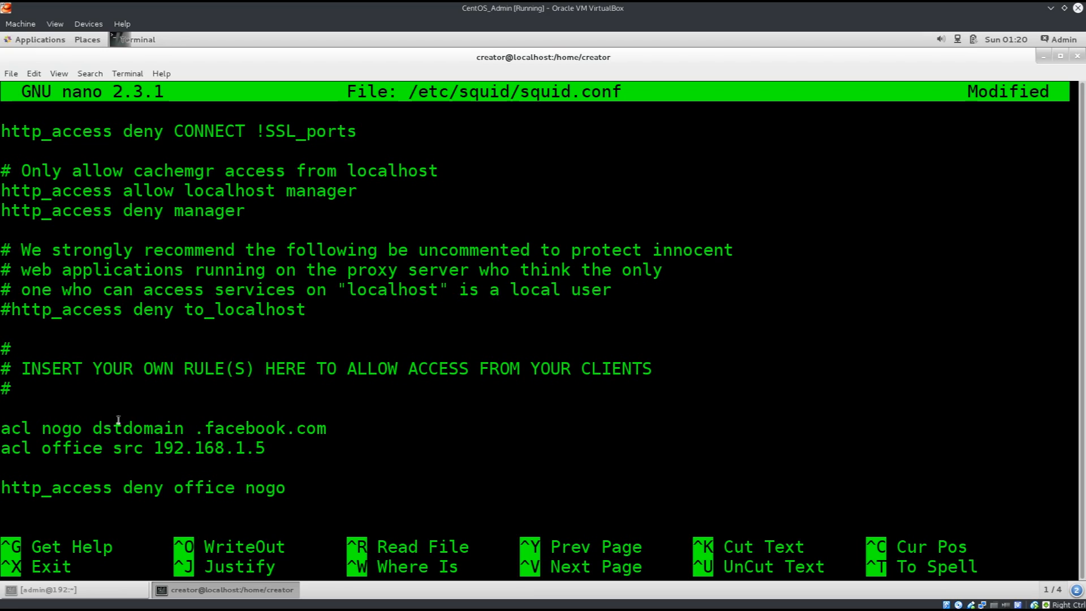
{"action": "double_click", "coordinate": [129, 427]}
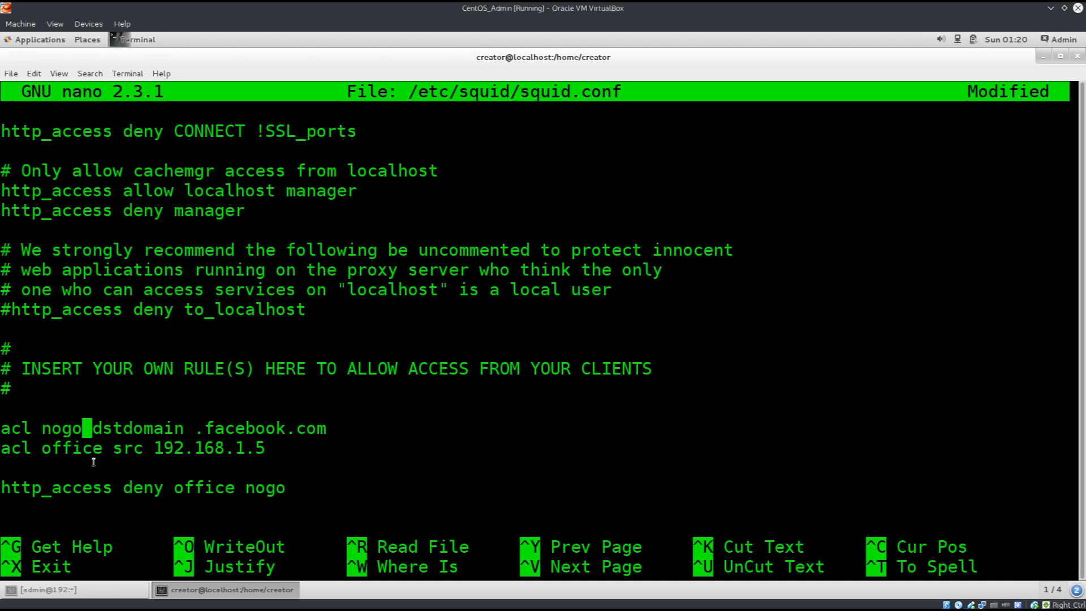
{"action": "double_click", "coordinate": [66, 448]}
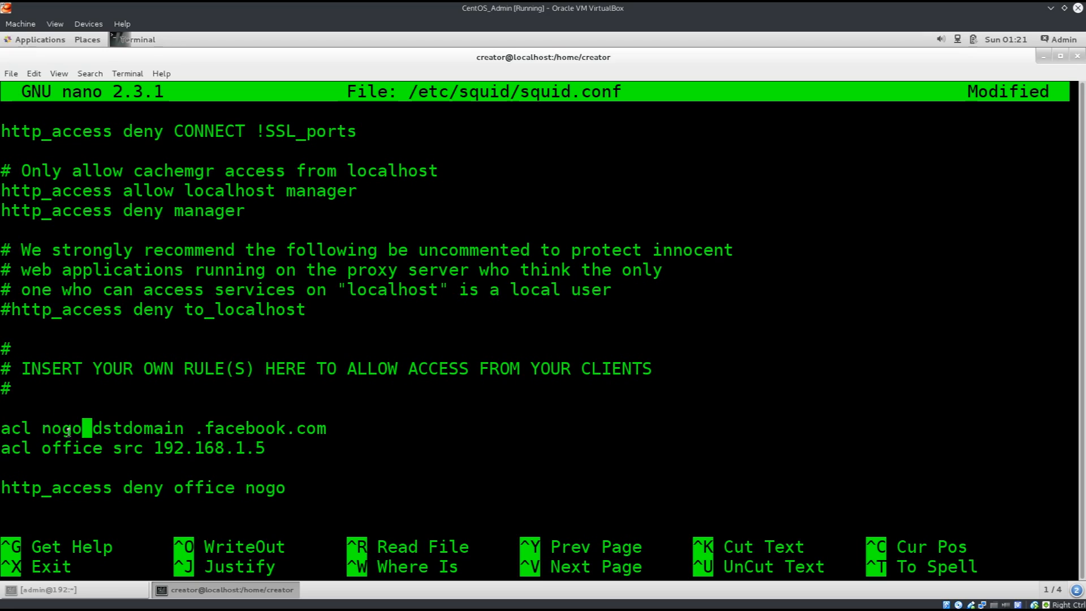
{"action": "double_click", "coordinate": [62, 428]}
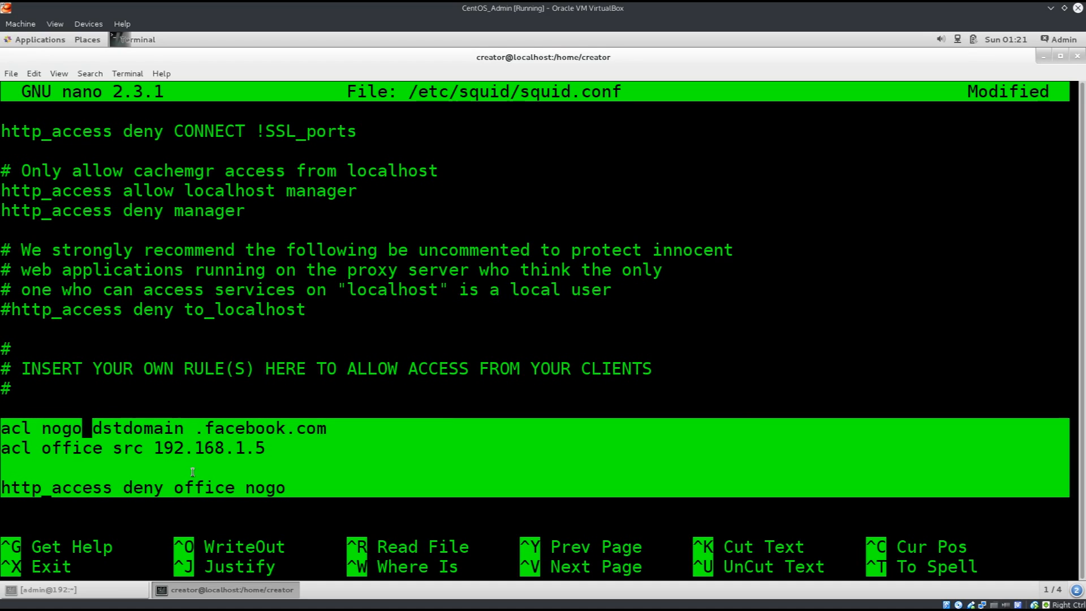
Step: Save squid.conf, leave nano and start the squid service
{"action": "key", "text": "ctrl+o"}
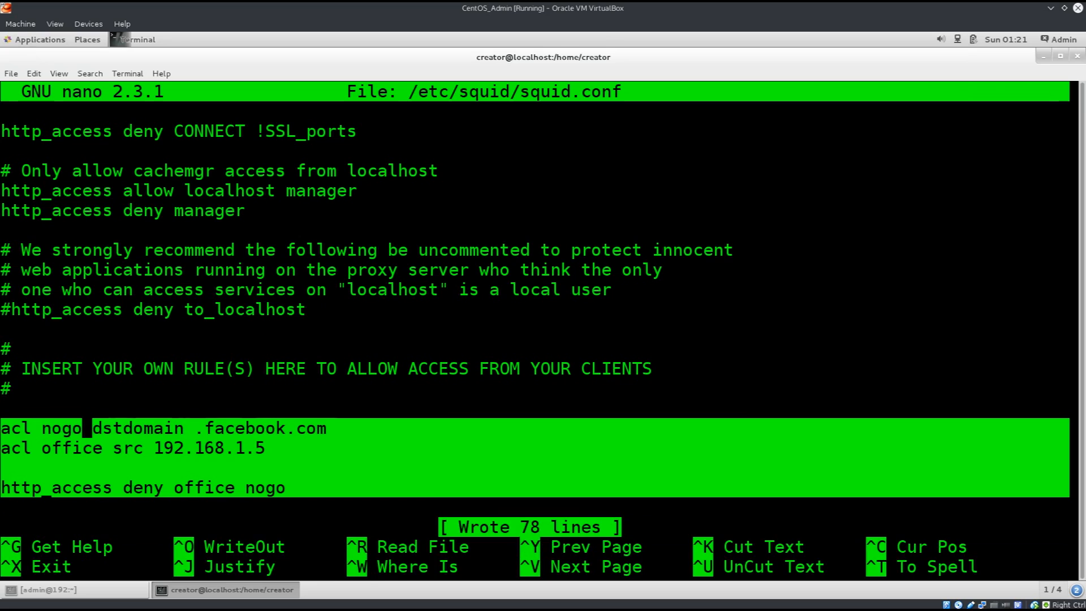
{"action": "key", "text": "ctrl+x"}
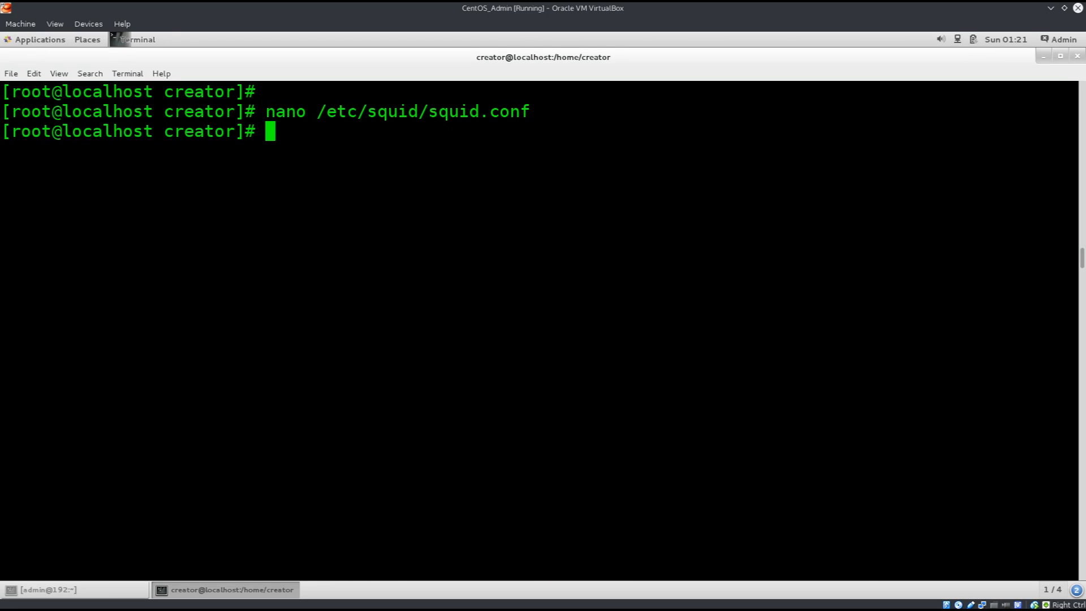
{"action": "type", "text": "syste"}
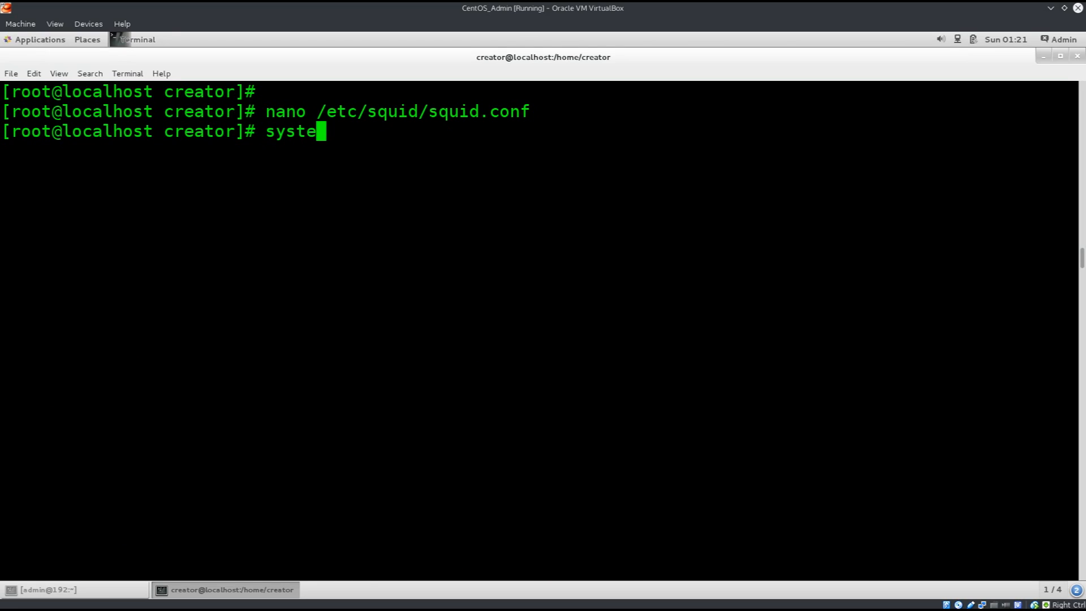
{"action": "type", "text": "mctl"}
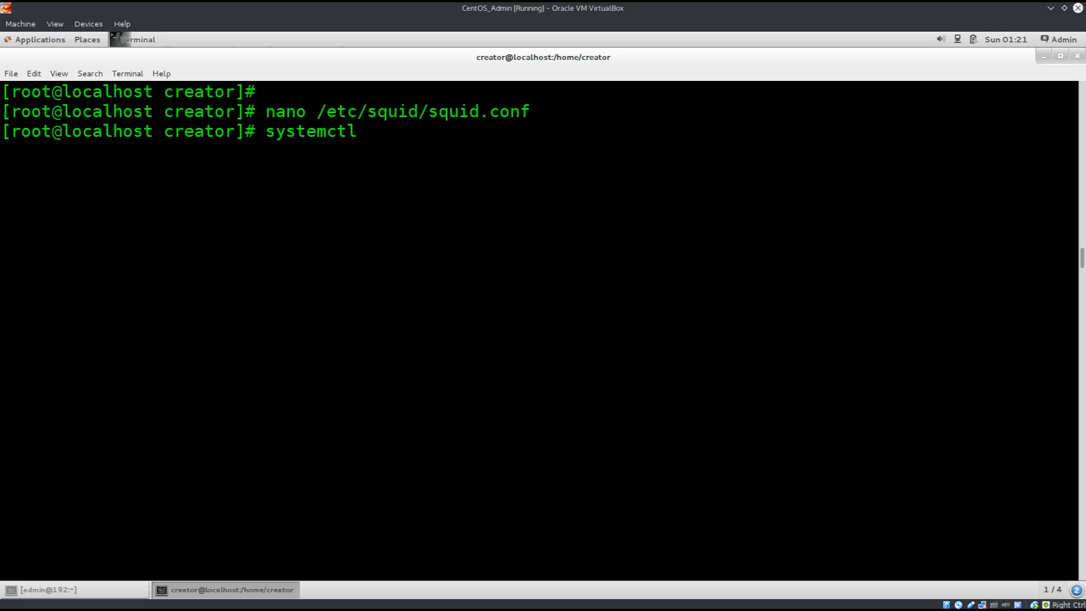
{"action": "type", "text": "start squid"}
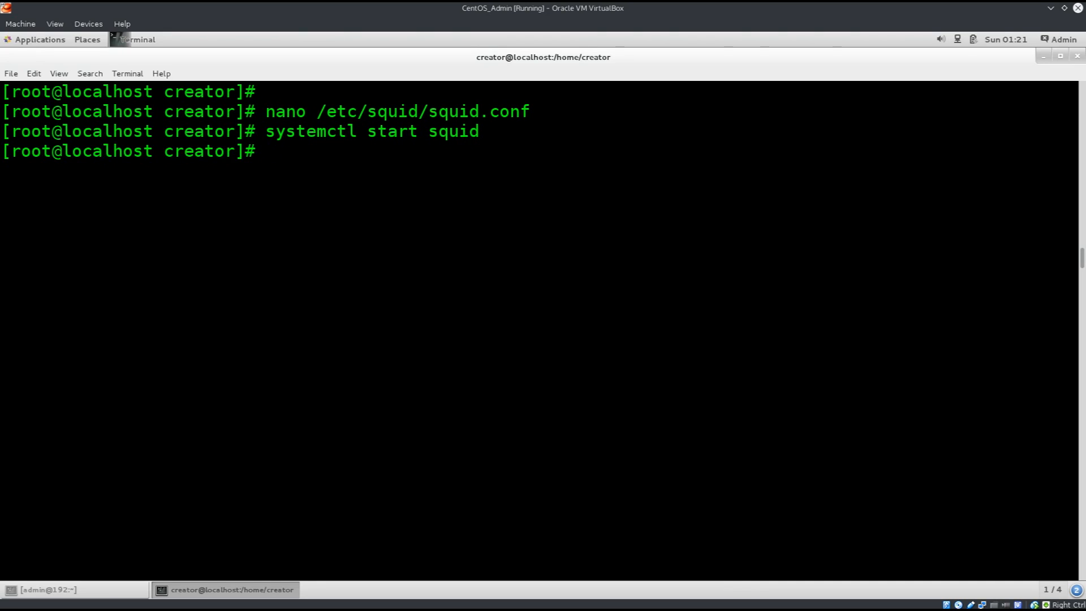
Step: Verify squid shows active and running, then clear the screen
{"action": "type", "text": "nano /etc/squid/squid.conf"}
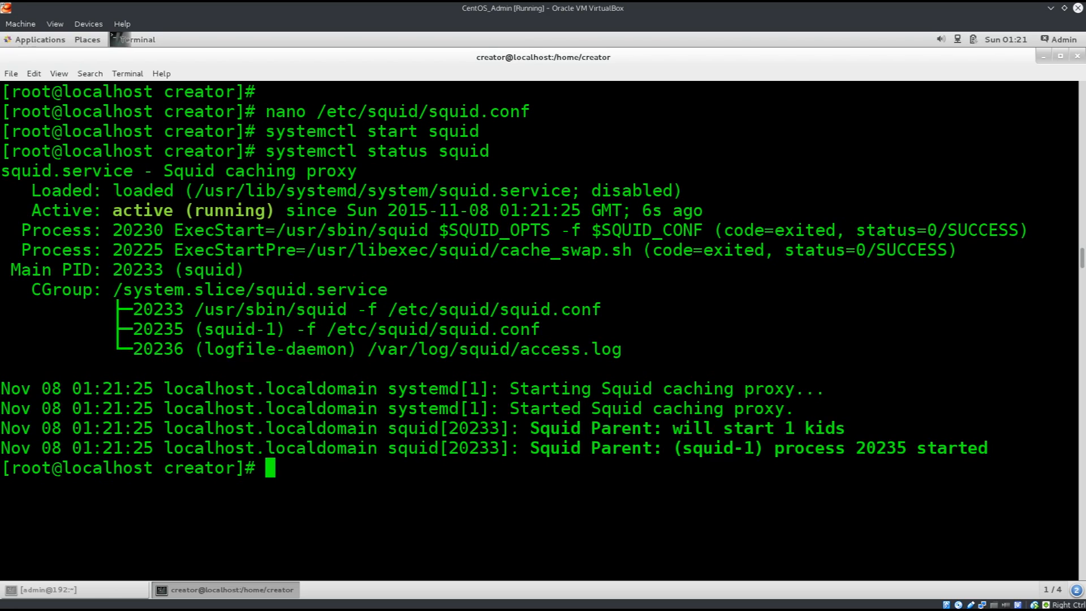
{"action": "mouse_move", "coordinate": [567, 31]}
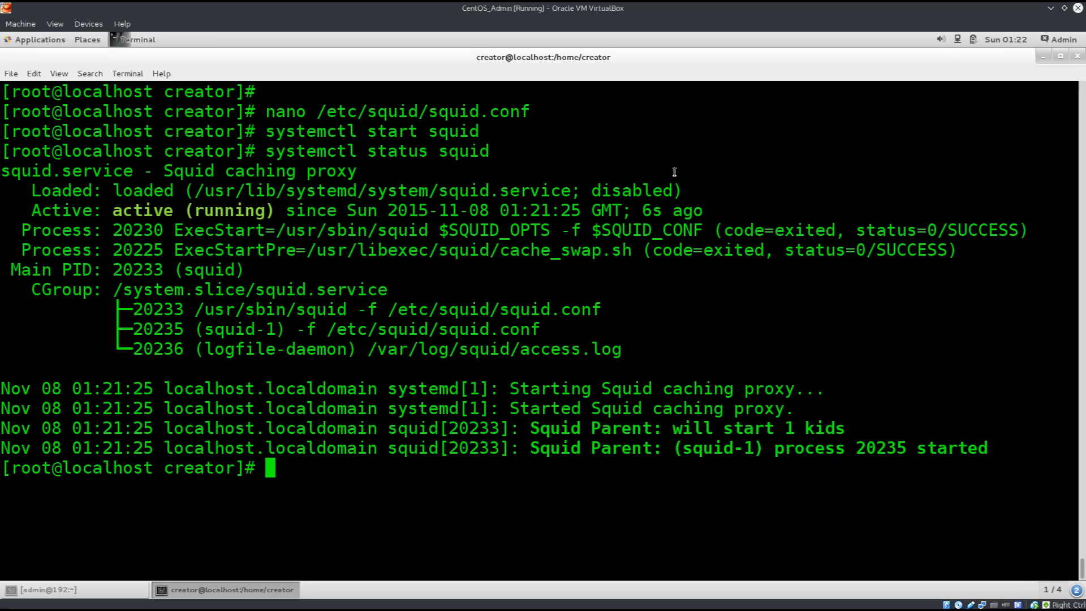
{"action": "type", "text": "cle"}
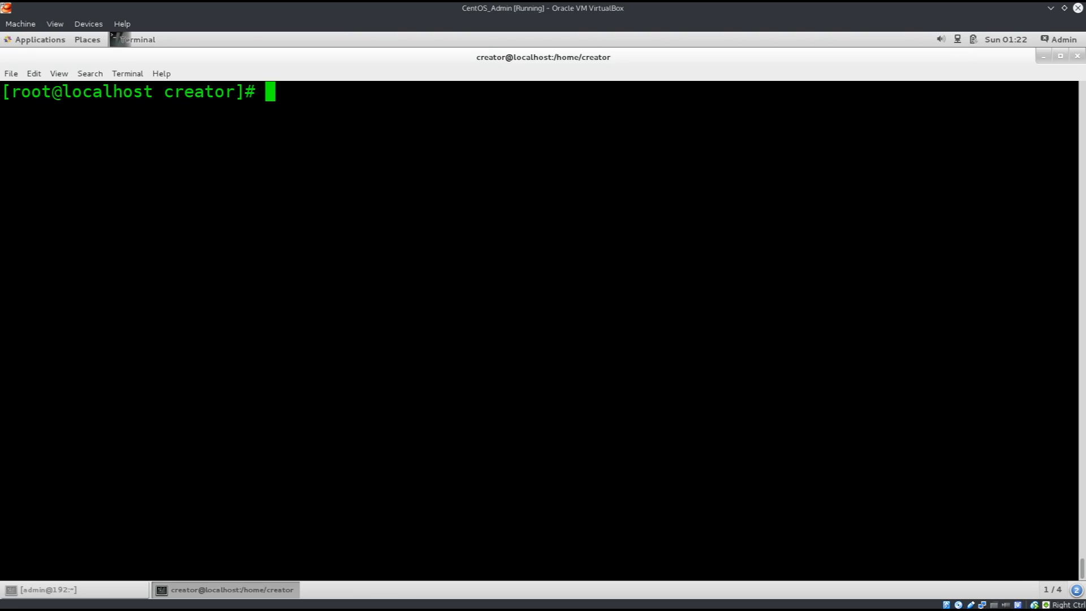
Step: Insert 'iptables -I INPUT 1 -p tcp --dport 3128 -j ACCEPT' at the top of the INPUT chain
{"action": "type", "text": "nano /etc/squid/squid.conf"}
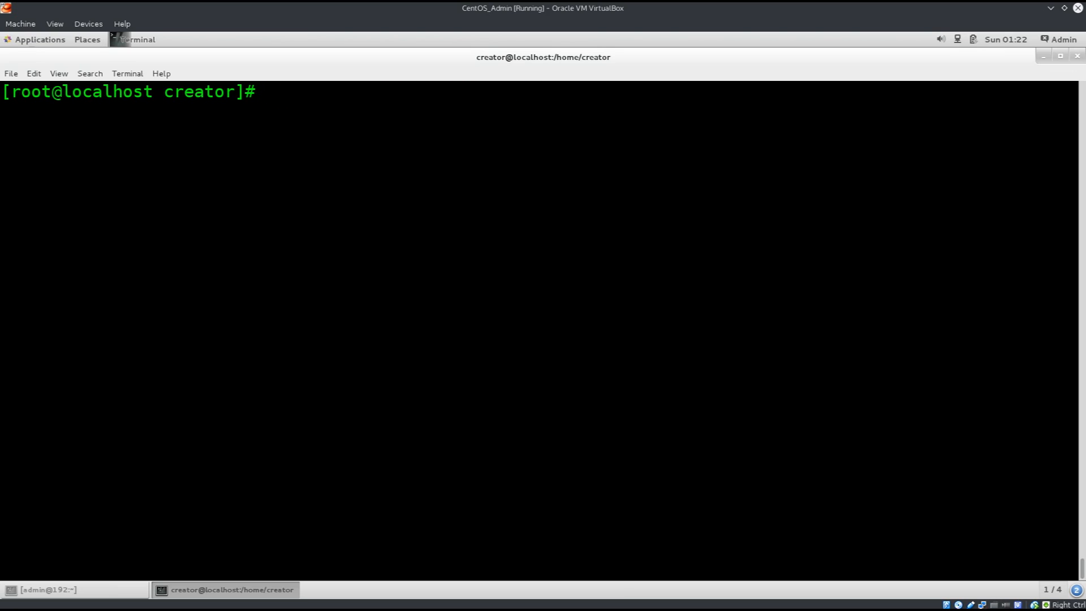
{"action": "type", "text": "iptable"}
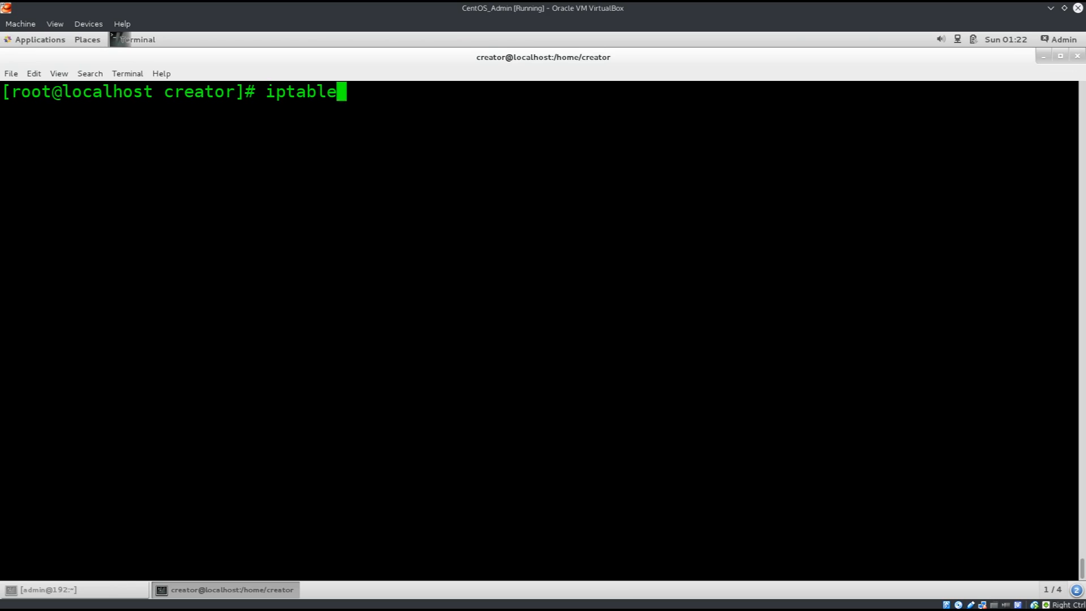
{"action": "type", "text": "s -I"}
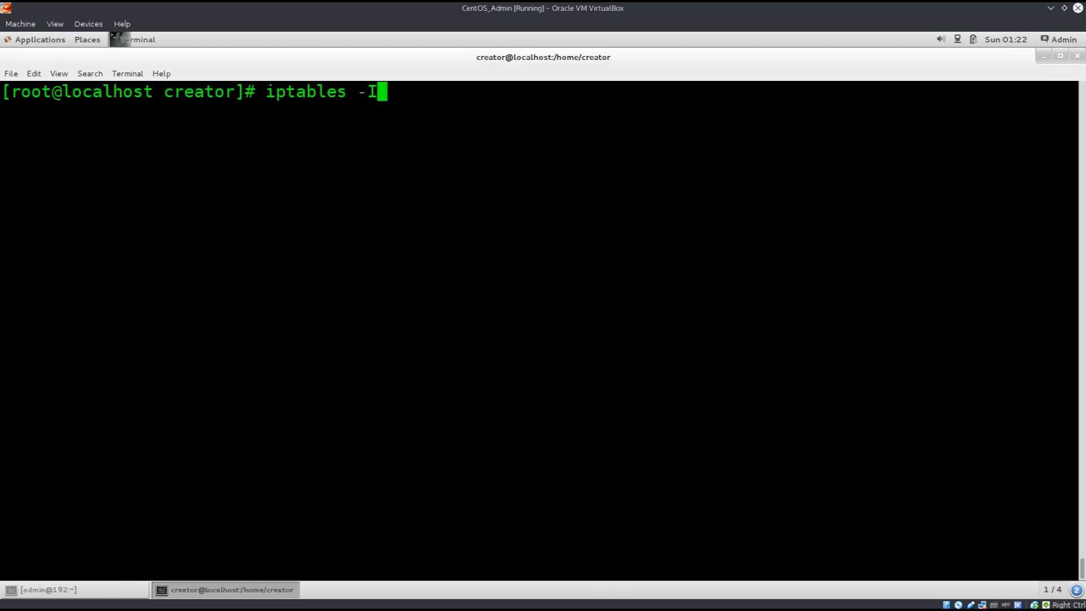
{"action": "type", "text": "INP"}
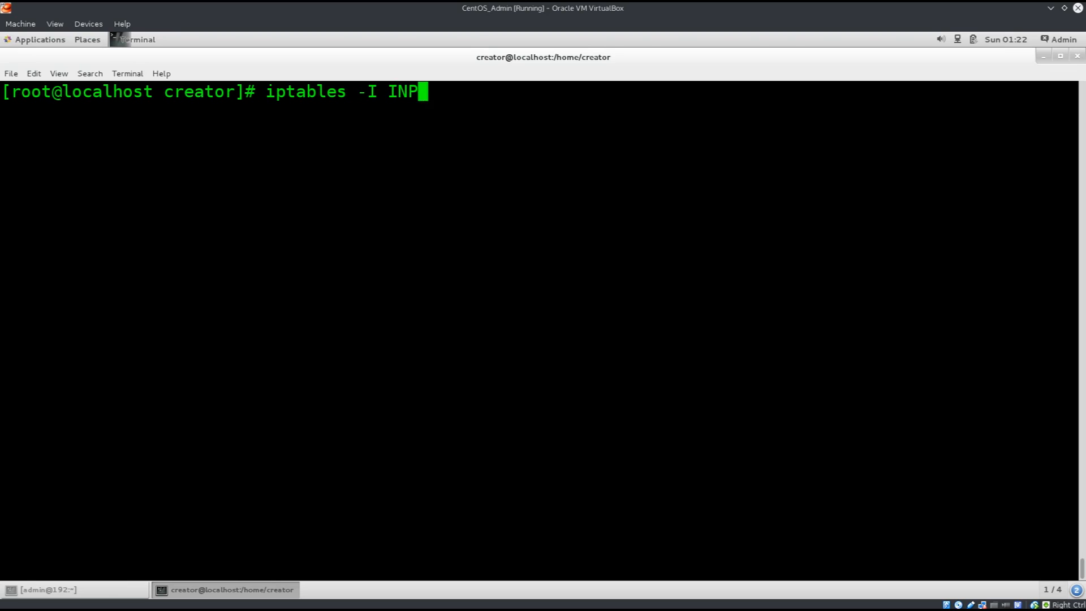
{"action": "type", "text": "UT 1"}
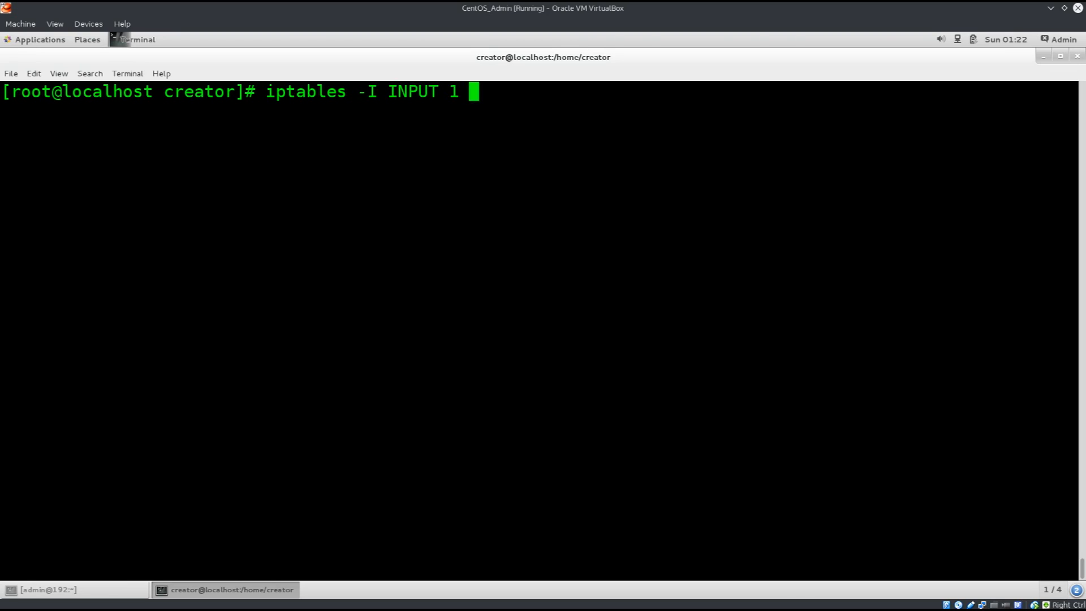
{"action": "type", "text": "-p"}
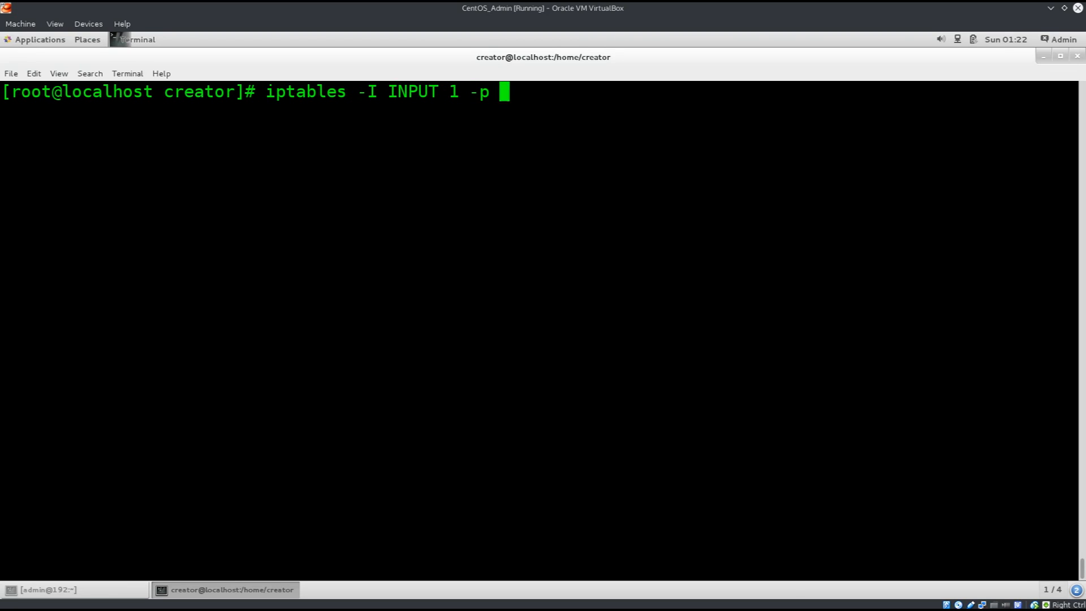
{"action": "type", "text": "tcp"}
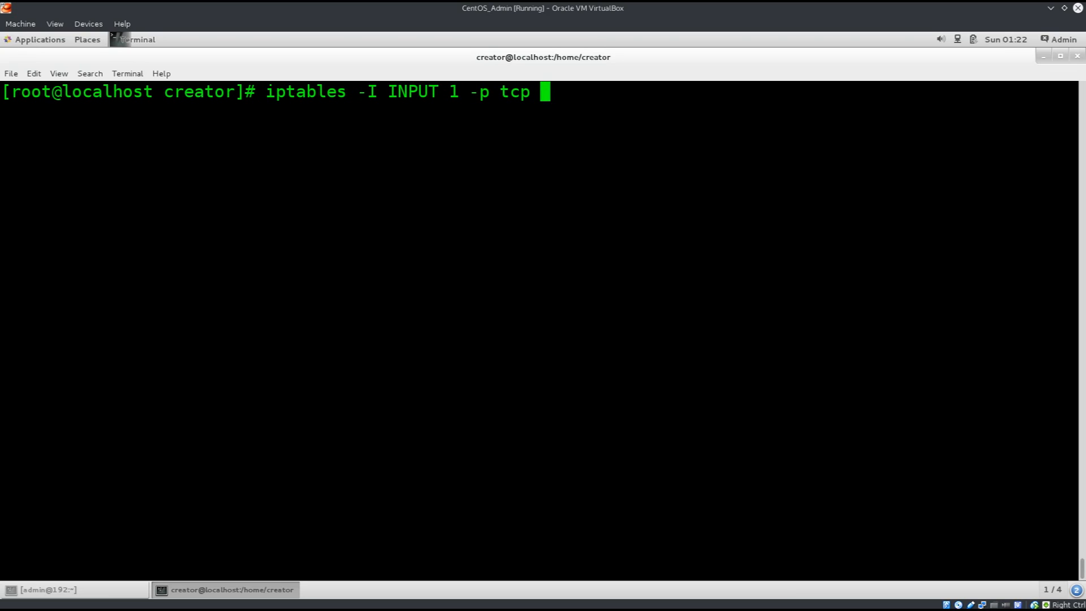
{"action": "type", "text": "--"}
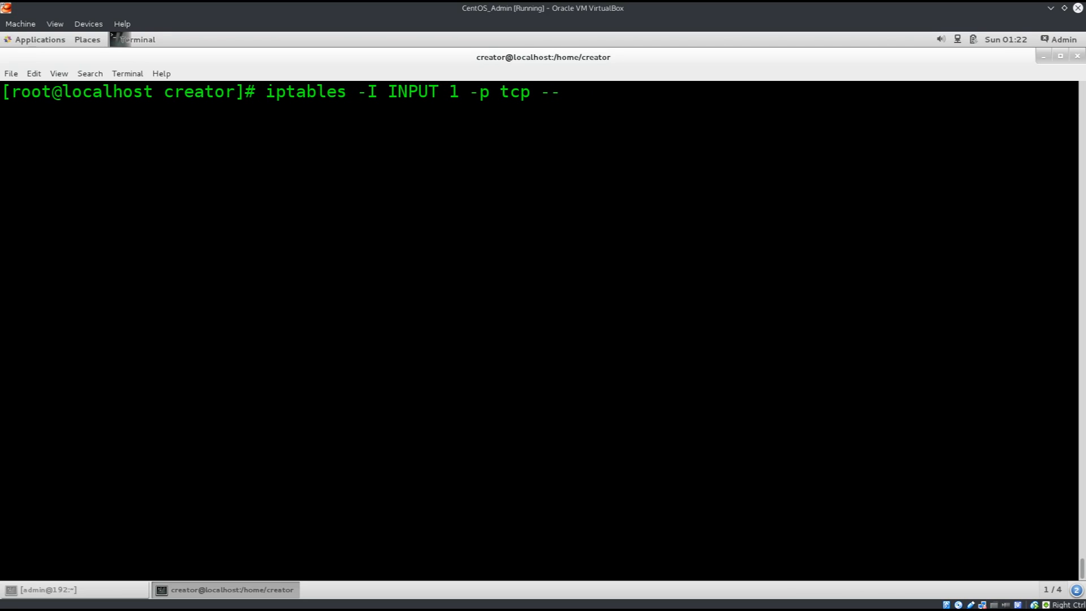
{"action": "type", "text": "dp"}
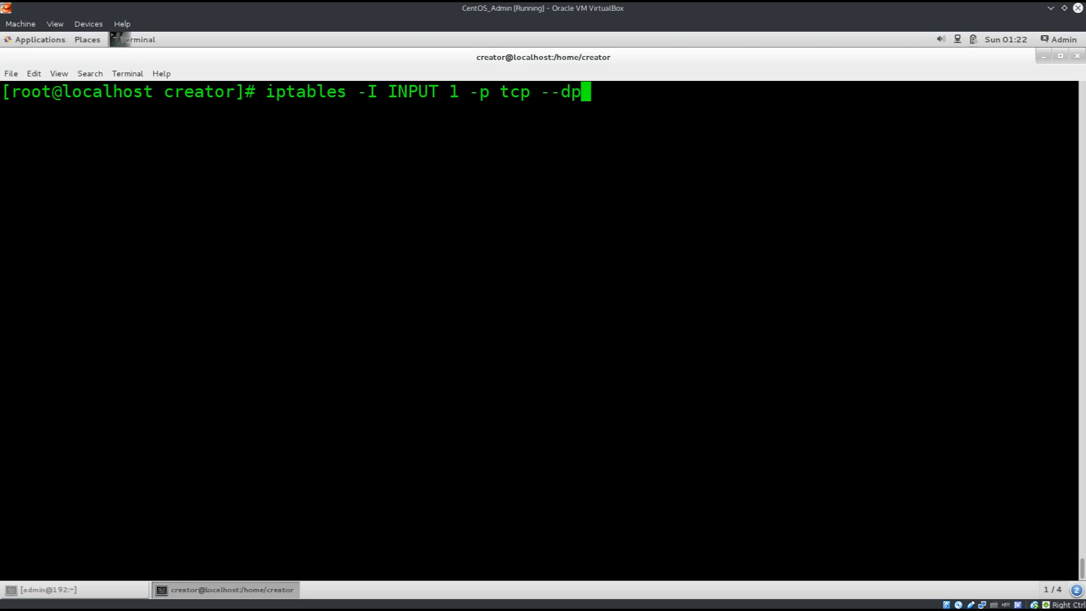
{"action": "type", "text": "ort"}
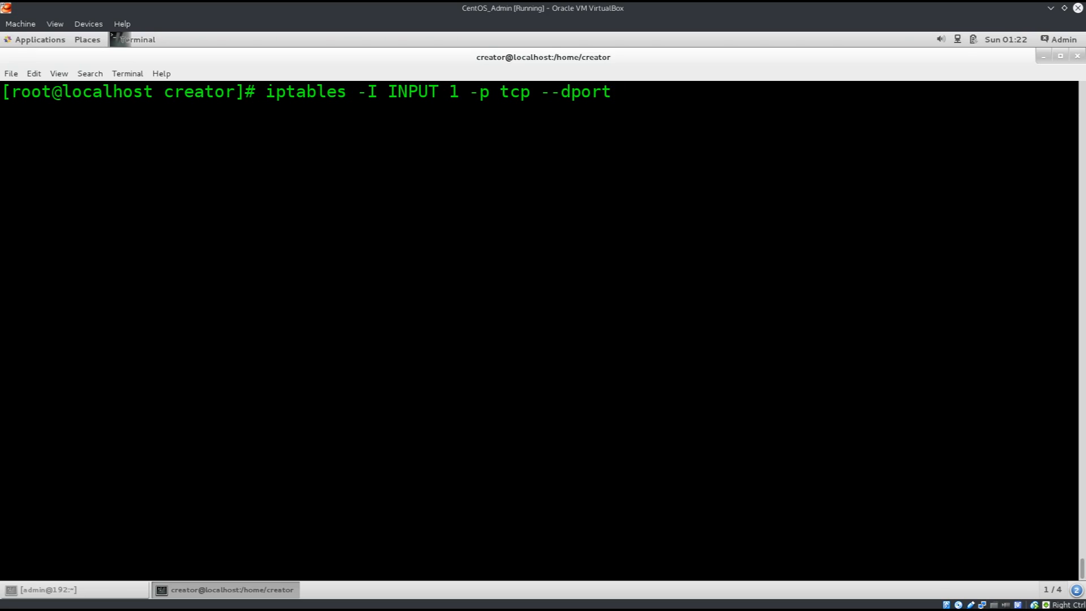
{"action": "type", "text": "31"}
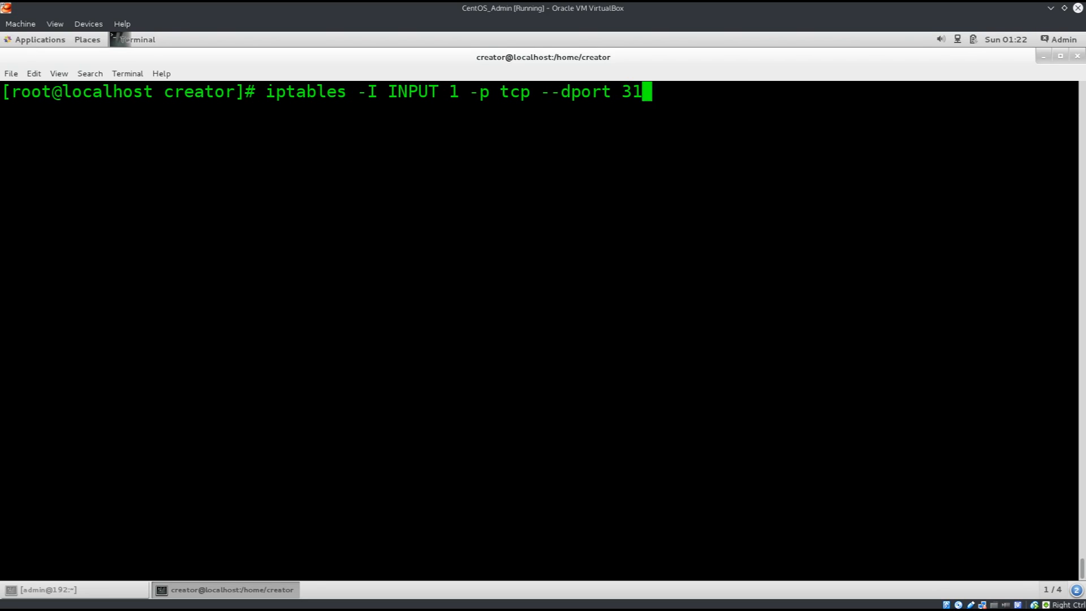
{"action": "type", "text": "28"}
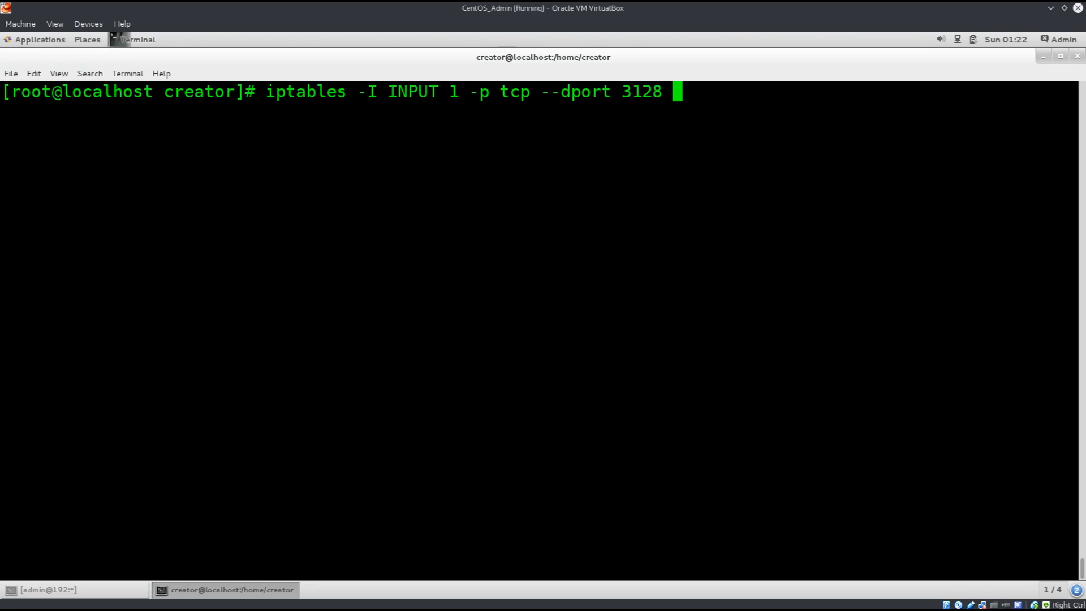
{"action": "type", "text": "-j AC"}
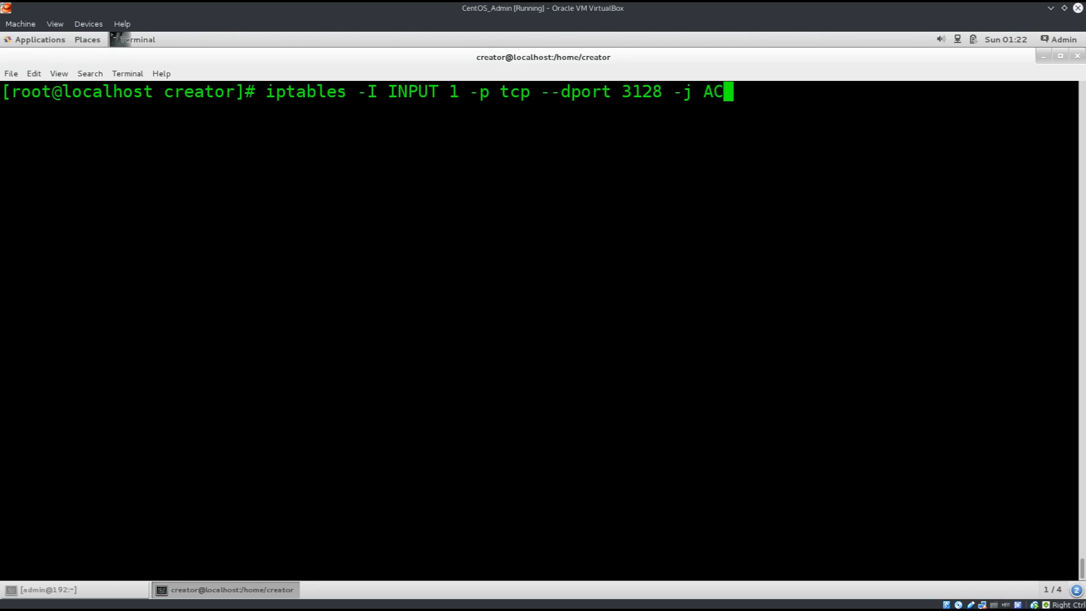
{"action": "type", "text": "CEPT"}
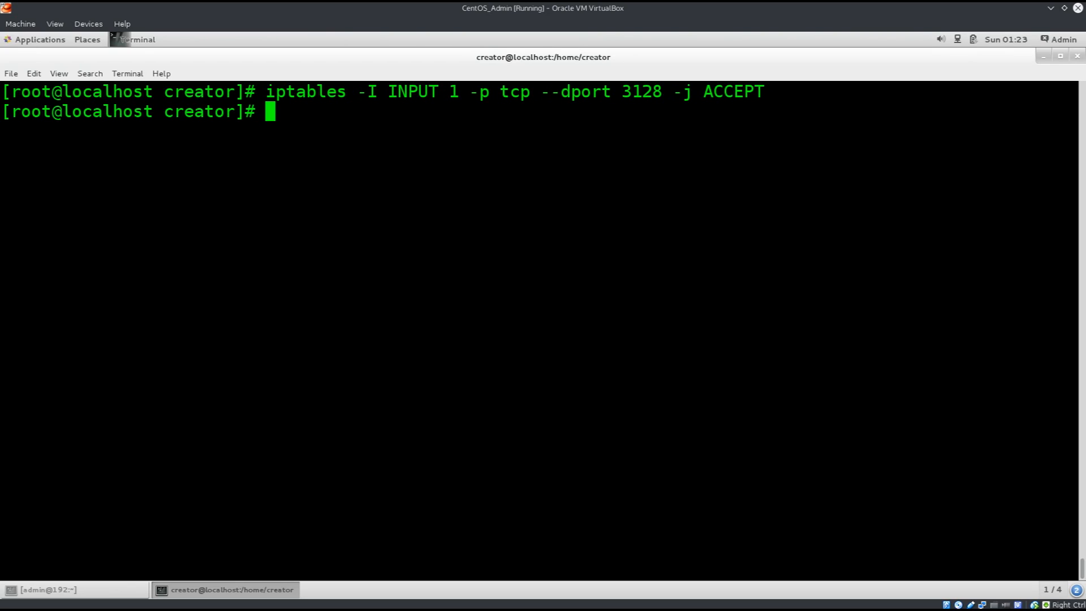
Step: List the INPUT chain with iptables -L and highlight the new squid port rule at the top
{"action": "type", "text": "iptables -L INPUT"}
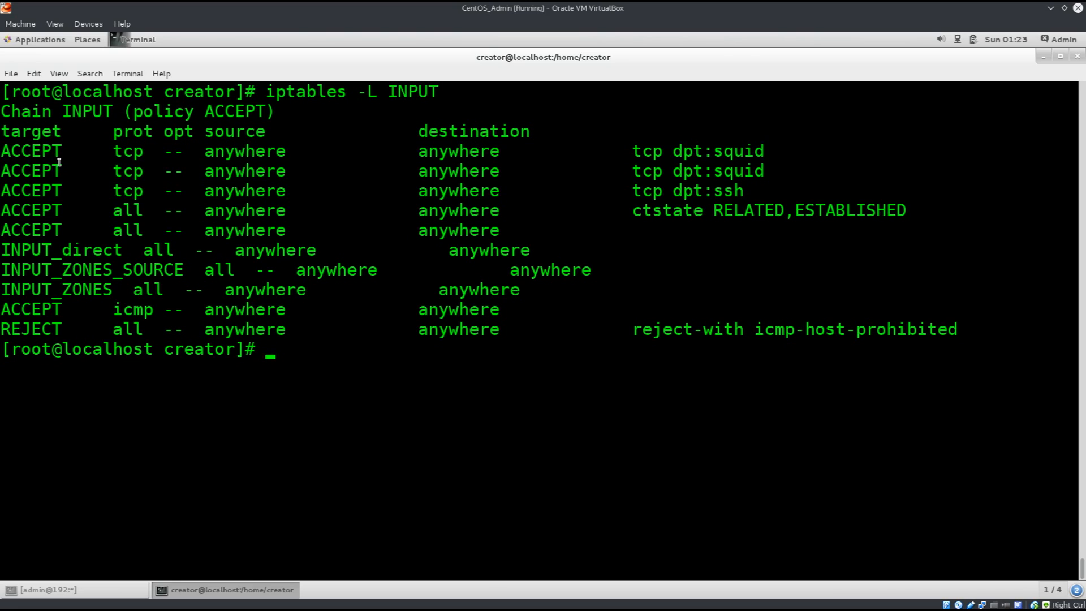
{"action": "double_click", "coordinate": [32, 151]}
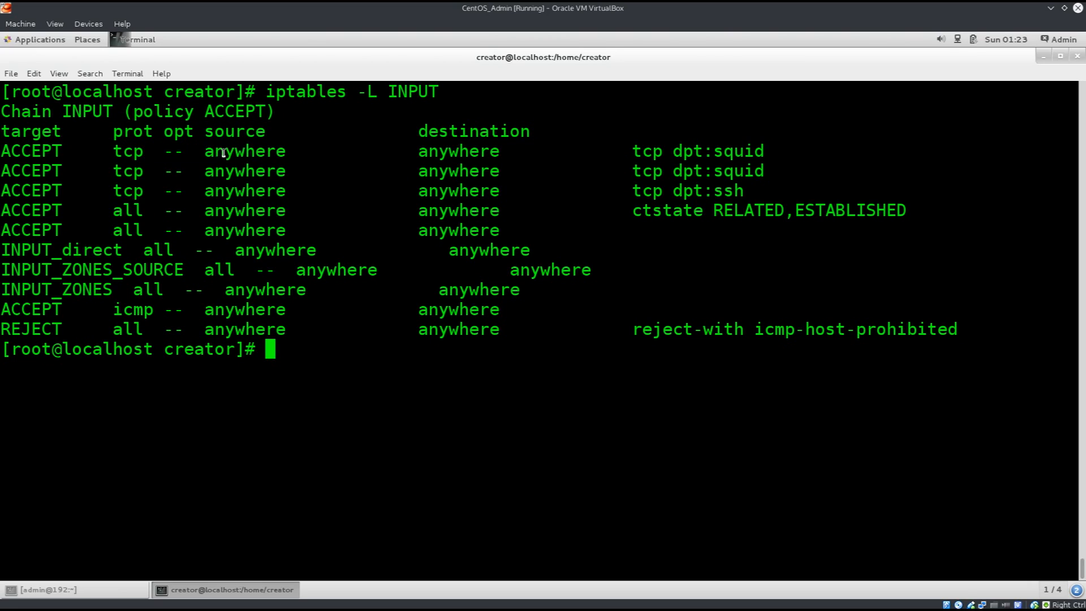
{"action": "left_click_drag", "start_coordinate": [419, 150], "coordinate": [477, 151]}
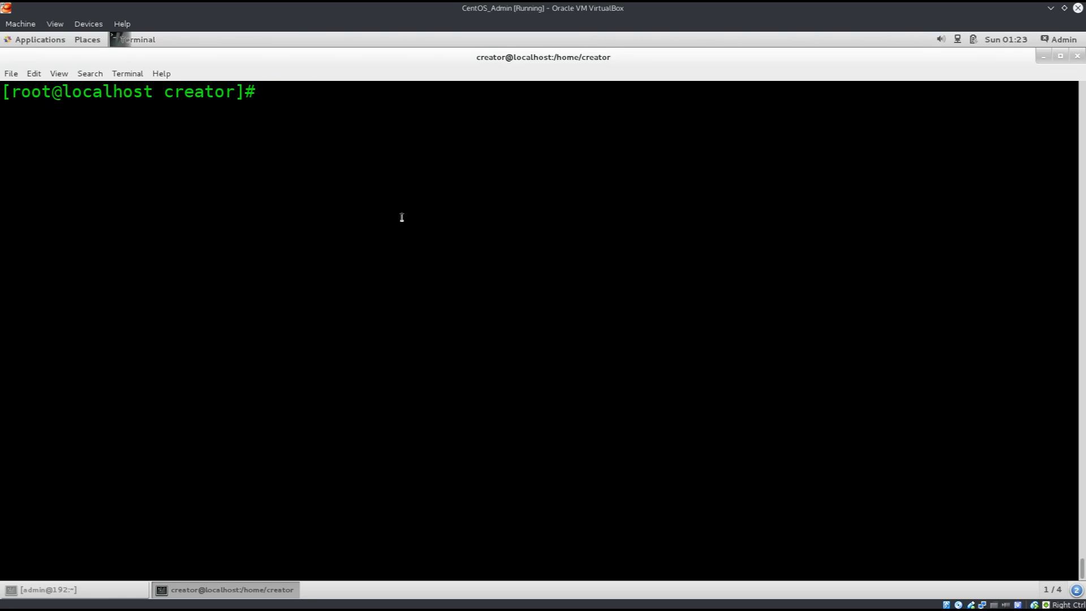
{"action": "mouse_move", "coordinate": [387, 189]}
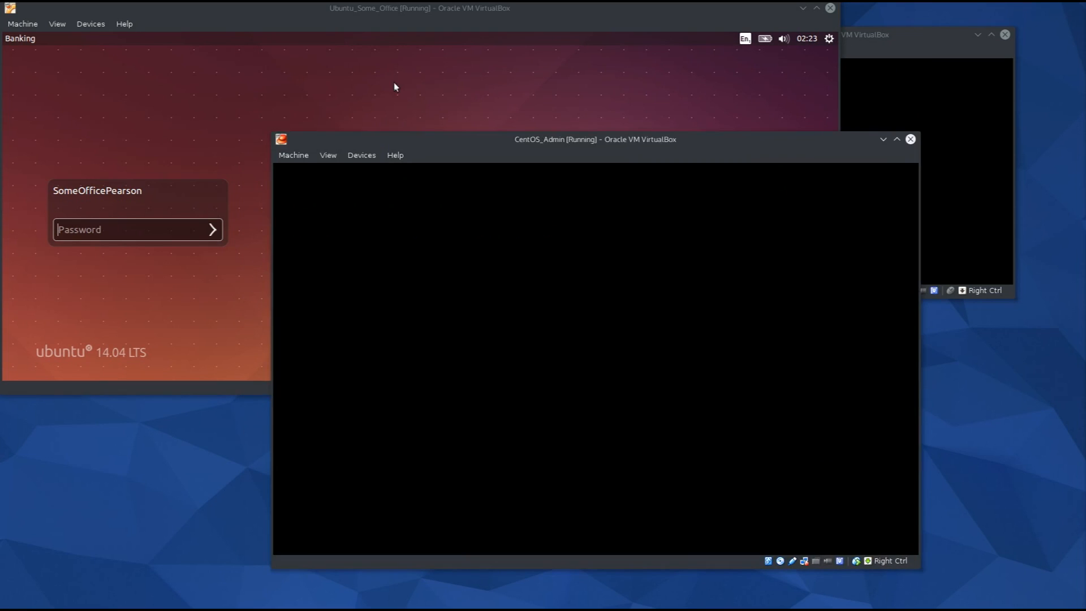
Step: Unlock the office machine and show its Network proxy settings (192.168.1.4, port 3128)
{"action": "type", "text": "••"}
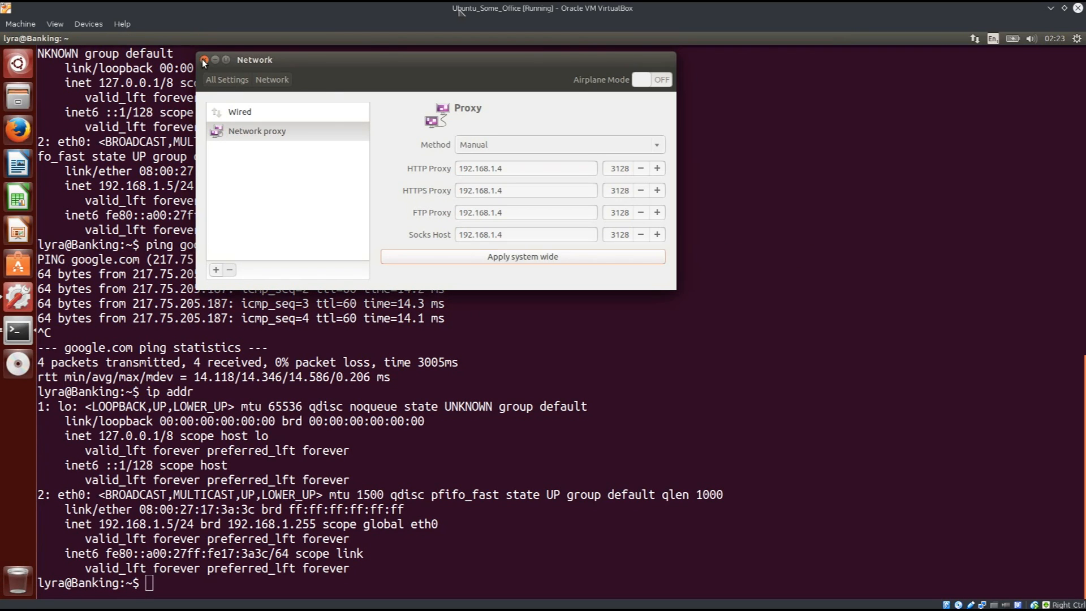
{"action": "left_click", "coordinate": [205, 60]}
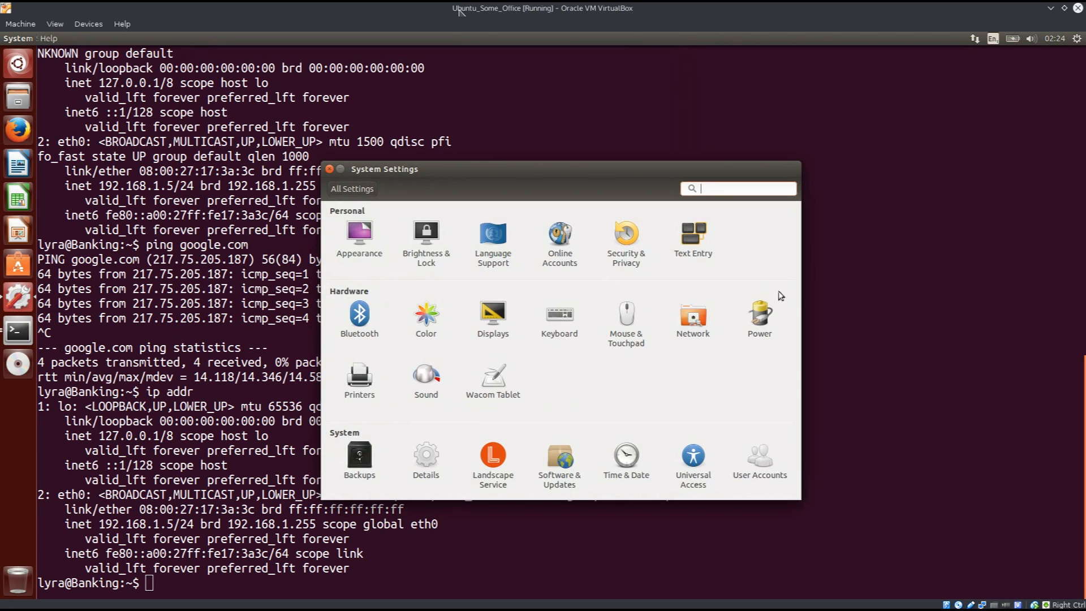
{"action": "left_click", "coordinate": [692, 313]}
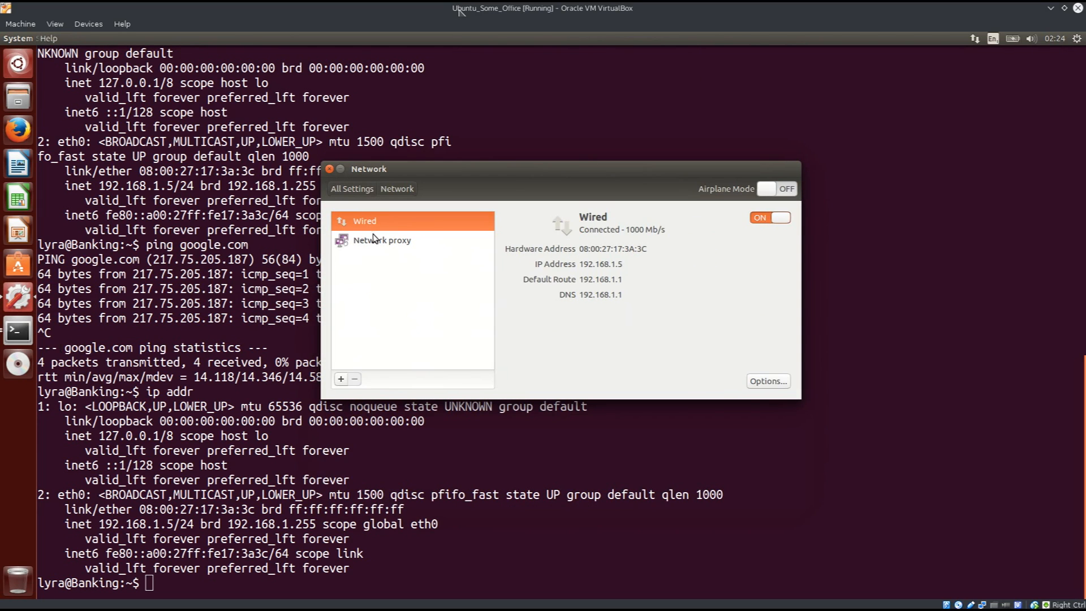
{"action": "left_click", "coordinate": [381, 239]}
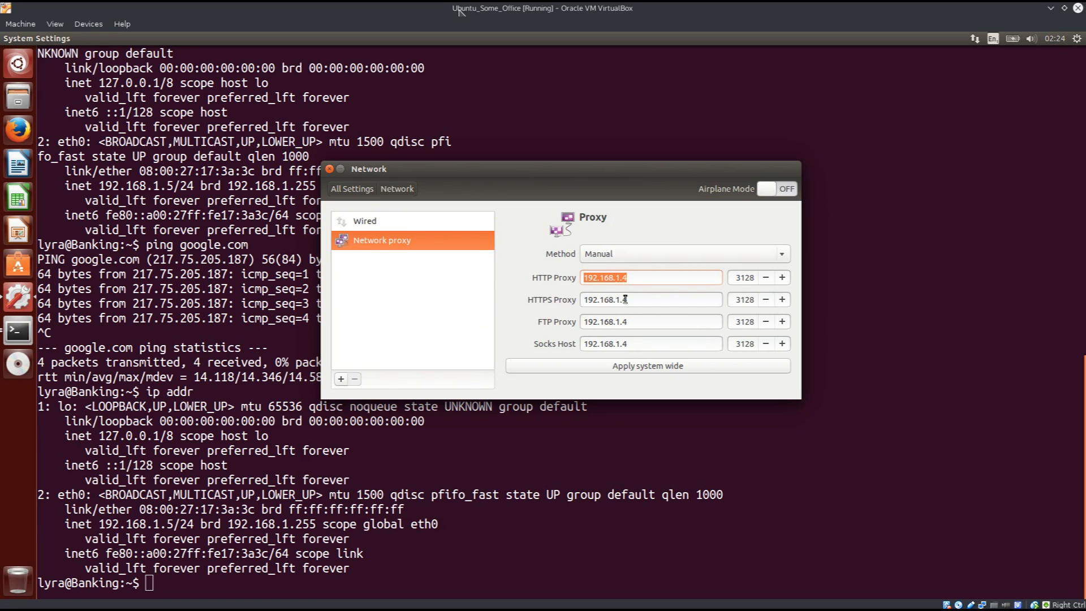
{"action": "mouse_move", "coordinate": [737, 278]}
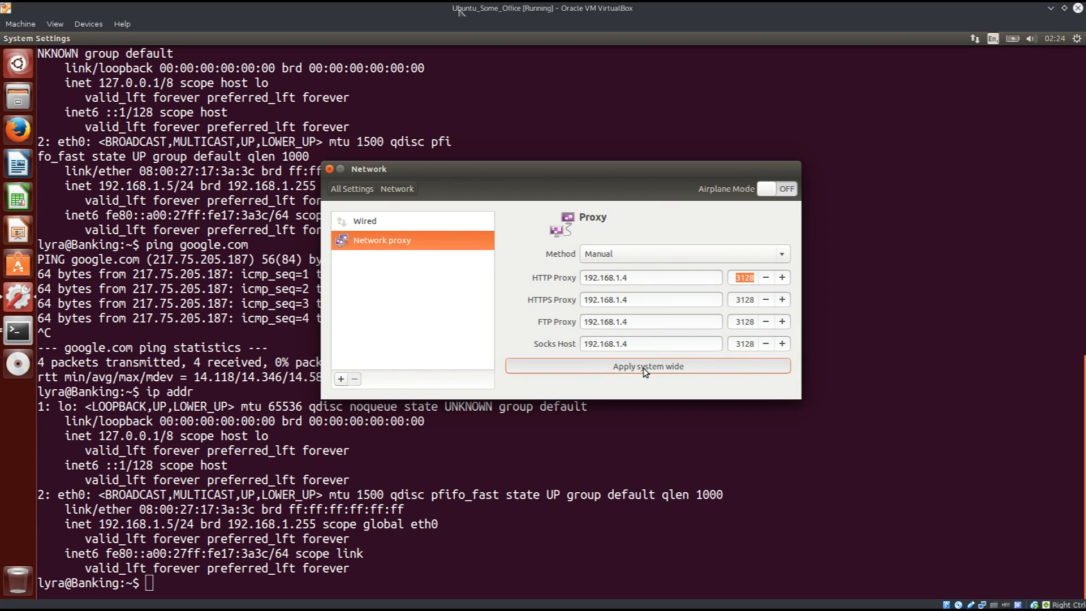
Step: Apply the manual proxy system-wide and launch Firefox
{"action": "left_click", "coordinate": [647, 365]}
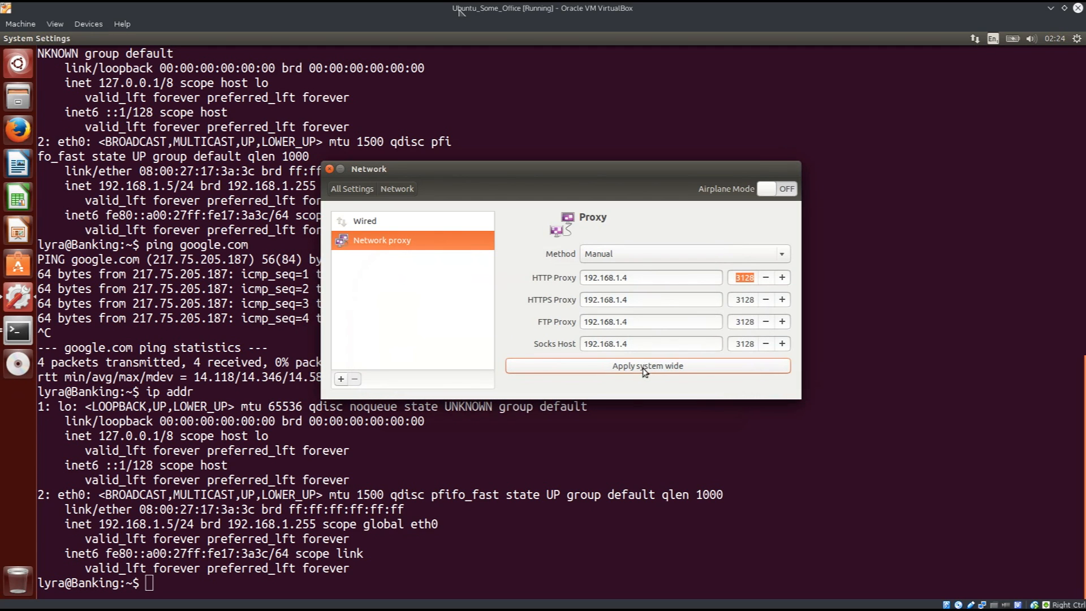
{"action": "left_click", "coordinate": [329, 168]}
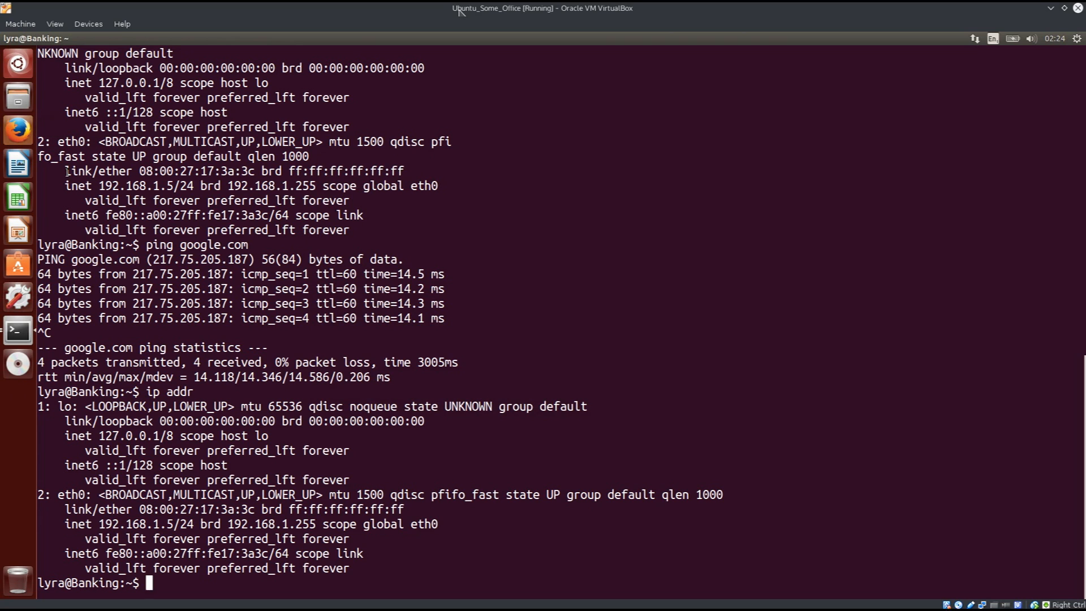
{"action": "left_click", "coordinate": [17, 129]}
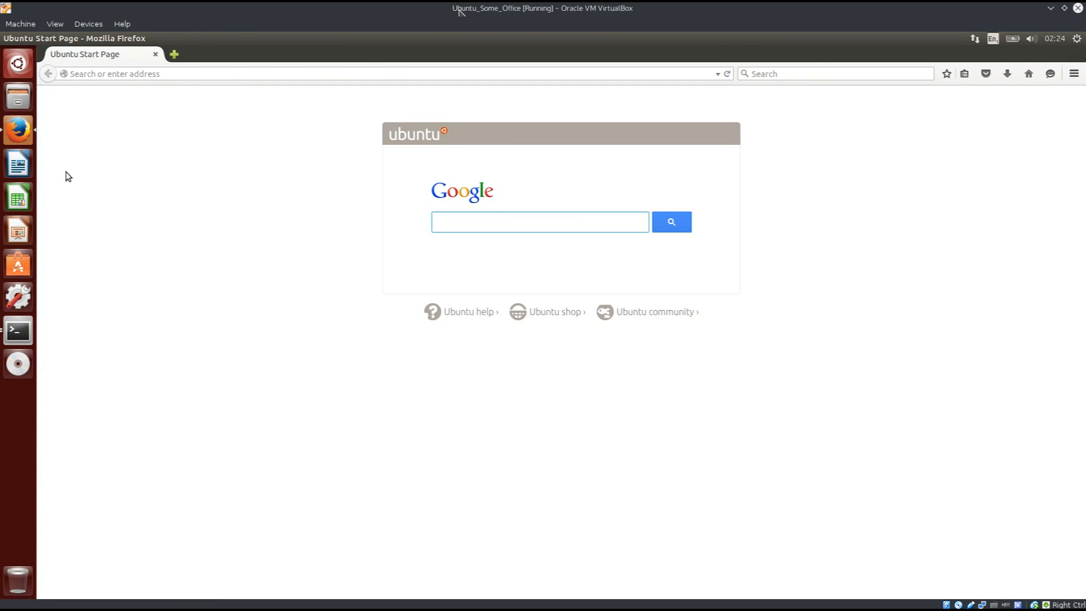
Step: Search Google for hello, then youtube, through the proxy
{"action": "left_click", "coordinate": [539, 221]}
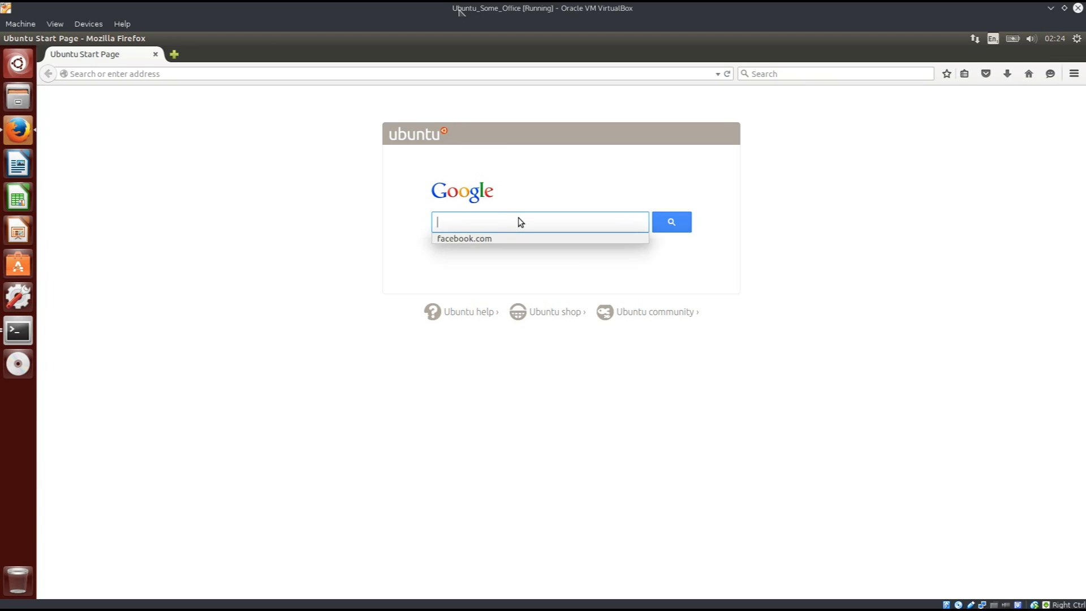
{"action": "mouse_move", "coordinate": [253, 146]}
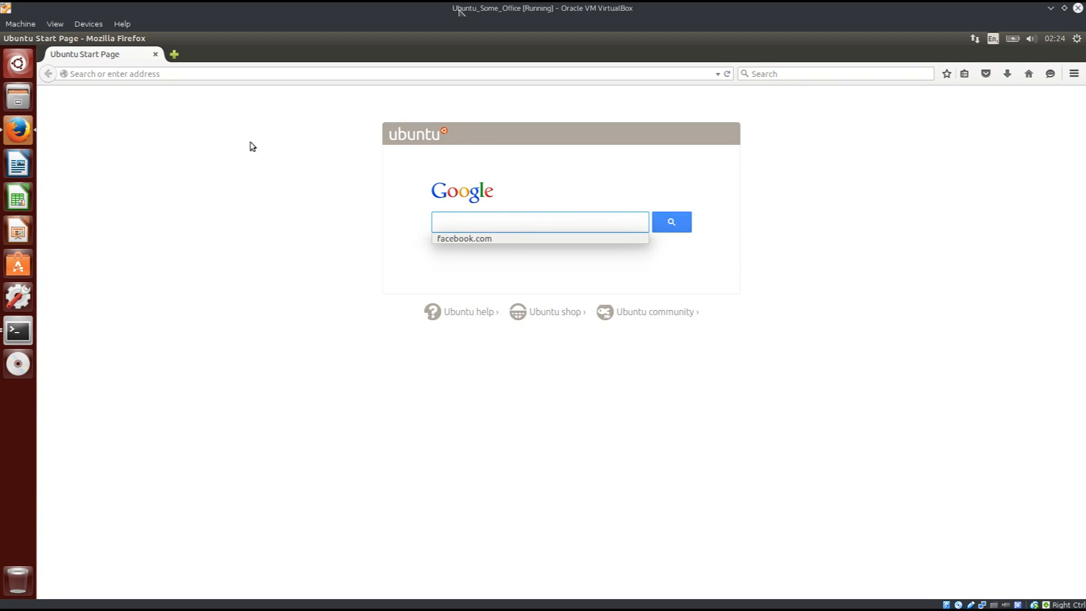
{"action": "type", "text": "h"}
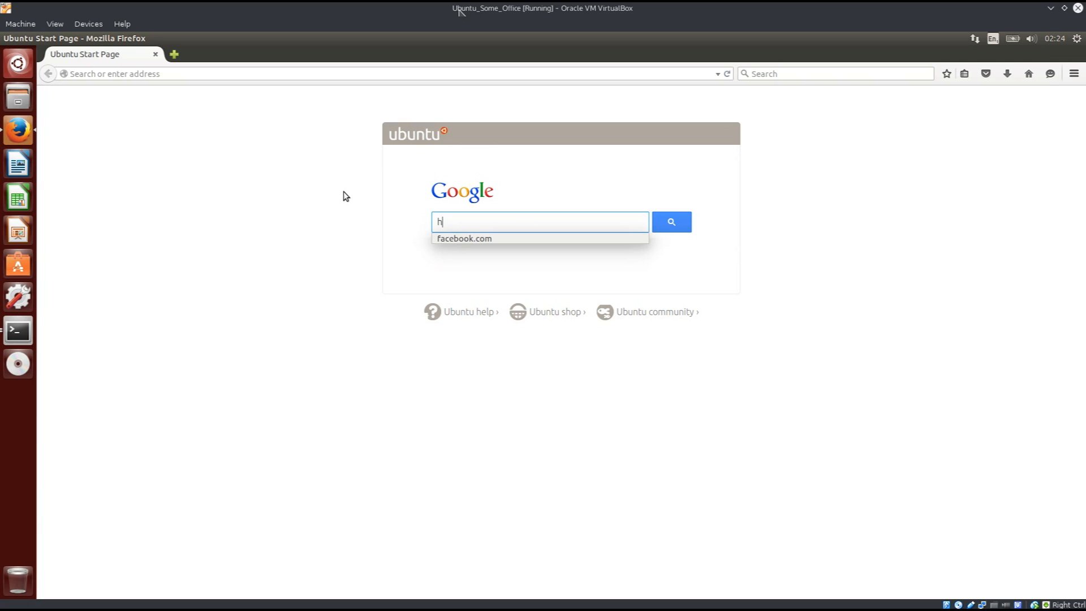
{"action": "type", "text": "ello.co"}
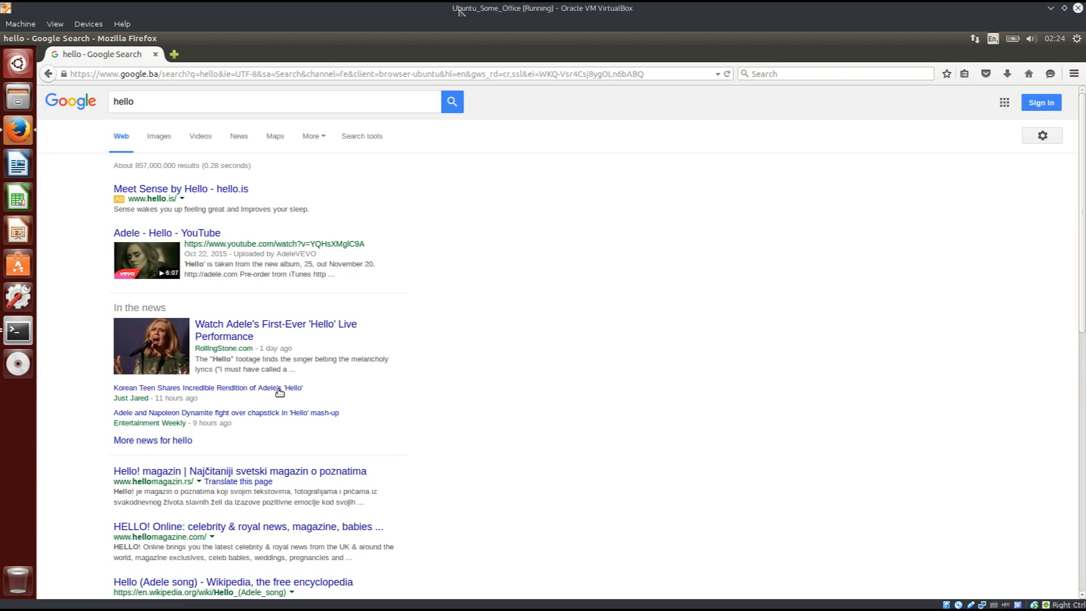
{"action": "left_click", "coordinate": [274, 100]}
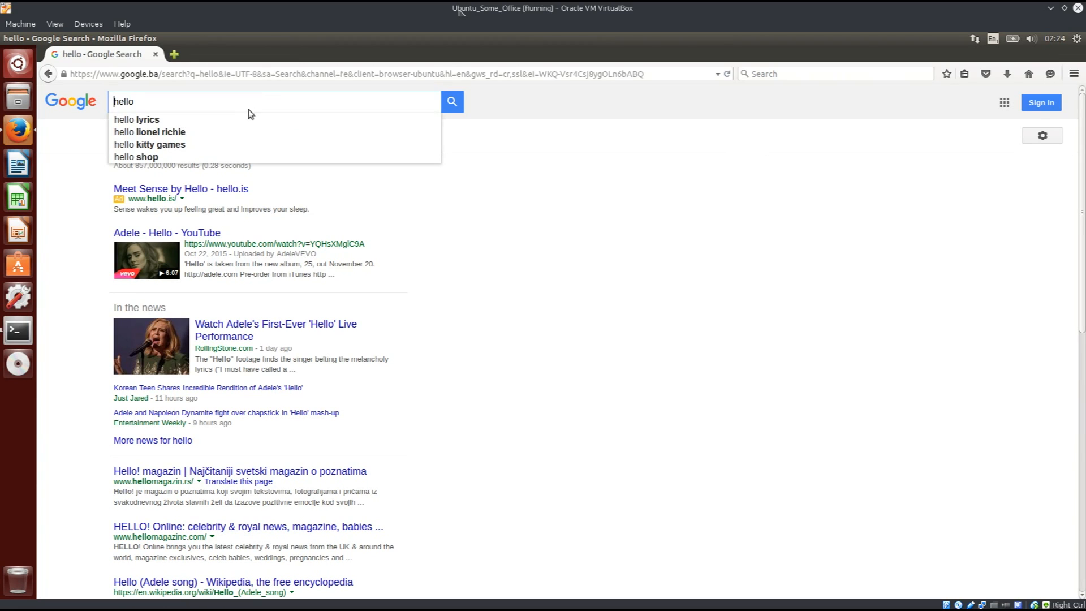
{"action": "type", "text": "yout"}
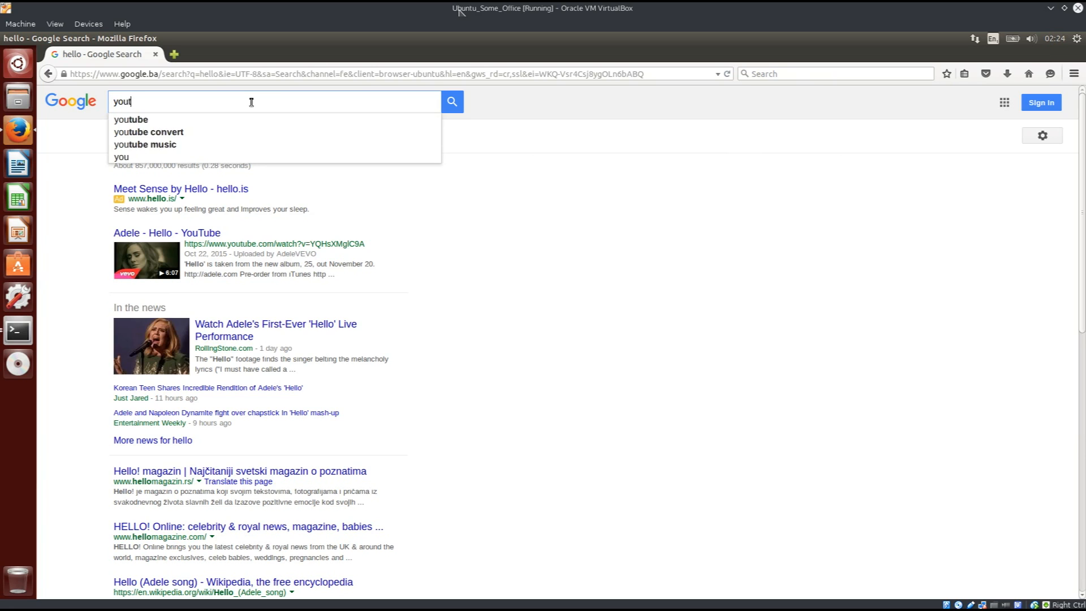
{"action": "left_click", "coordinate": [130, 118]}
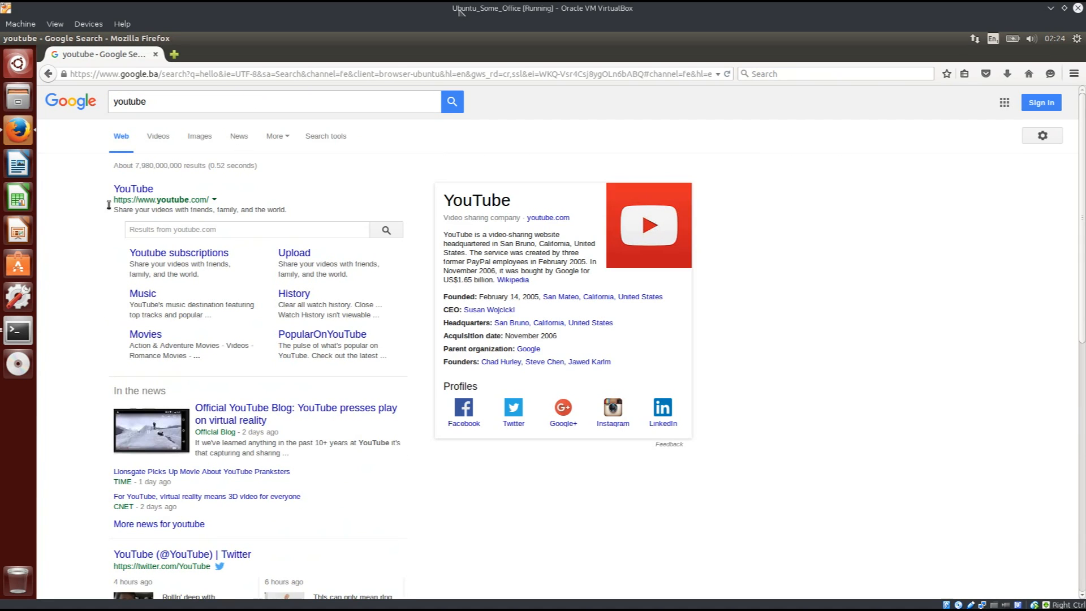
Step: Search for facebook and follow the Facebook - Log In or Sign Up result to test access
{"action": "left_click", "coordinate": [133, 189]}
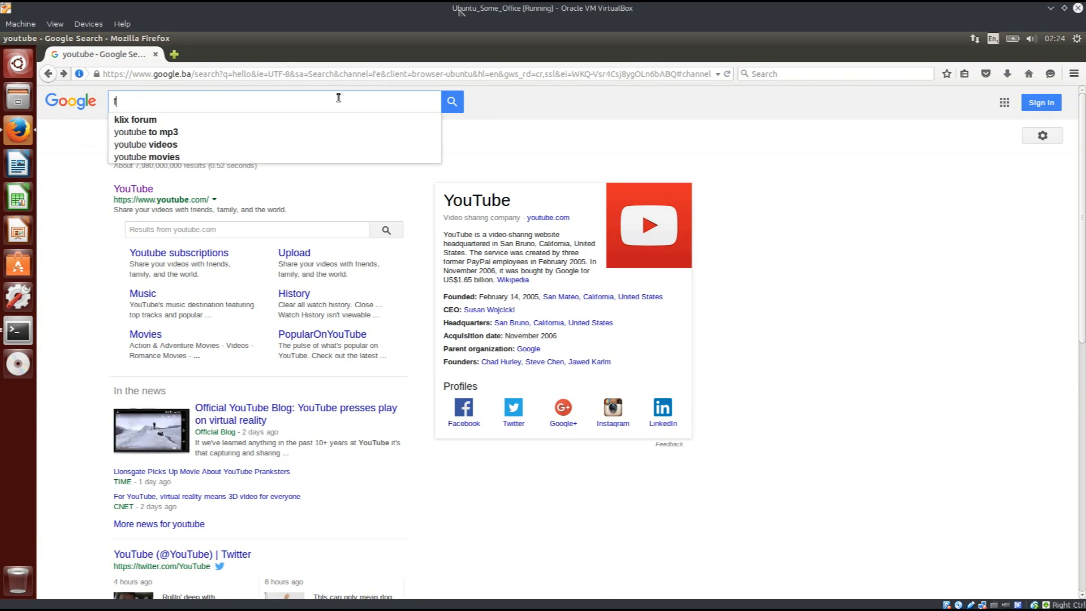
{"action": "type", "text": "acebook"}
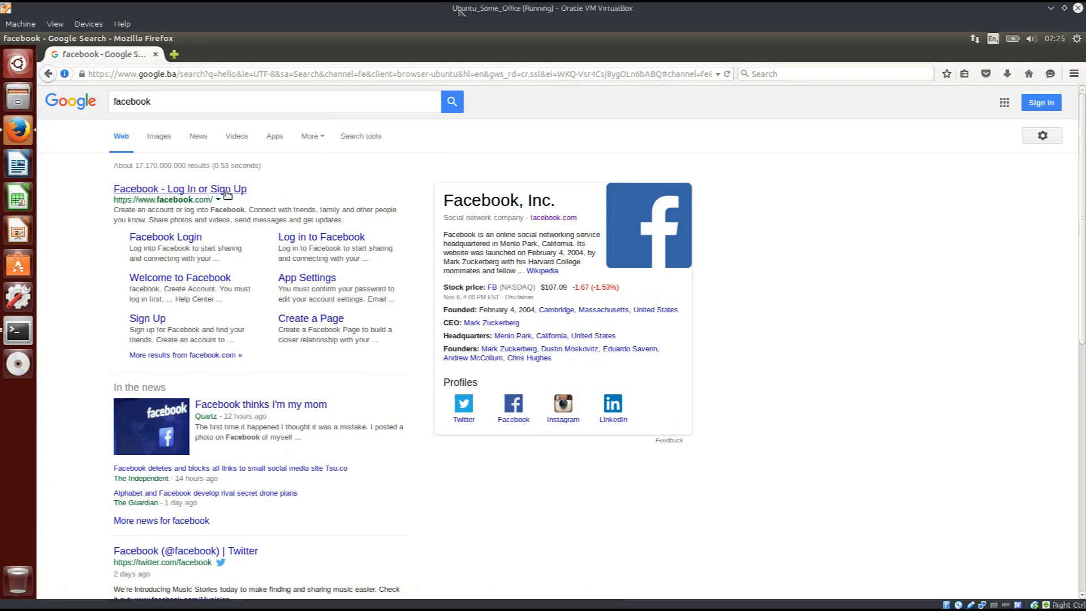
{"action": "left_click", "coordinate": [180, 189]}
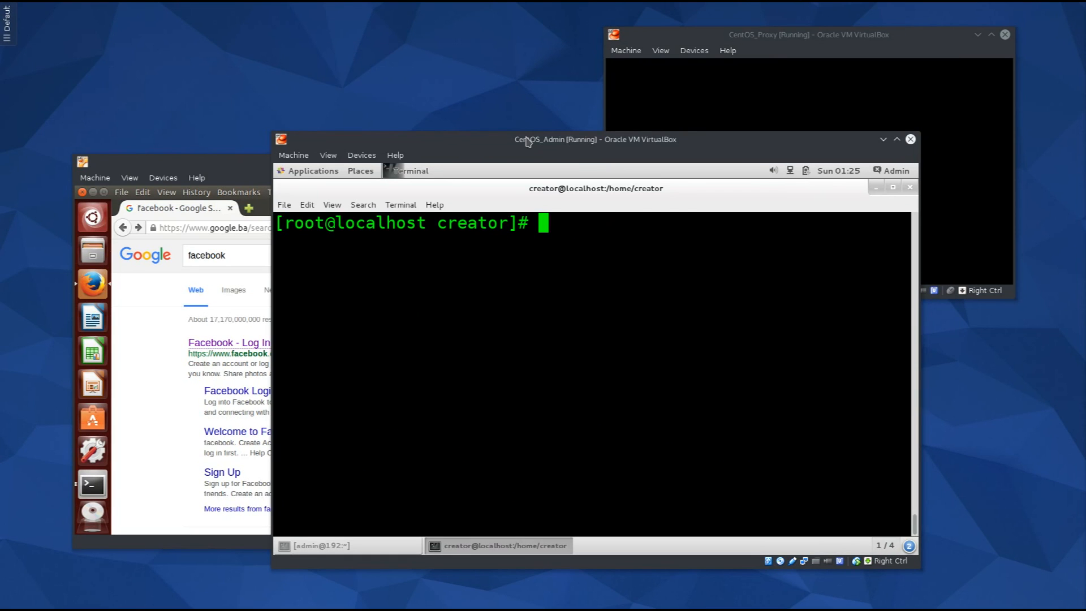
Step: Append .youtube.com to the acl nogo dstdomain line in squid.conf and save the file
{"action": "type", "text": "systemctl start squid"}
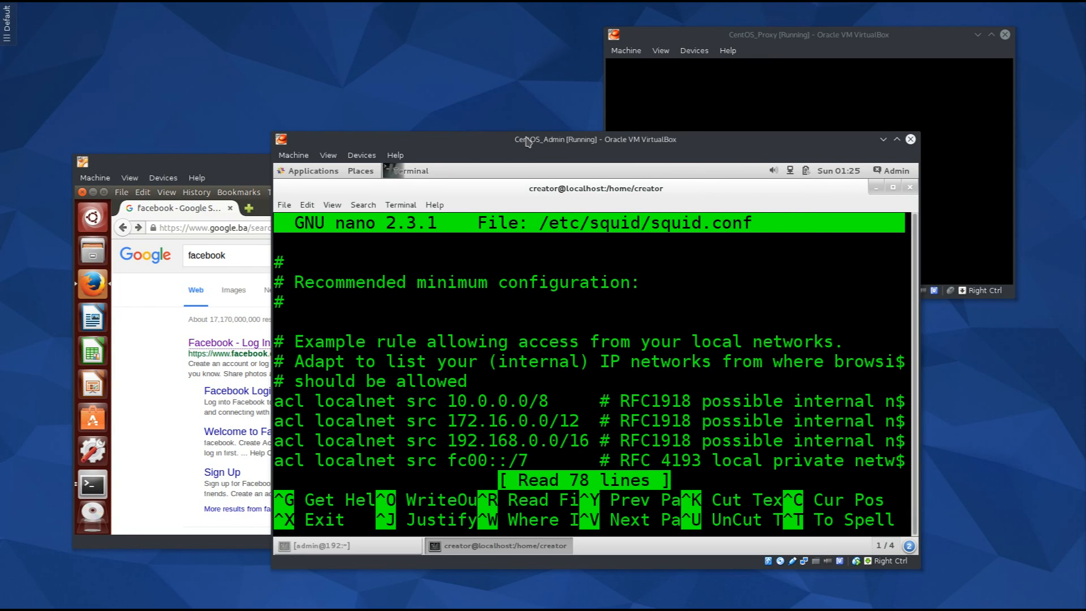
{"action": "mouse_move", "coordinate": [630, 151]}
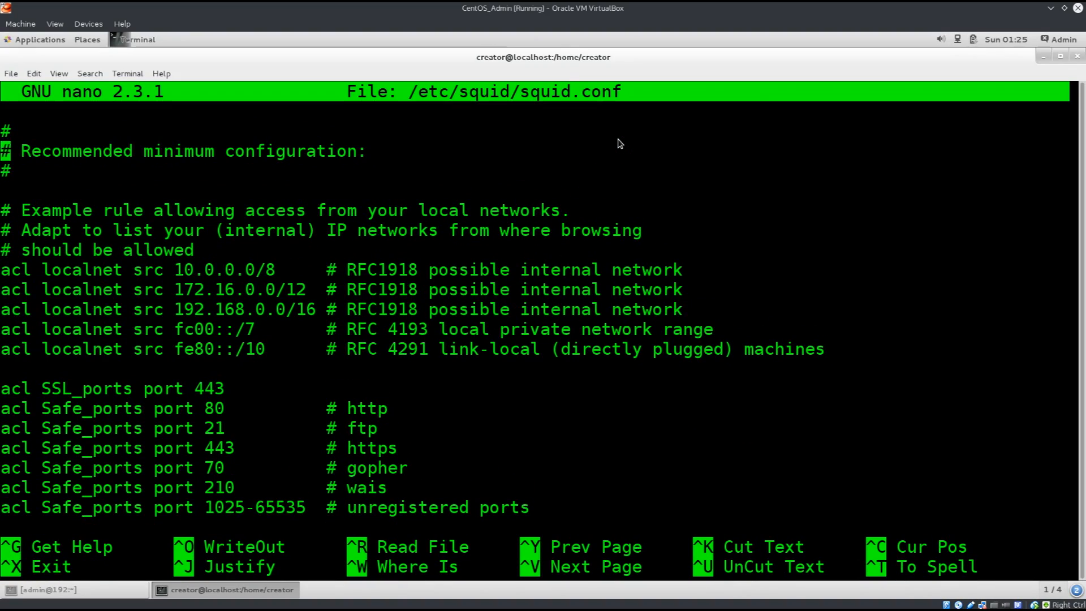
{"action": "scroll", "scroll_direction": "down", "scroll_amount": 3}
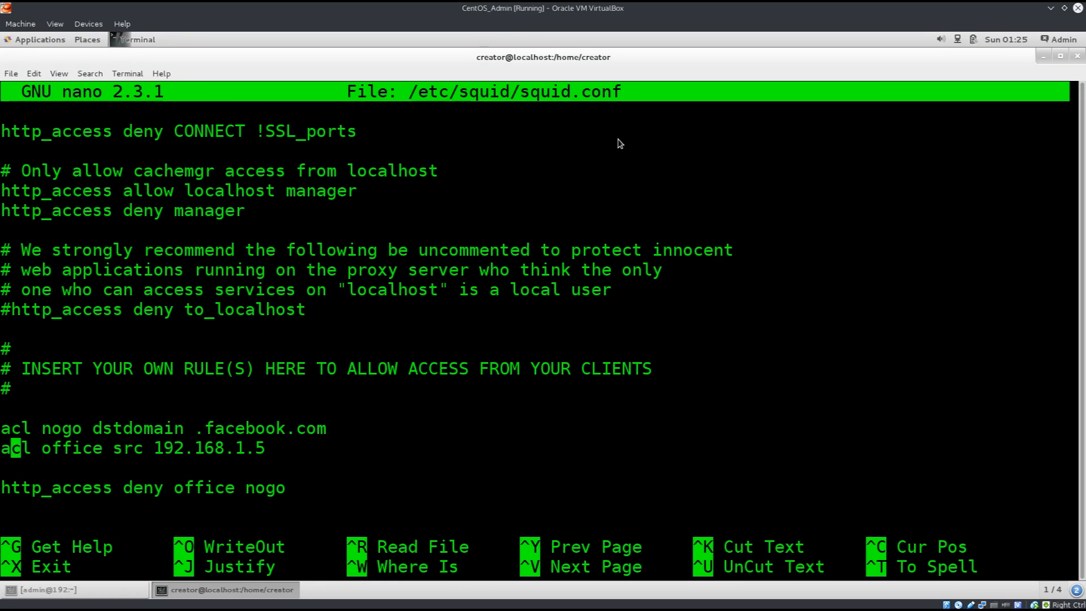
{"action": "type", "text": "."}
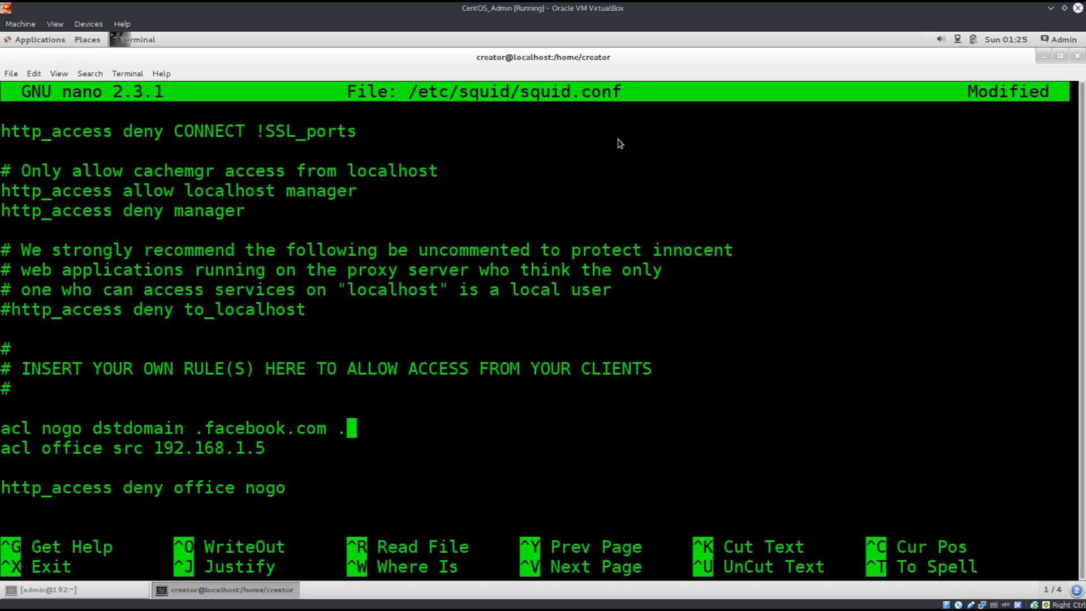
{"action": "type", "text": "youtube."}
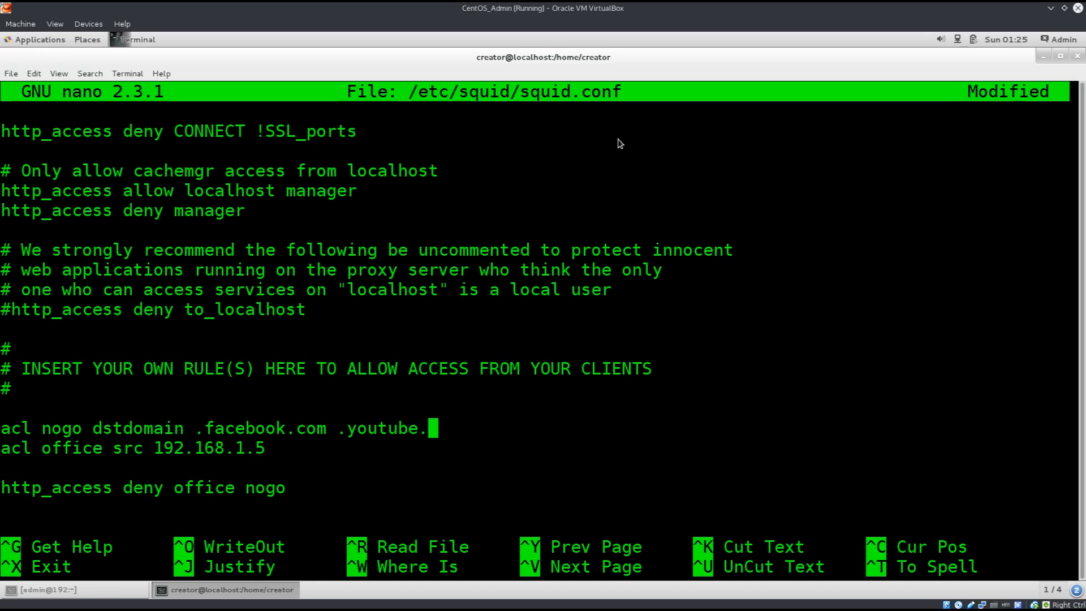
{"action": "key", "text": "ctrl+o"}
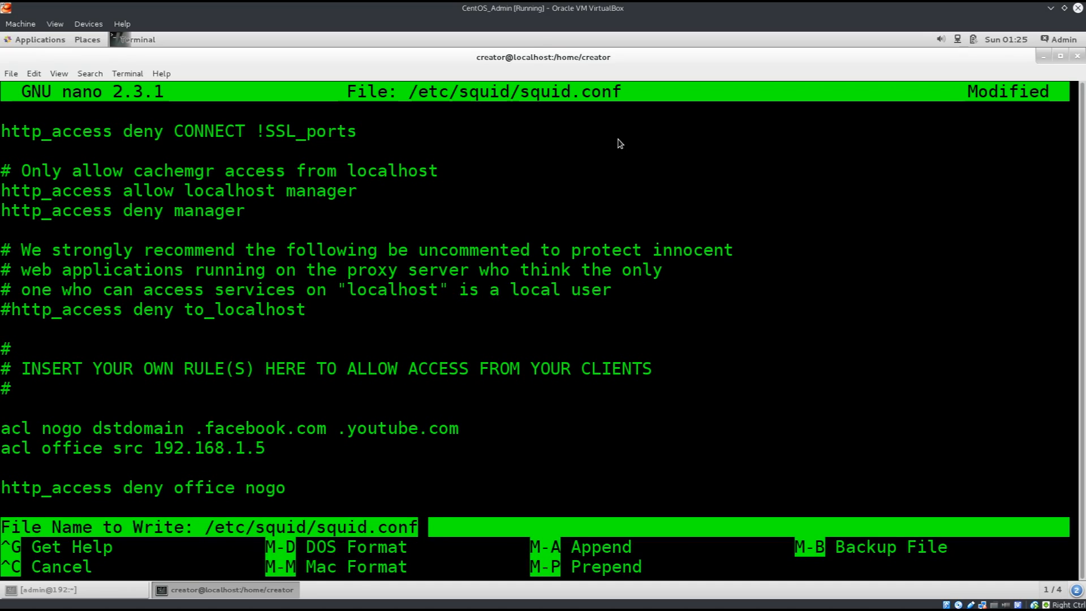
{"action": "key", "text": "Enter"}
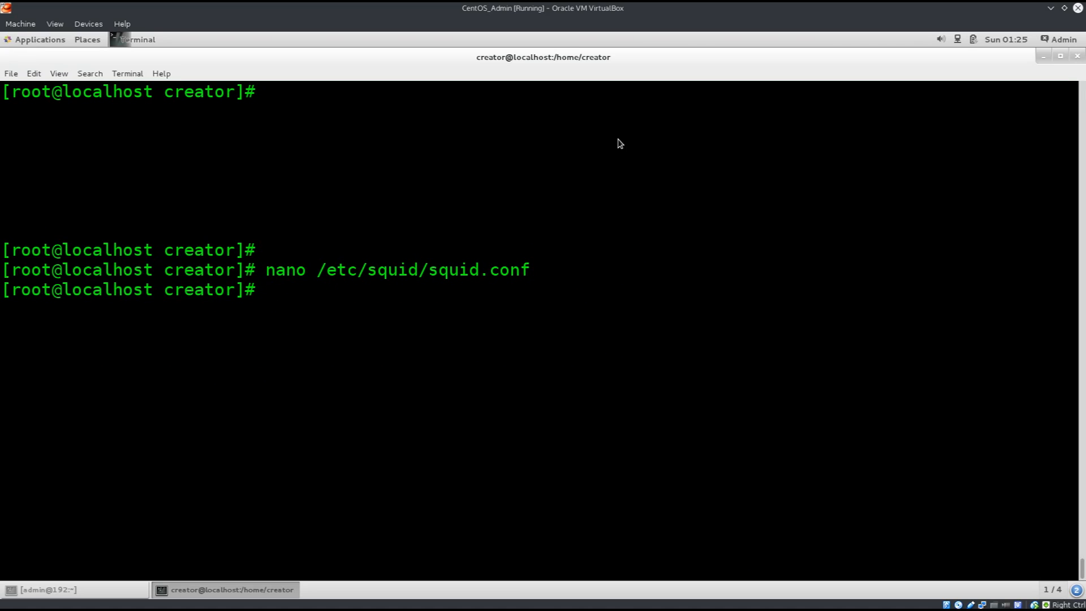
Step: Run systemctl restart squid so the youtube block takes effect
{"action": "type", "text": "systemctl r"}
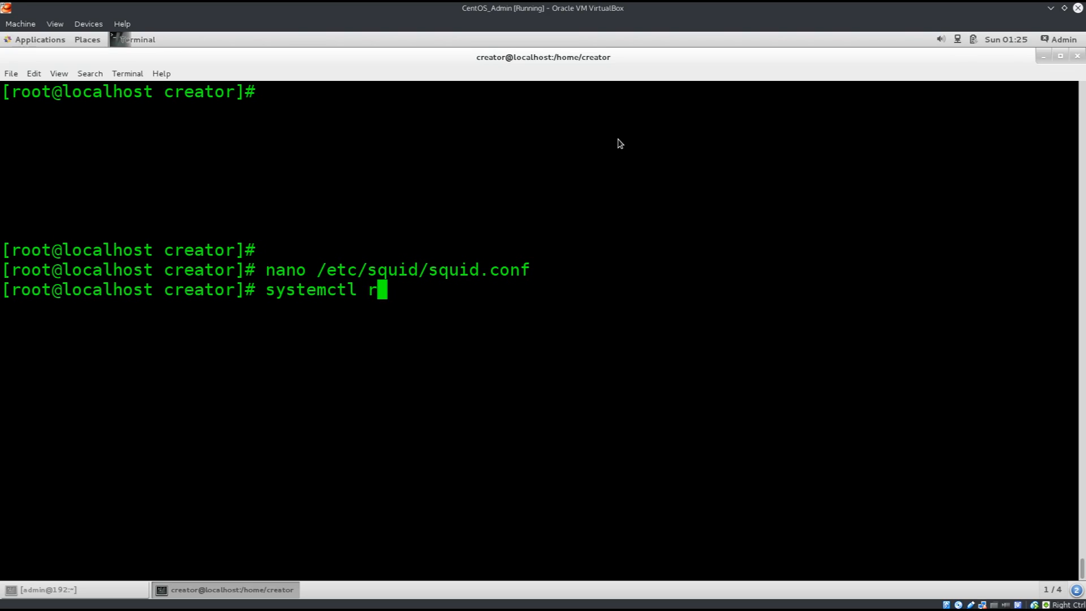
{"action": "type", "text": "estart"}
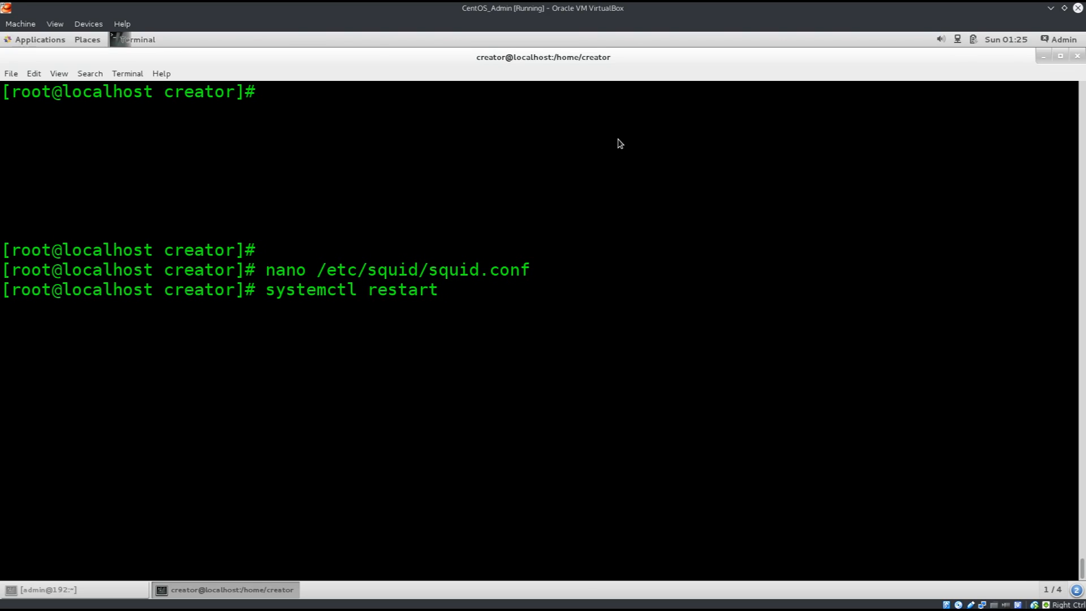
{"action": "type", "text": "suid"}
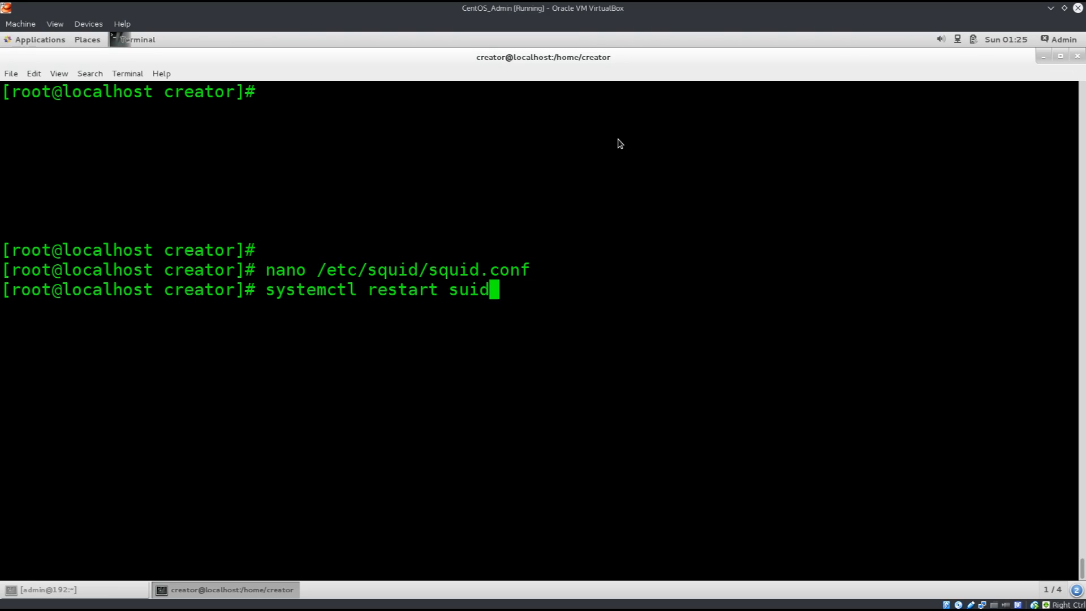
{"action": "key", "text": "Return"}
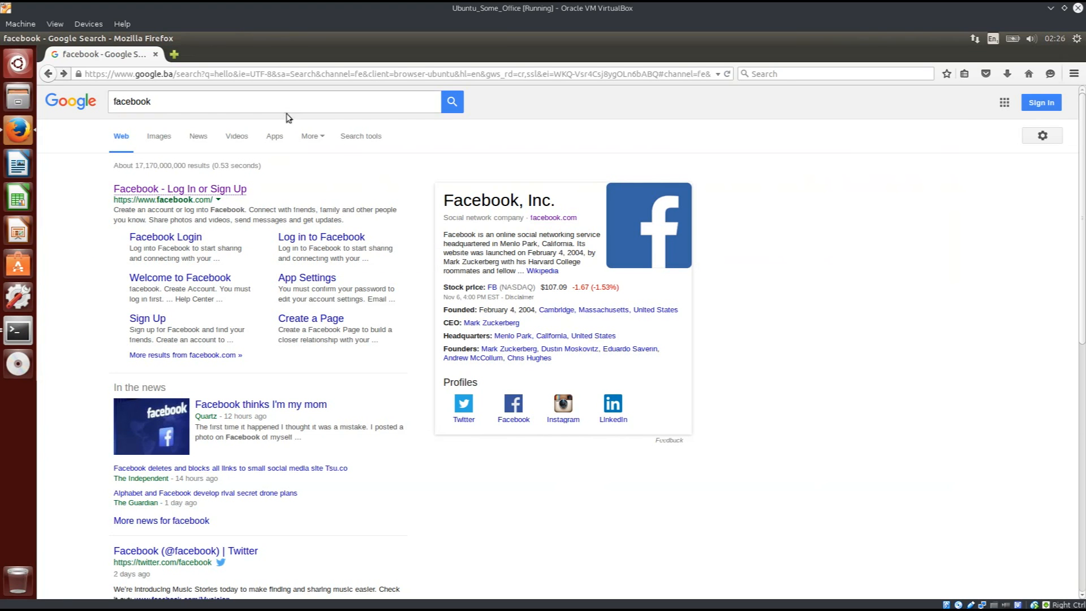
Step: Request youtube.com in Firefox and land on the problem-loading page
{"action": "type", "text": "youtube.com"}
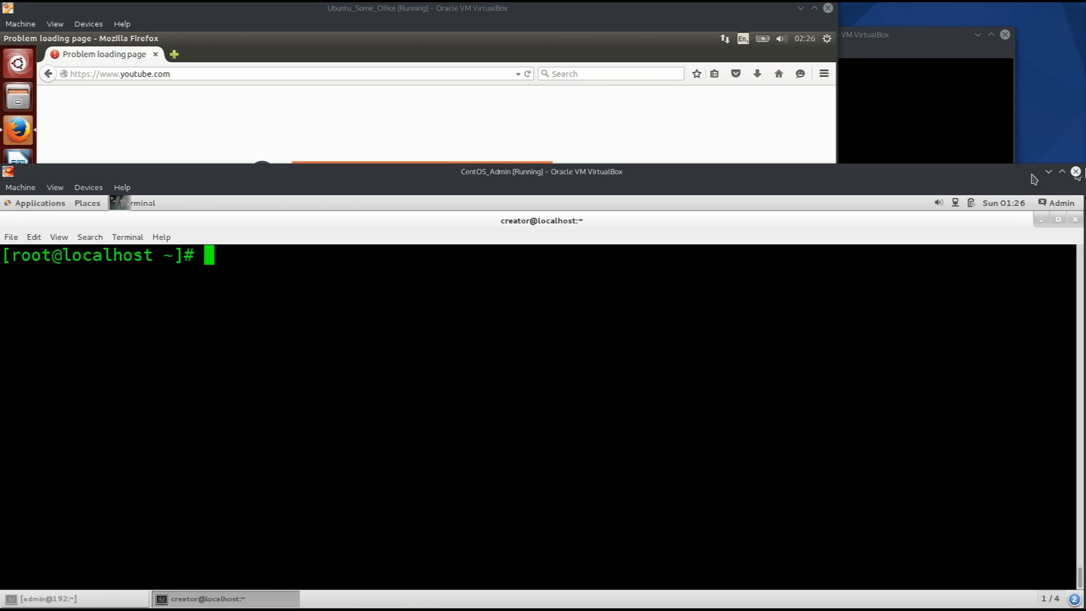
{"action": "type", "text": "tail -"}
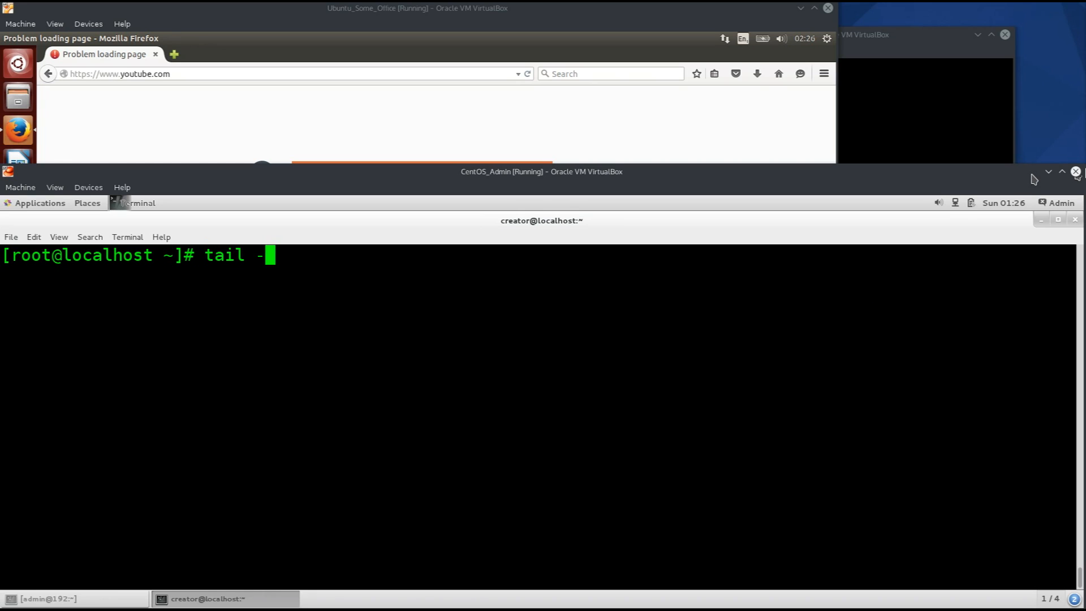
{"action": "type", "text": "f /"}
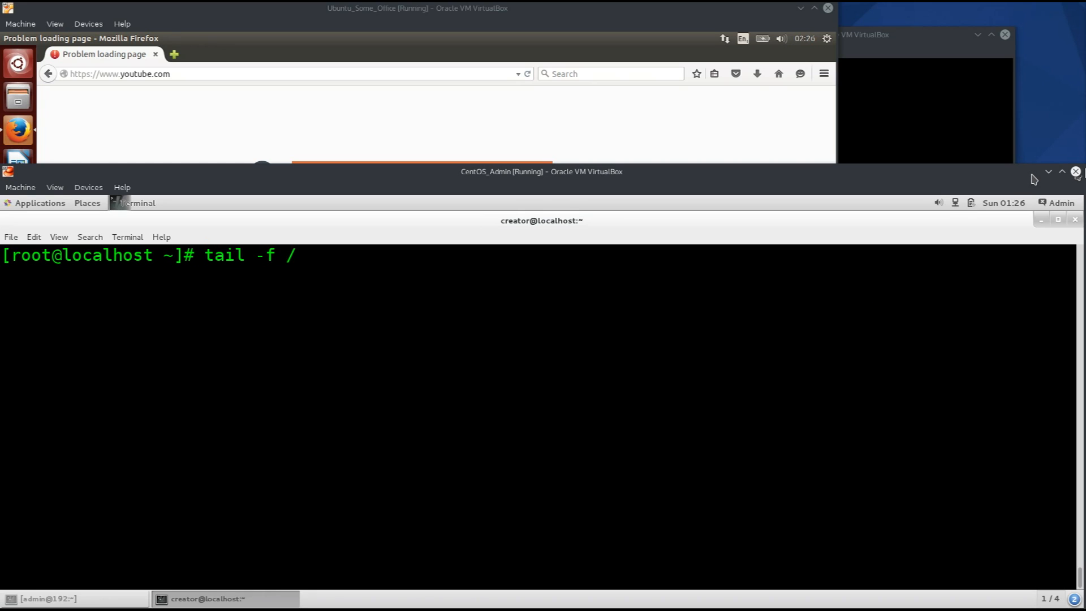
{"action": "type", "text": "var/lo"}
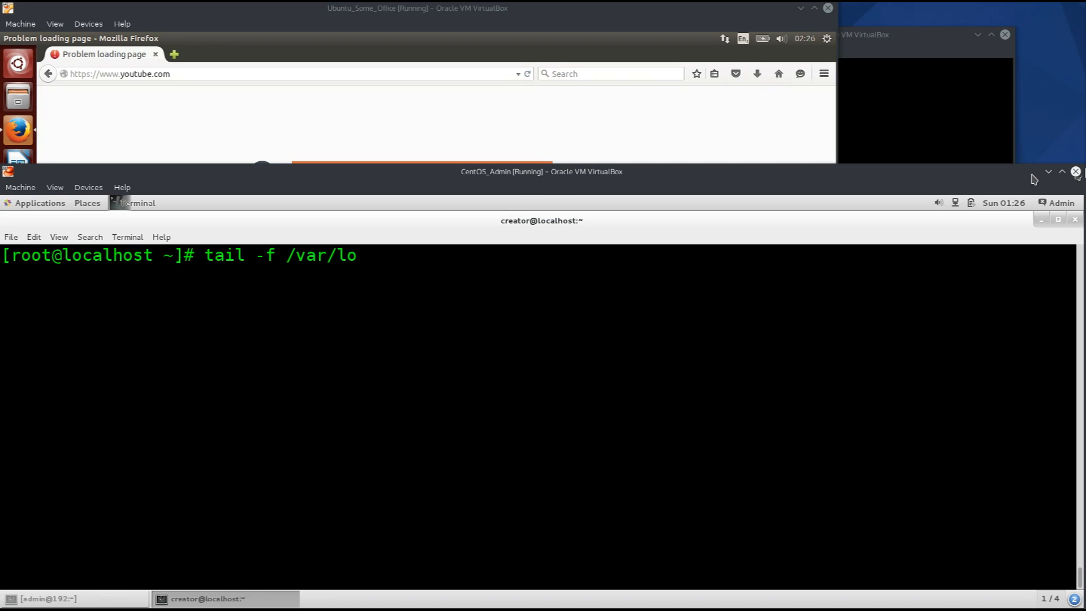
{"action": "type", "text": "g/sq"}
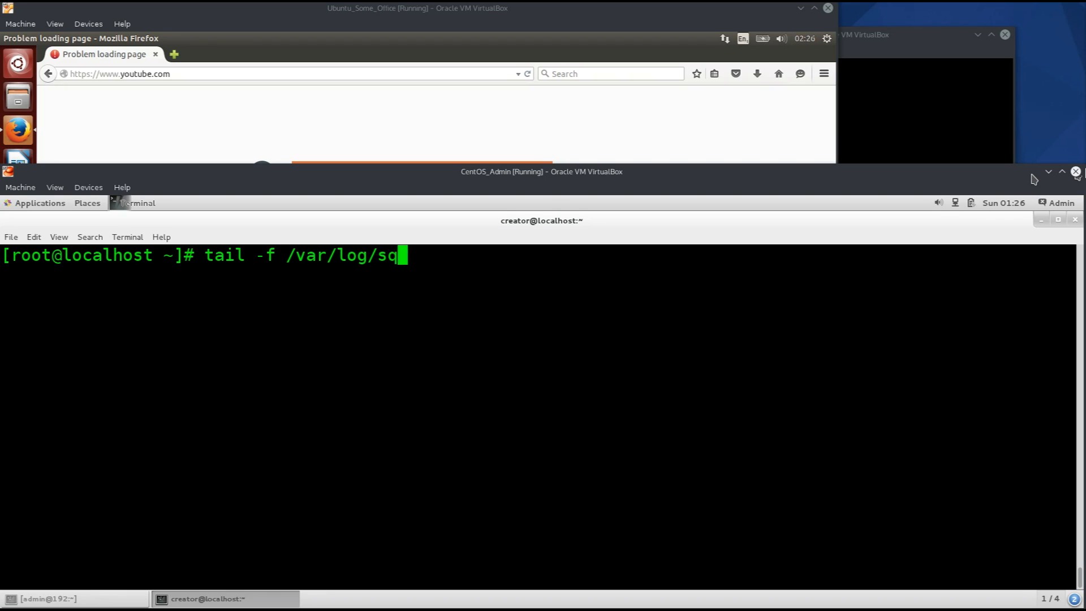
{"action": "type", "text": "uid/access.log"}
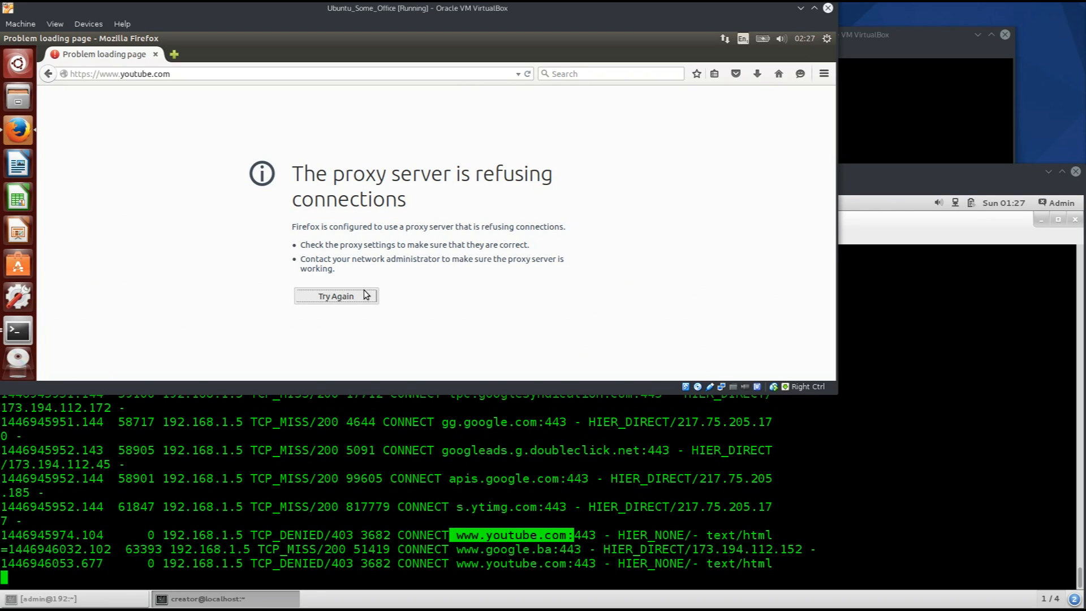
Step: Retry youtube.com, then search the web for linux from the Firefox search box
{"action": "left_click", "coordinate": [334, 295]}
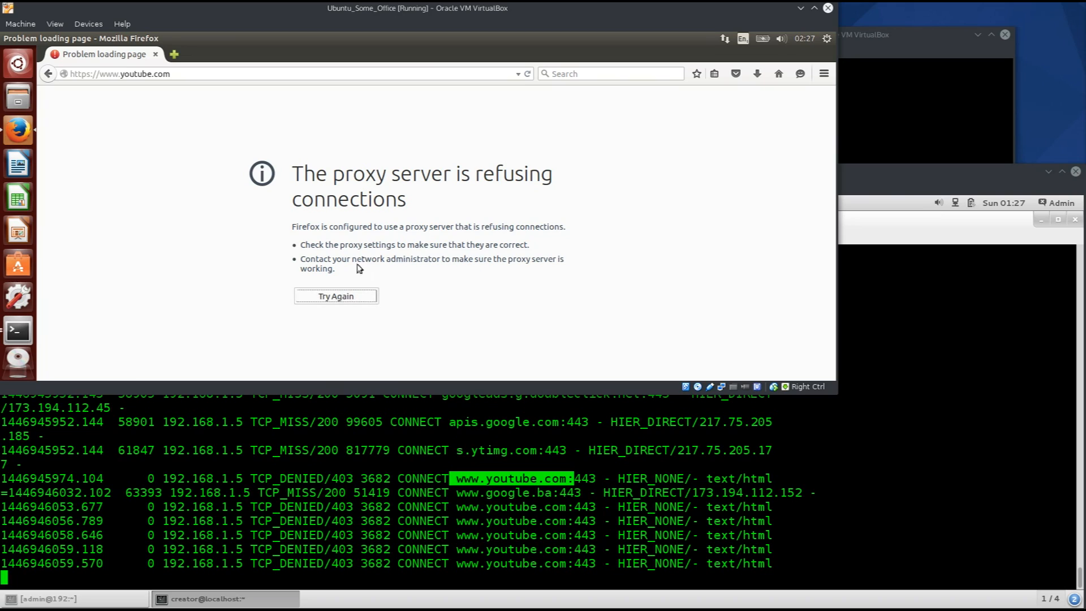
{"action": "left_click", "coordinate": [609, 73]}
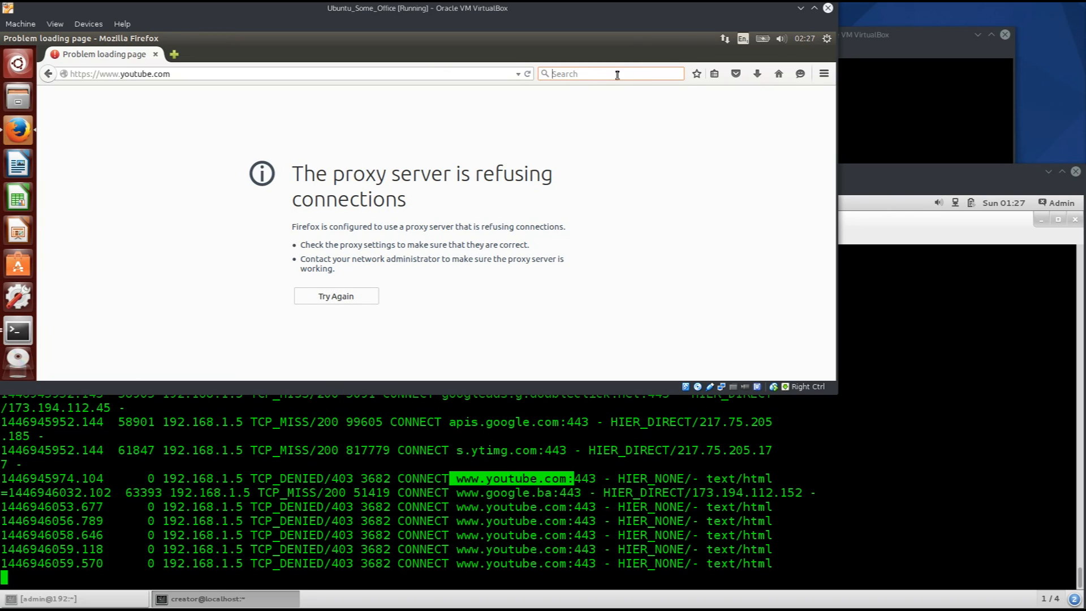
{"action": "type", "text": "linux.org"}
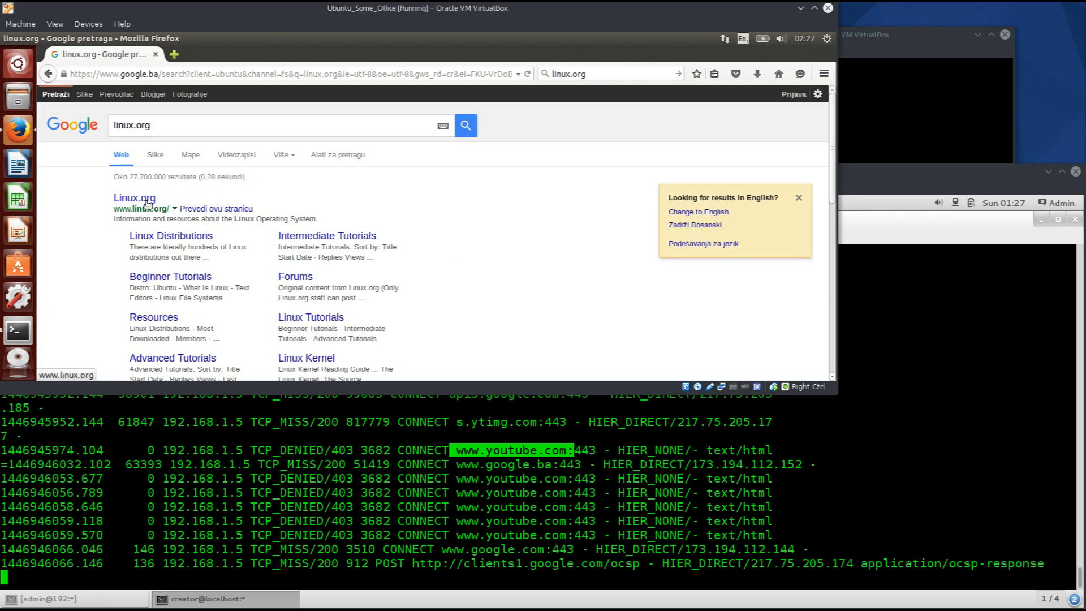
Step: Load the Linux.org site from the Google search results
{"action": "left_click", "coordinate": [134, 198]}
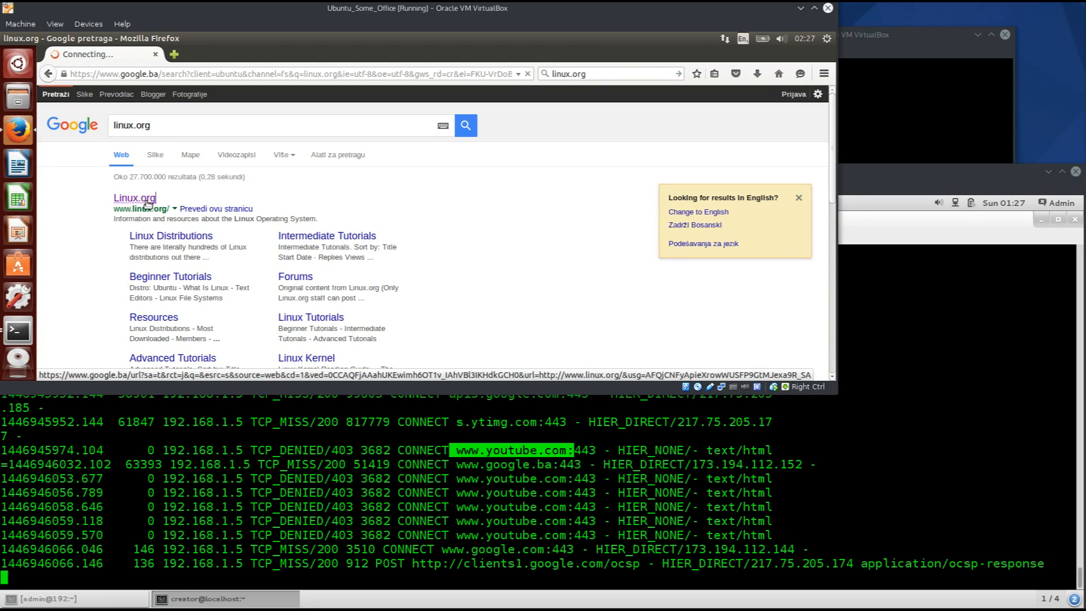
{"action": "left_click", "coordinate": [134, 198]}
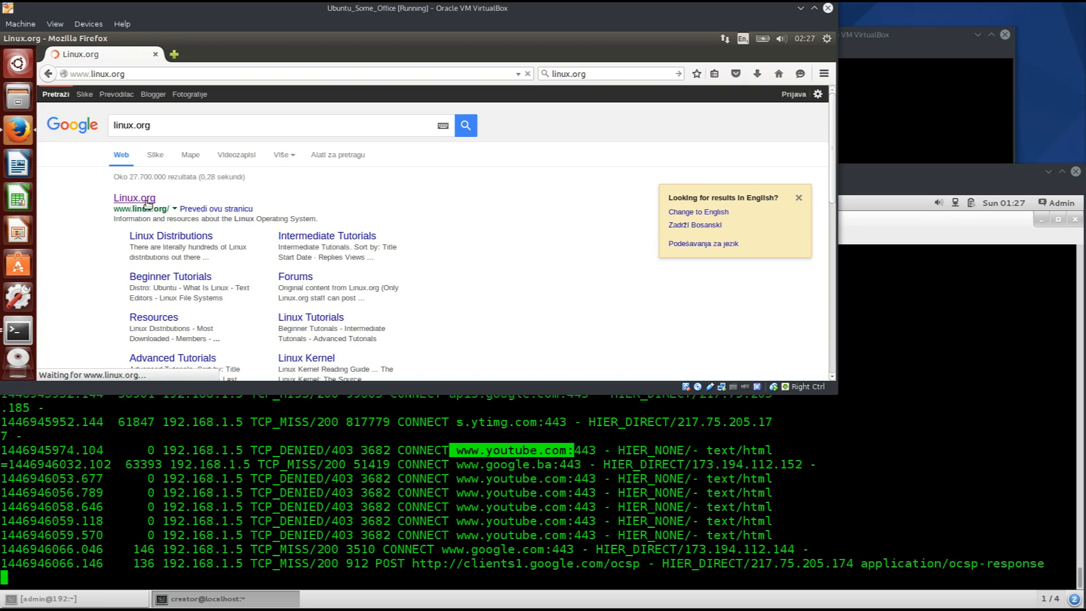
{"action": "left_click", "coordinate": [133, 196]}
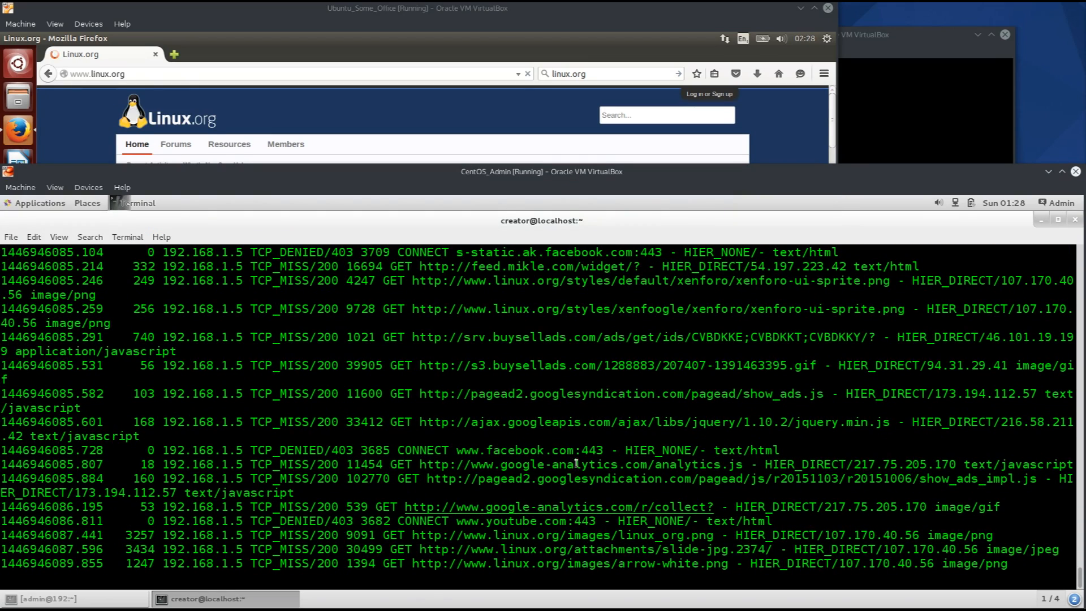
Step: Review the TCP_MISS/200 linux.org entries from 192.168.1.5, then stop tail with Ctrl+C
{"action": "scroll", "scroll_direction": "down", "scroll_amount": 3}
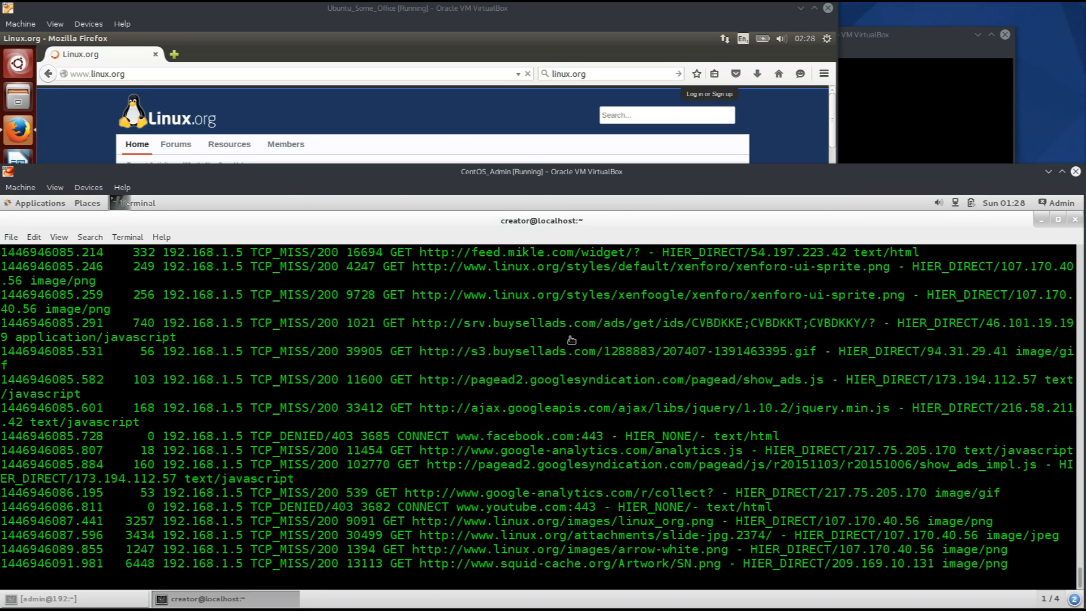
{"action": "mouse_move", "coordinate": [584, 164]}
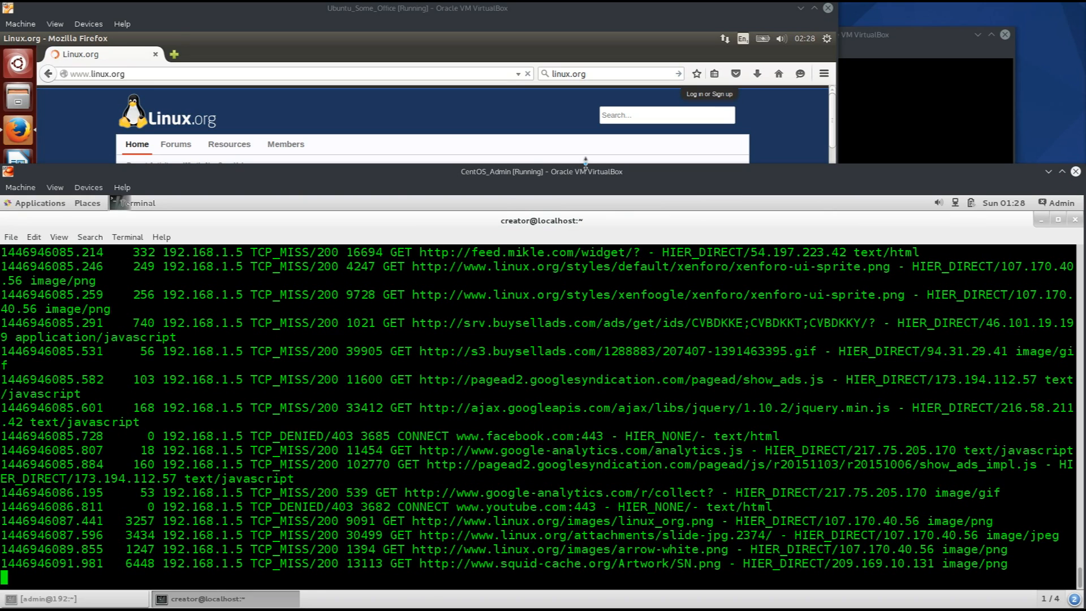
{"action": "mouse_move", "coordinate": [774, 151]}
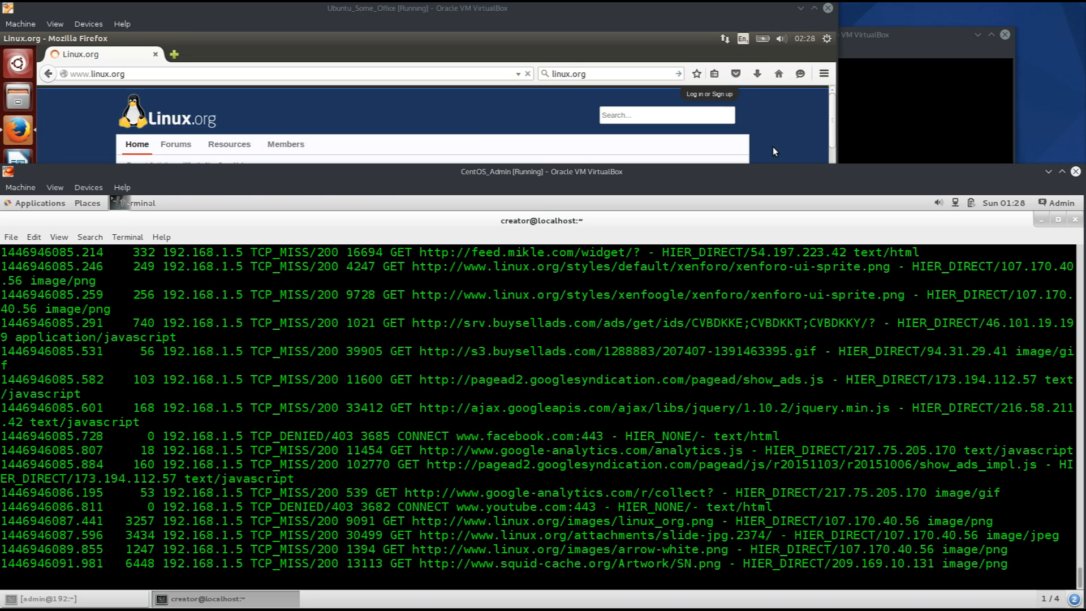
{"action": "mouse_move", "coordinate": [751, 237]}
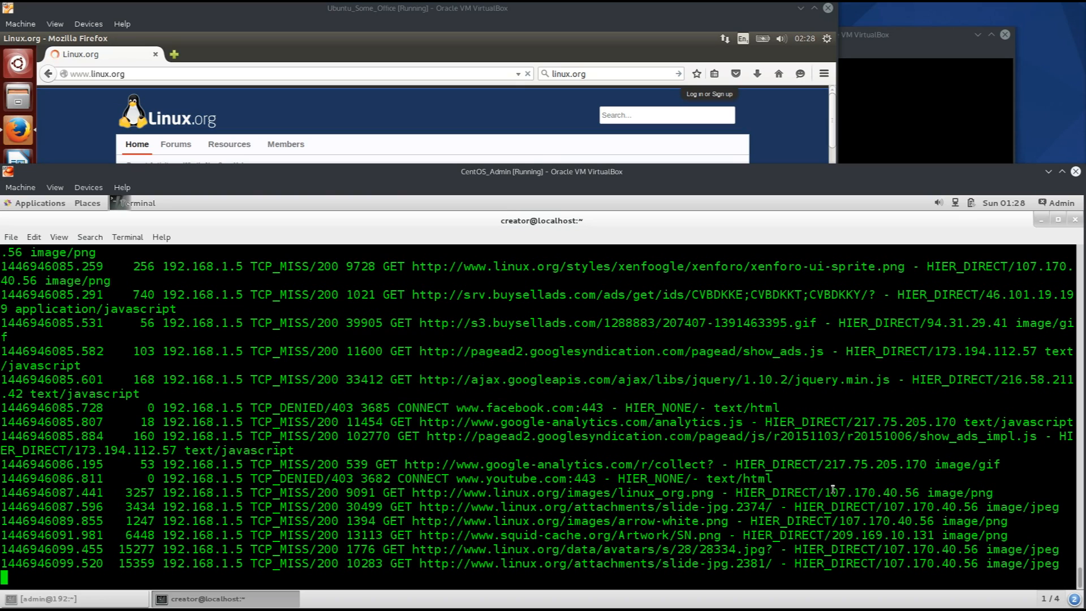
{"action": "mouse_move", "coordinate": [189, 525]}
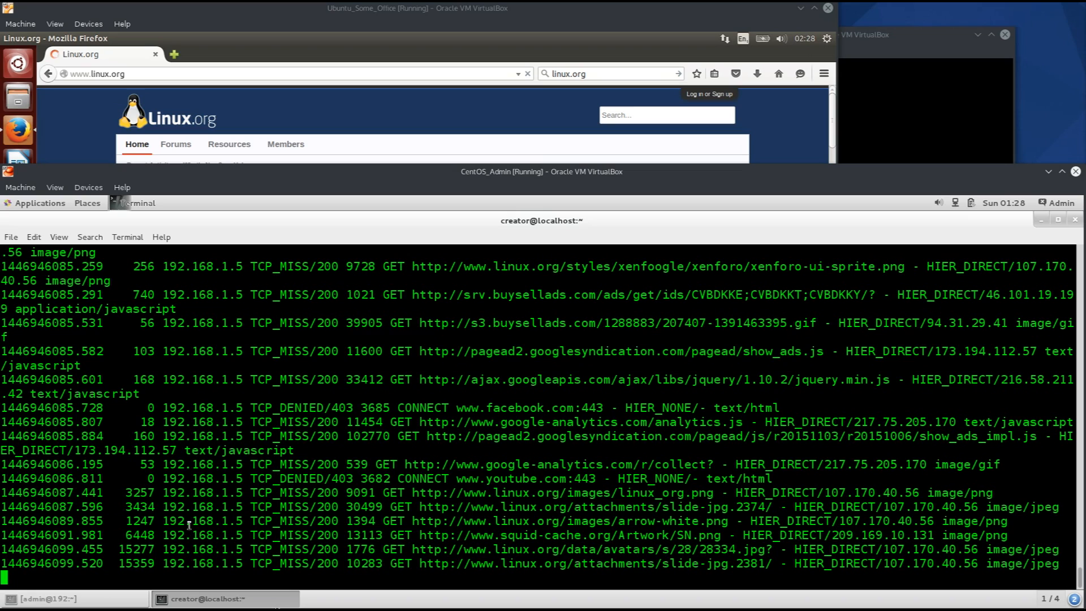
{"action": "double_click", "coordinate": [195, 507]}
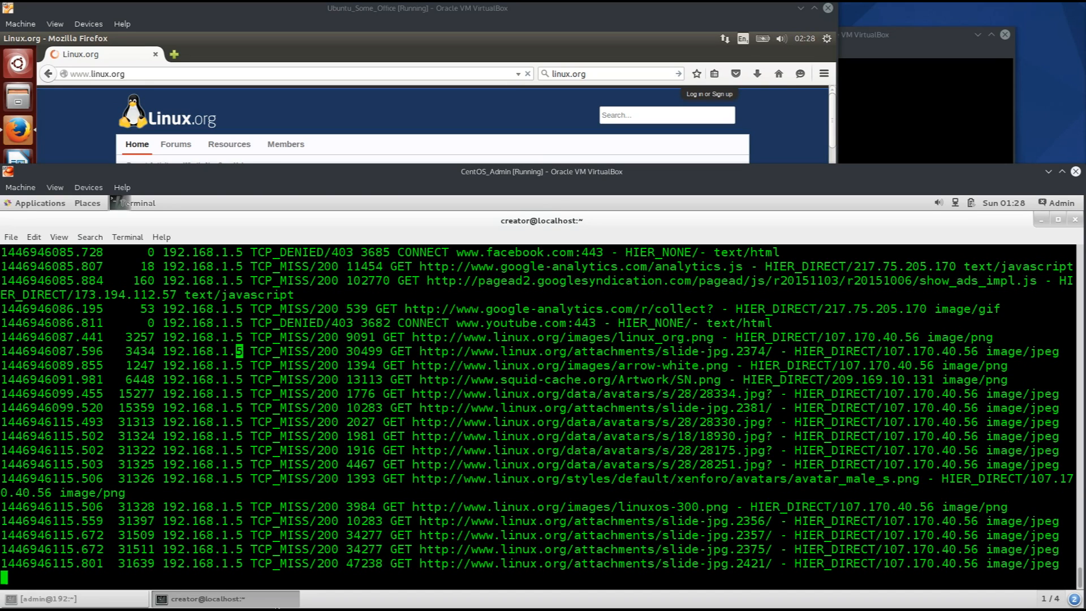
{"action": "key", "text": "ctrl+c"}
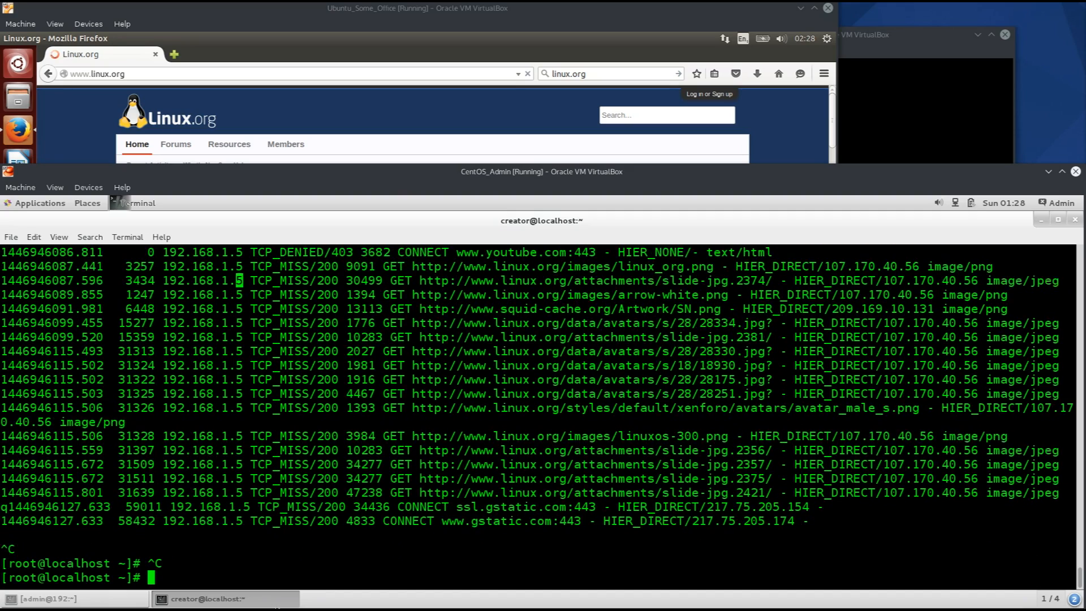
Step: Print the full /var/log/squid/access.log with cat, showing the 503 Linux.org entries
{"action": "key", "text": "ctrl+c"}
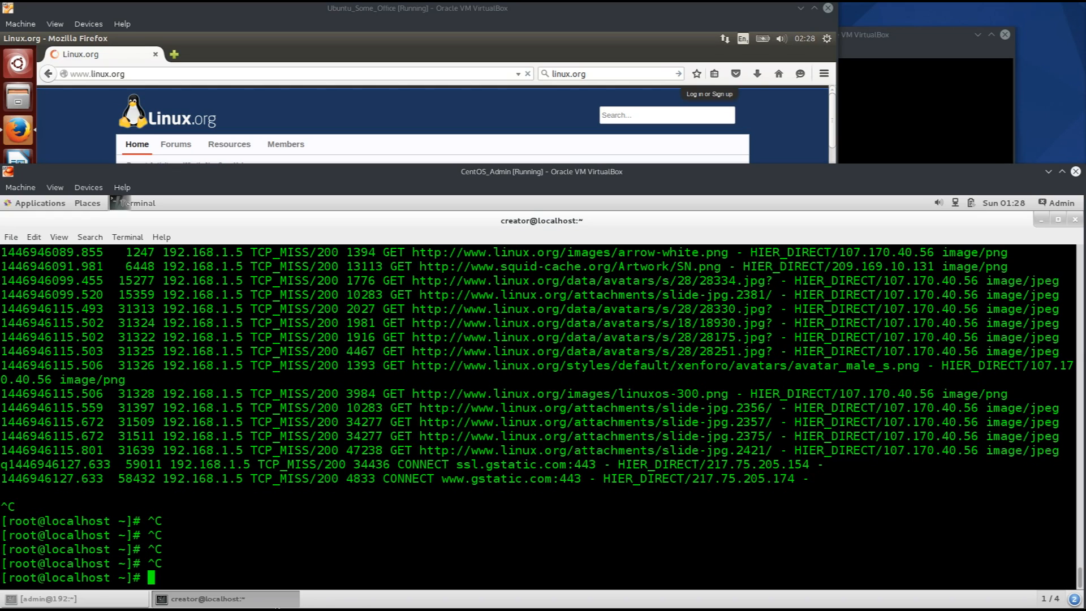
{"action": "type", "text": "cat"}
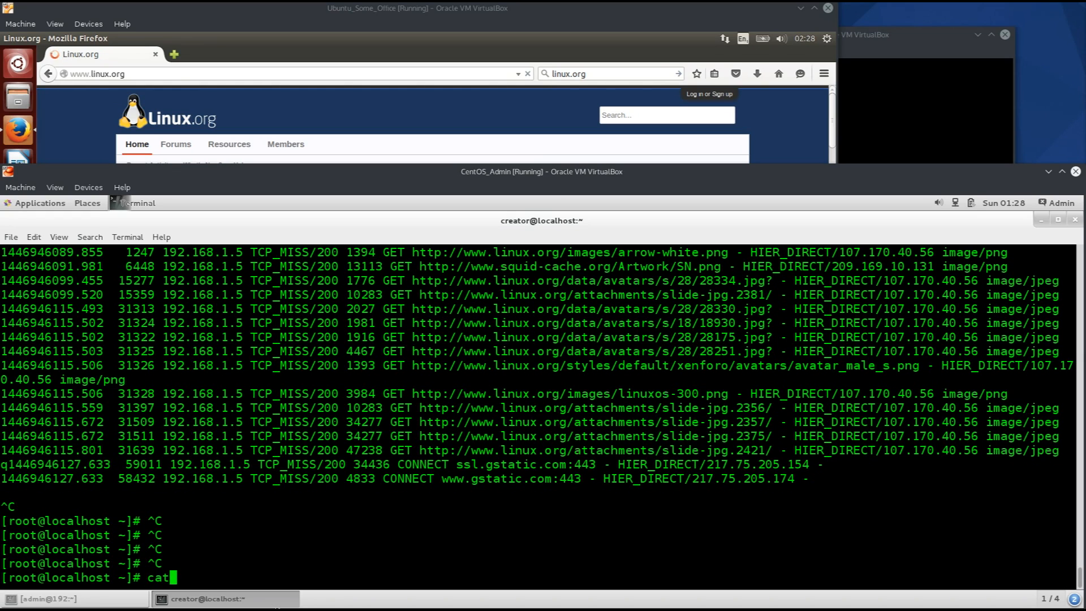
{"action": "type", "text": "/"}
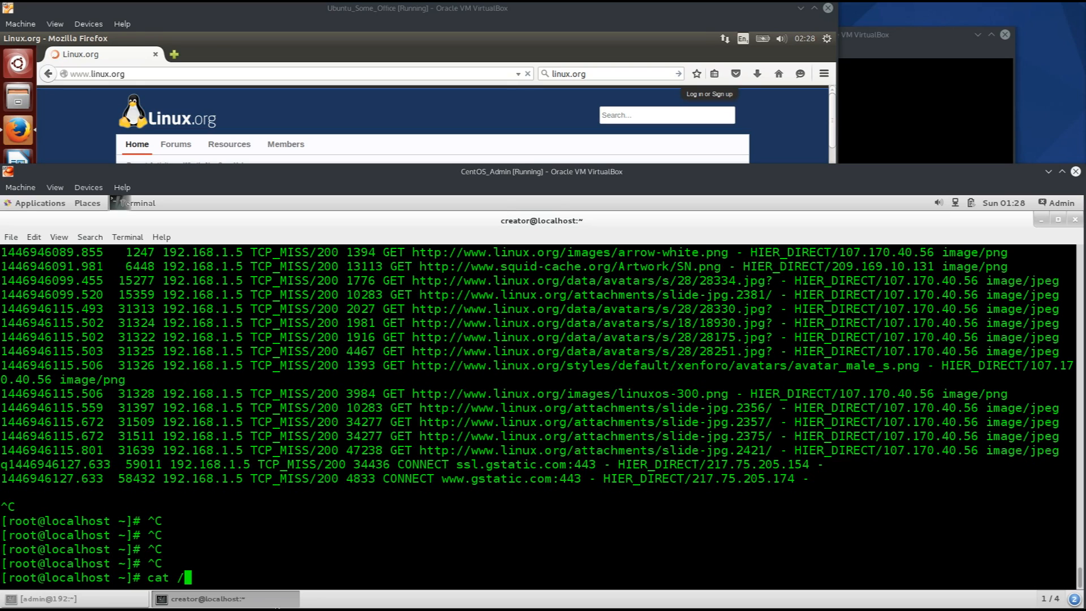
{"action": "type", "text": "var/log"}
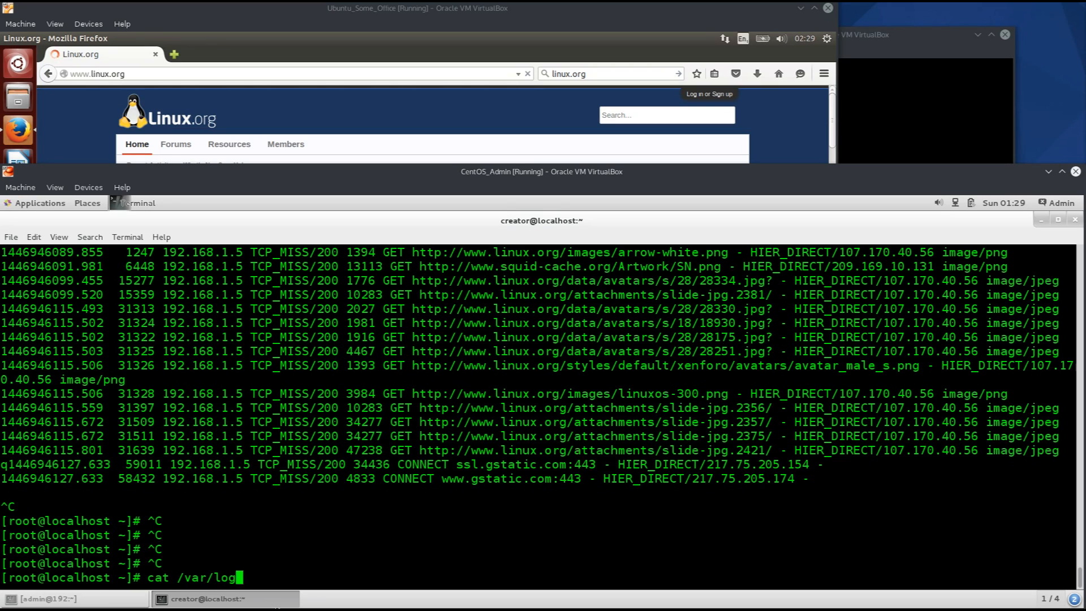
{"action": "type", "text": "squid/"}
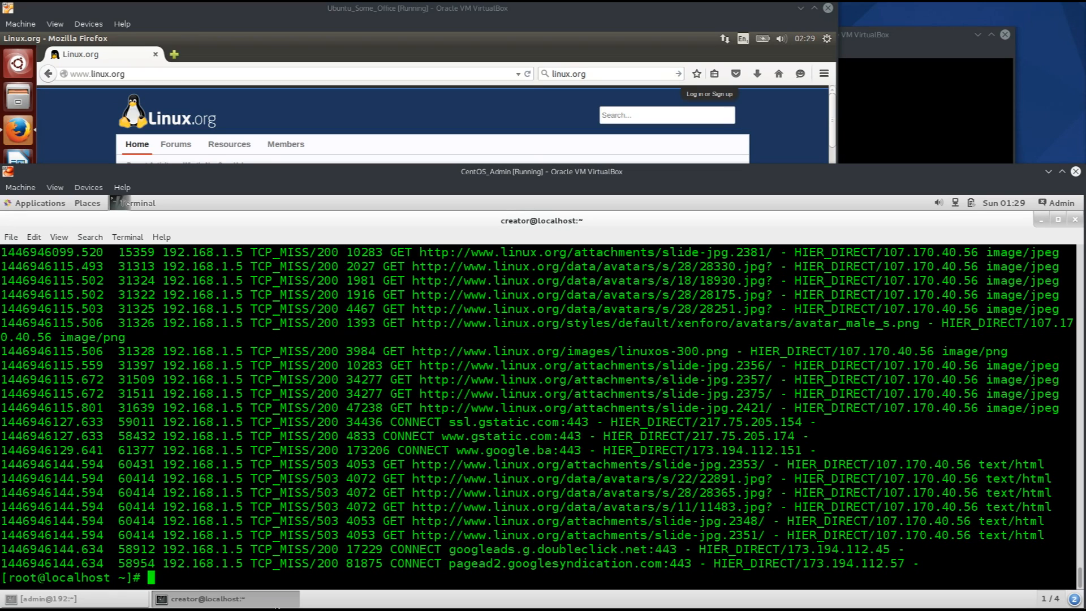
Step: Clear the screen with the cat access.log command retyped and ready
{"action": "type", "text": "cat /var/log/squid/access.log"}
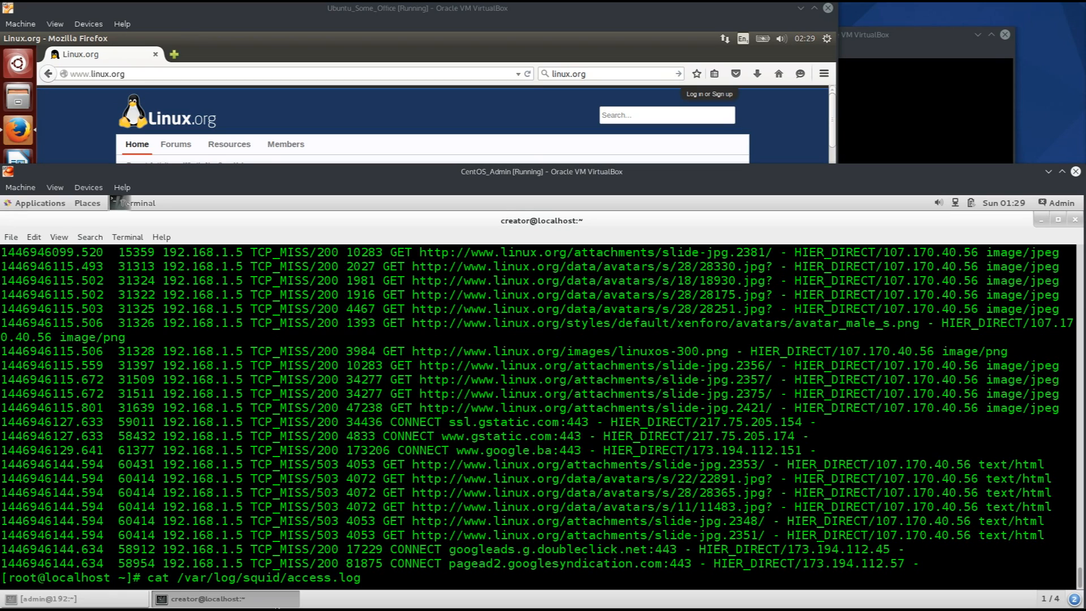
{"action": "type", "text": "clear"}
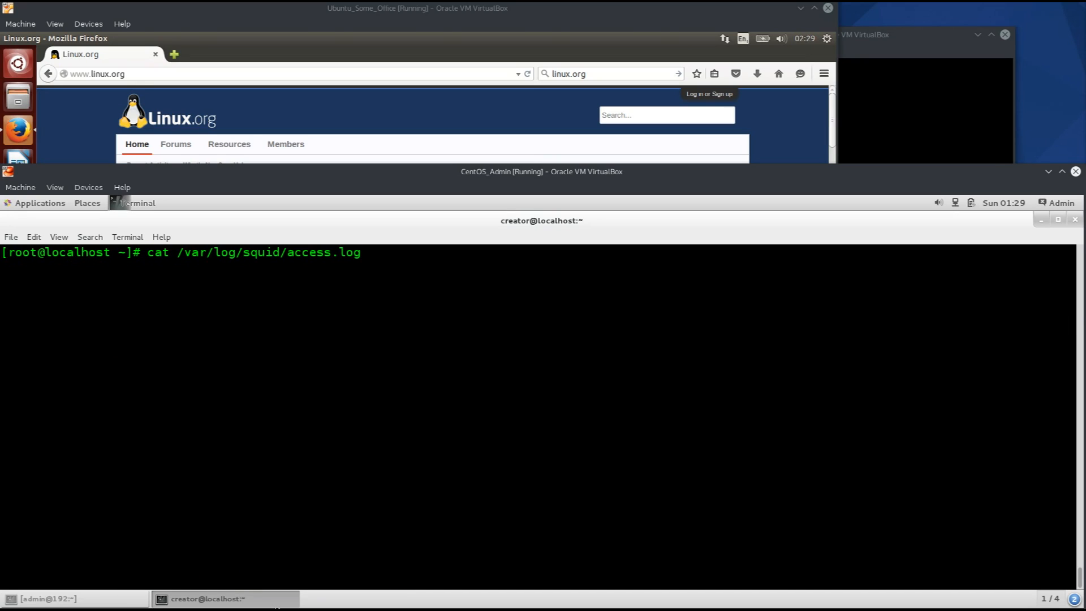
Step: Grep the access log for facebook, then youtube, highlighting 192.168.1.5 in a denied entry
{"action": "type", "text": "|"}
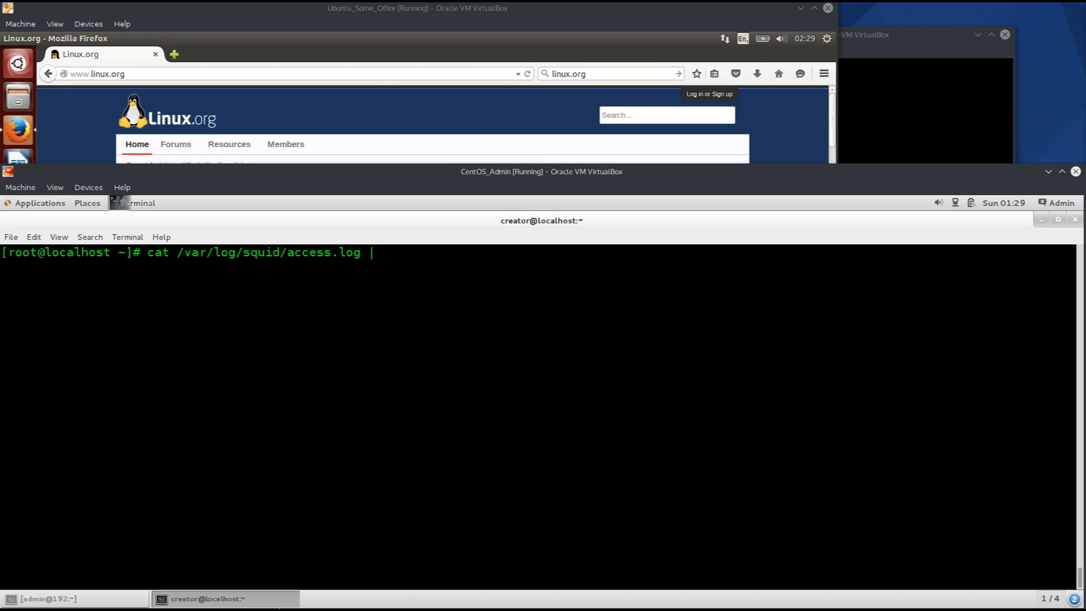
{"action": "type", "text": "facebook"}
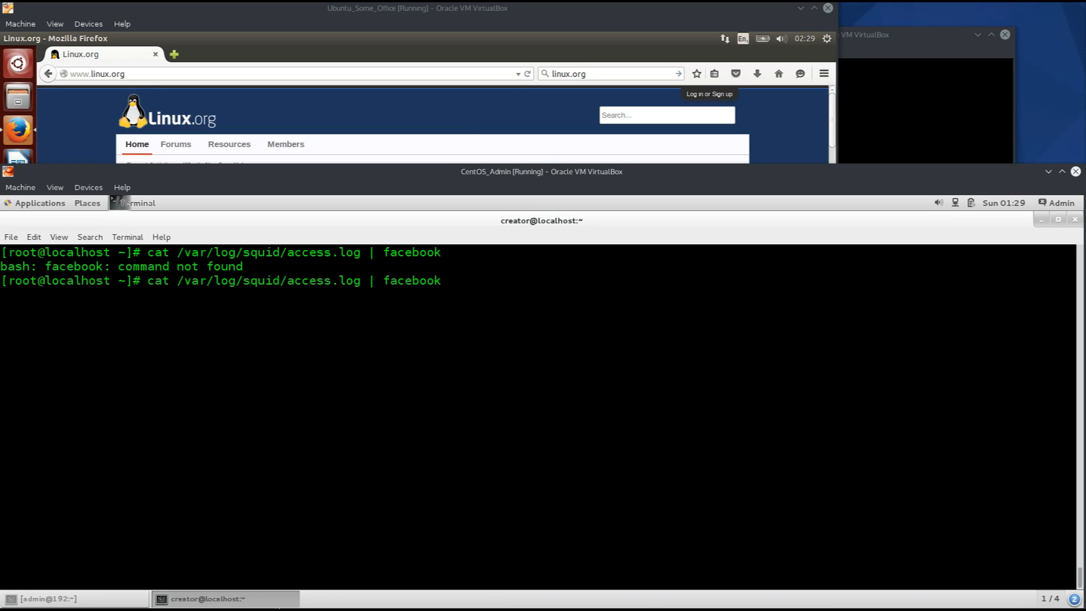
{"action": "type", "text": "grep -i"}
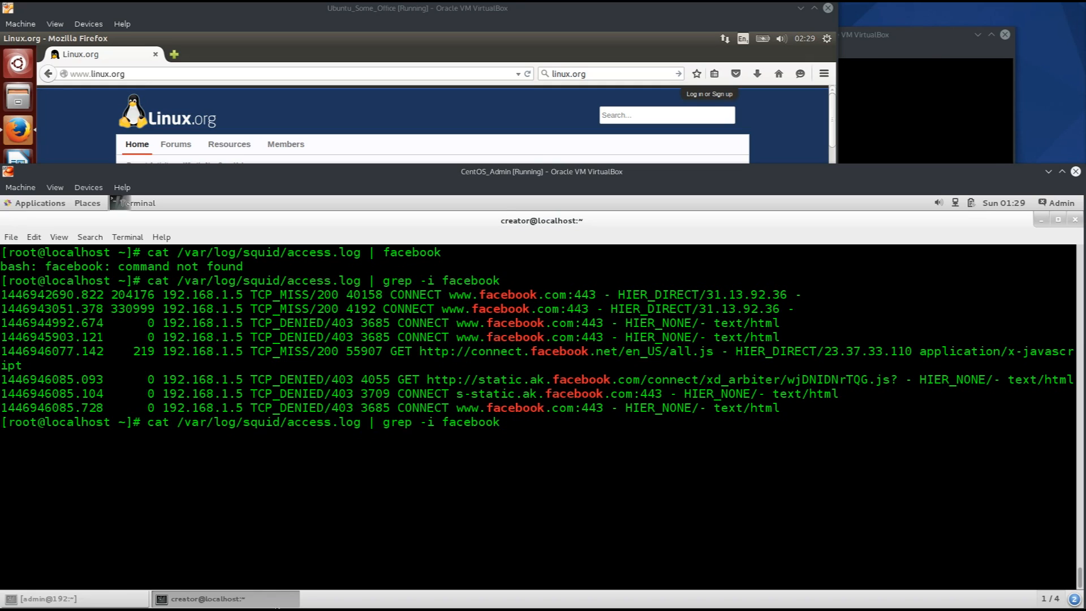
{"action": "type", "text": "youtub"}
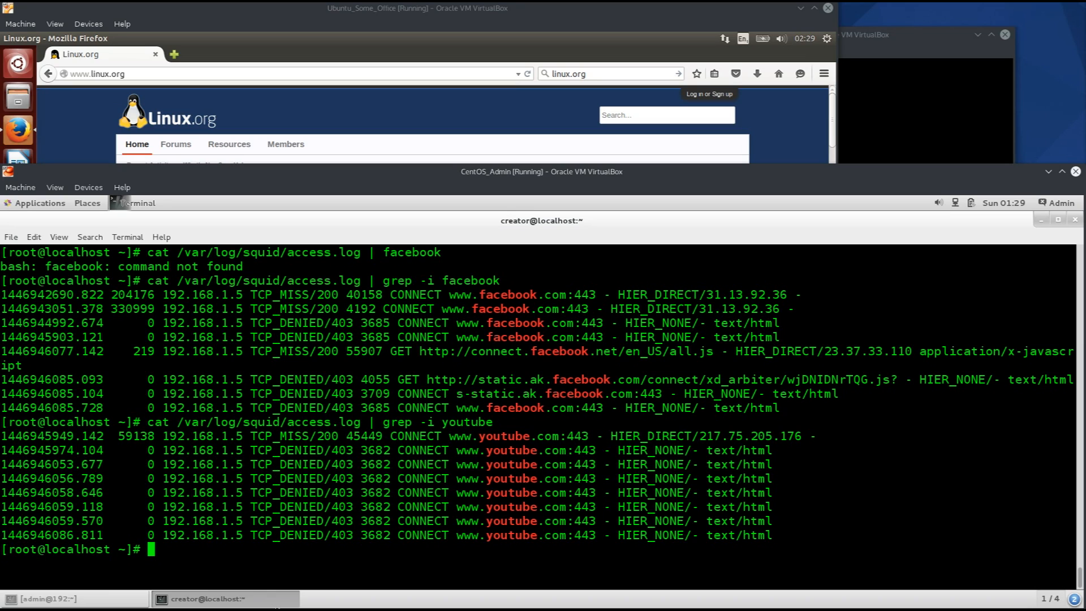
{"action": "mouse_move", "coordinate": [262, 497]}
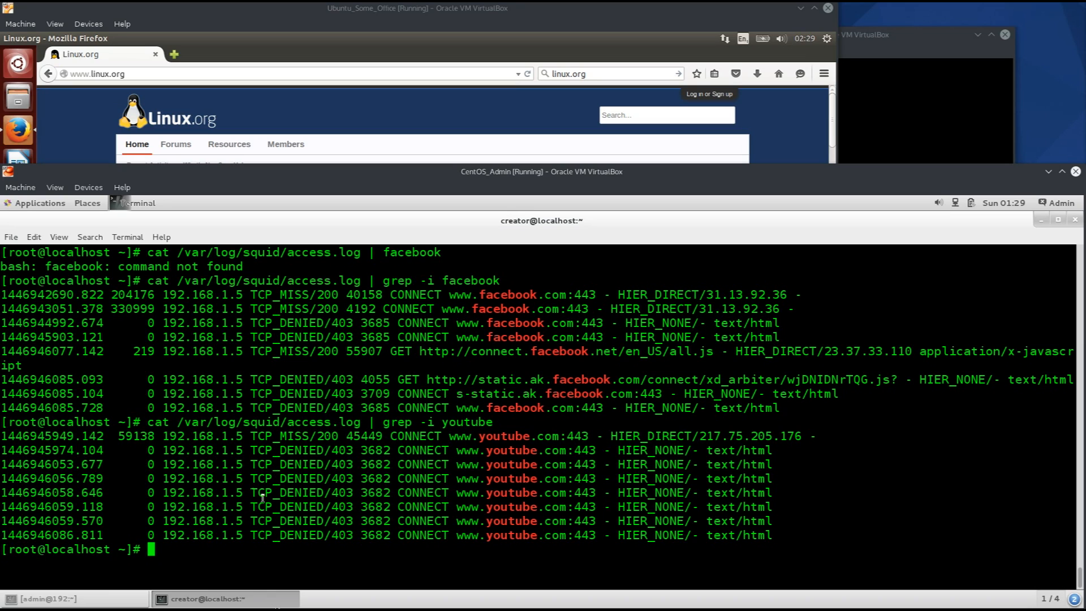
{"action": "double_click", "coordinate": [215, 450]}
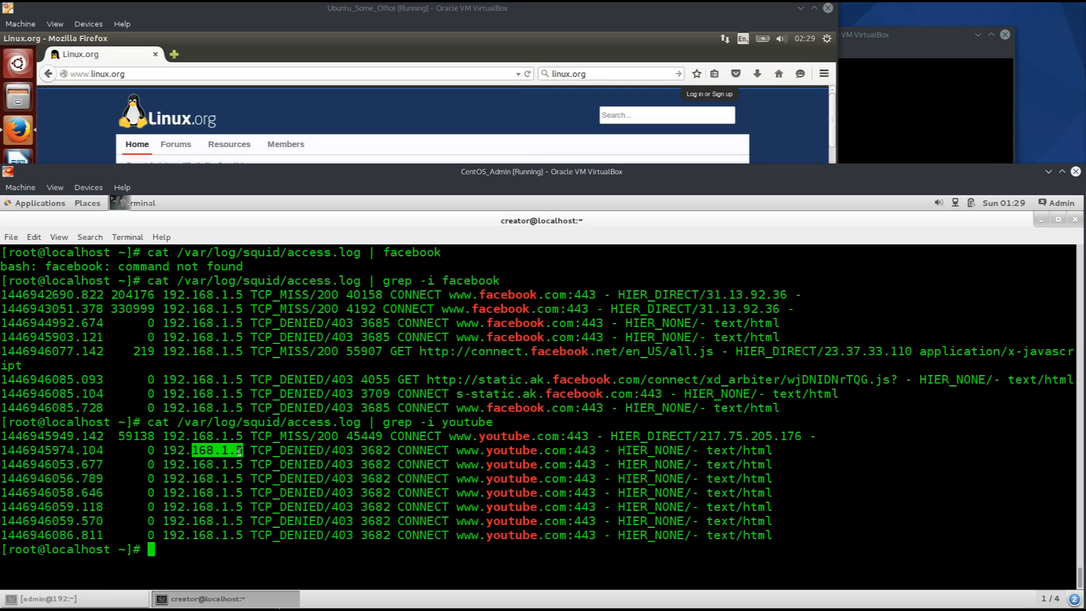